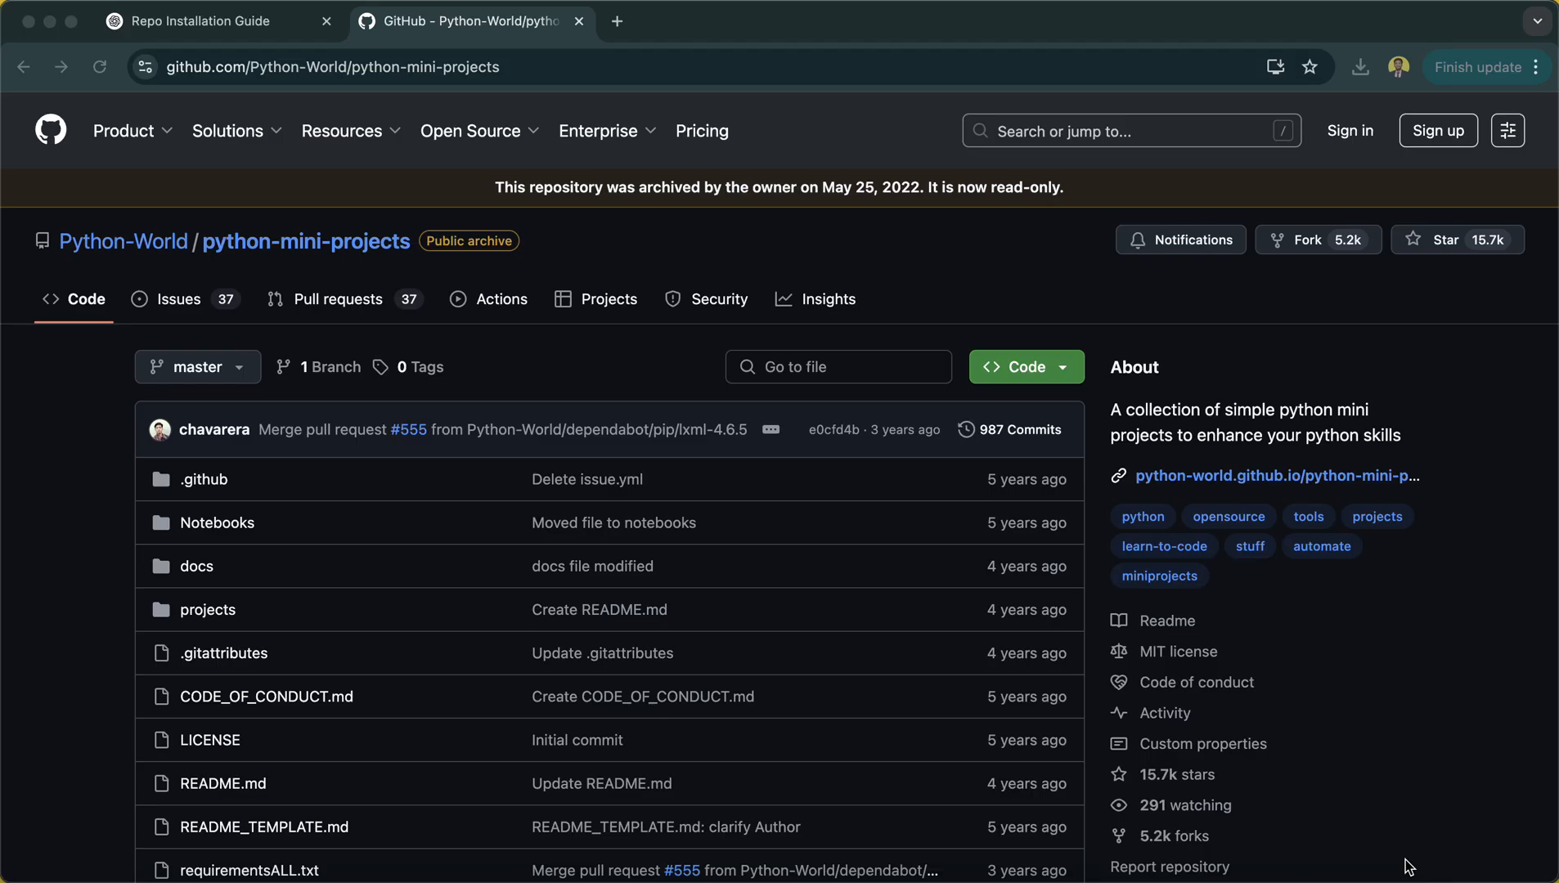
mouse_move(445, 137)
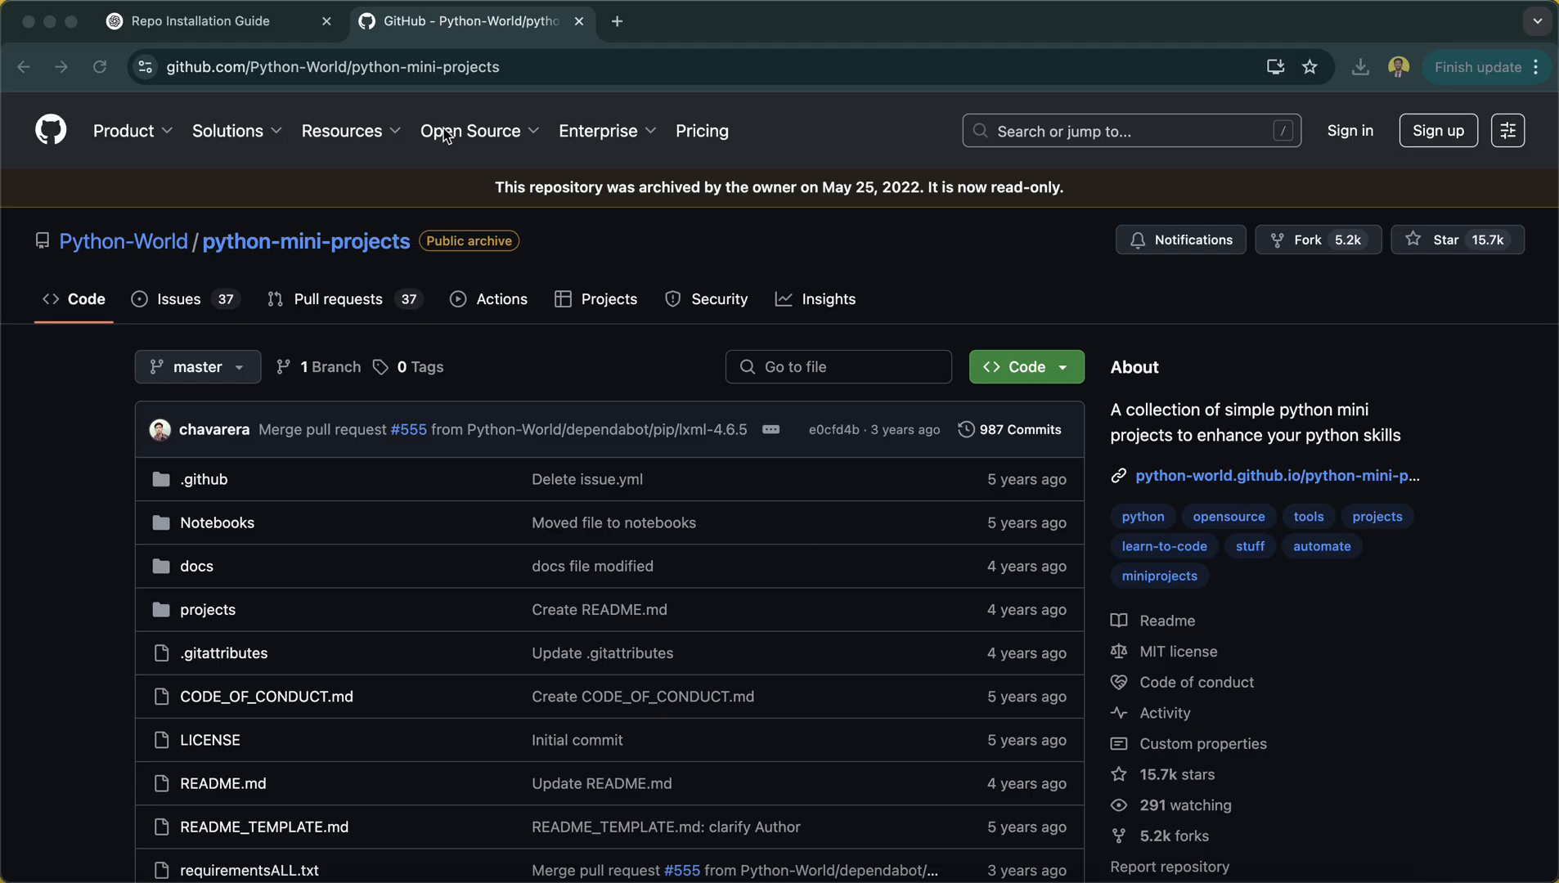
mouse_move(528, 80)
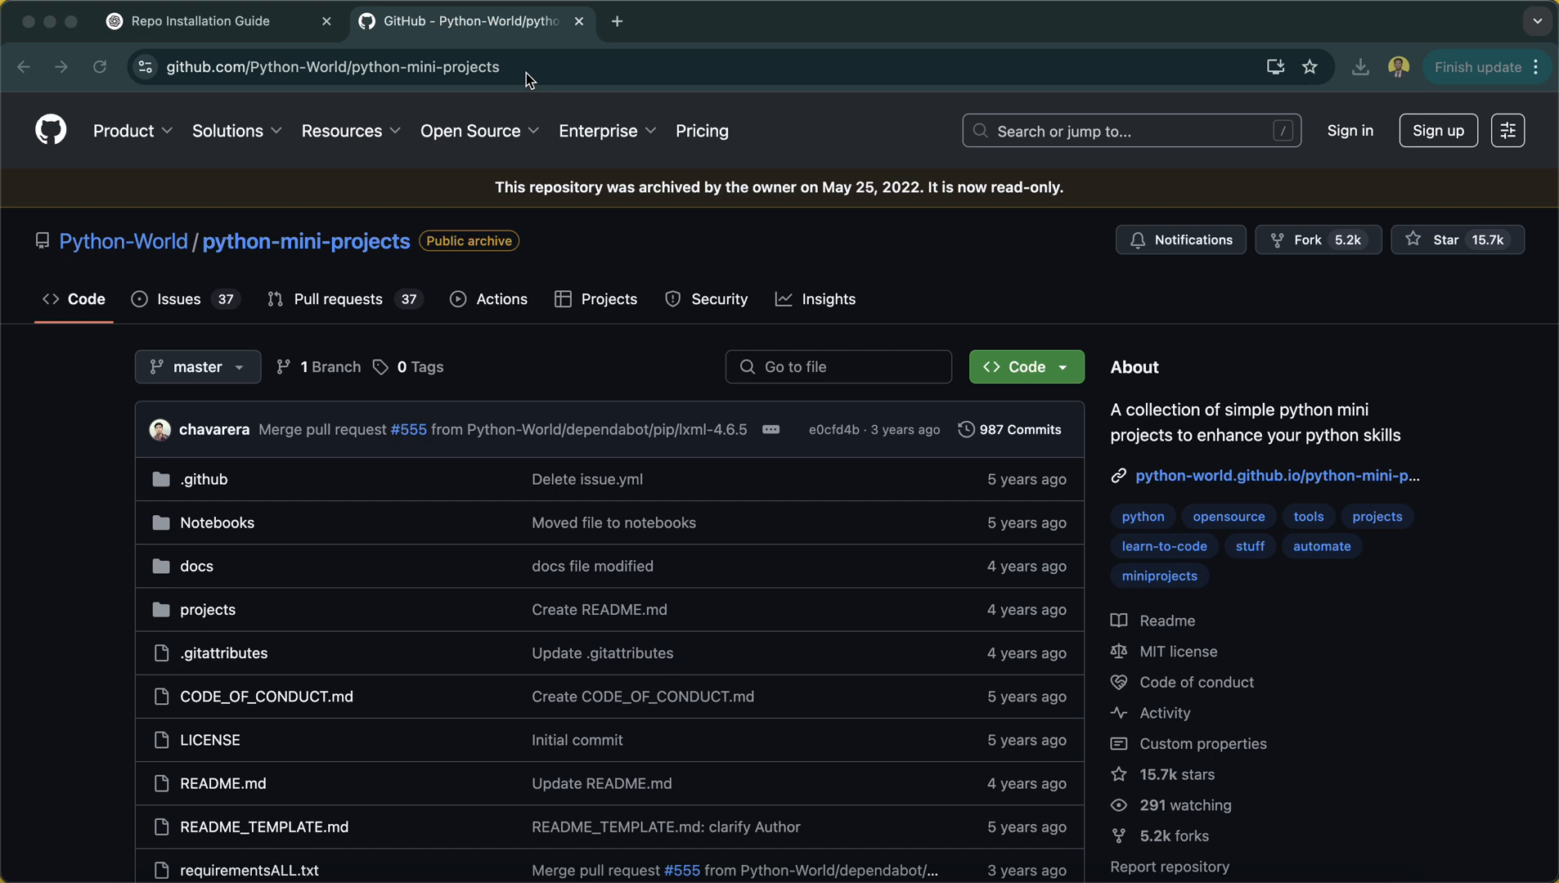
mouse_move(360, 497)
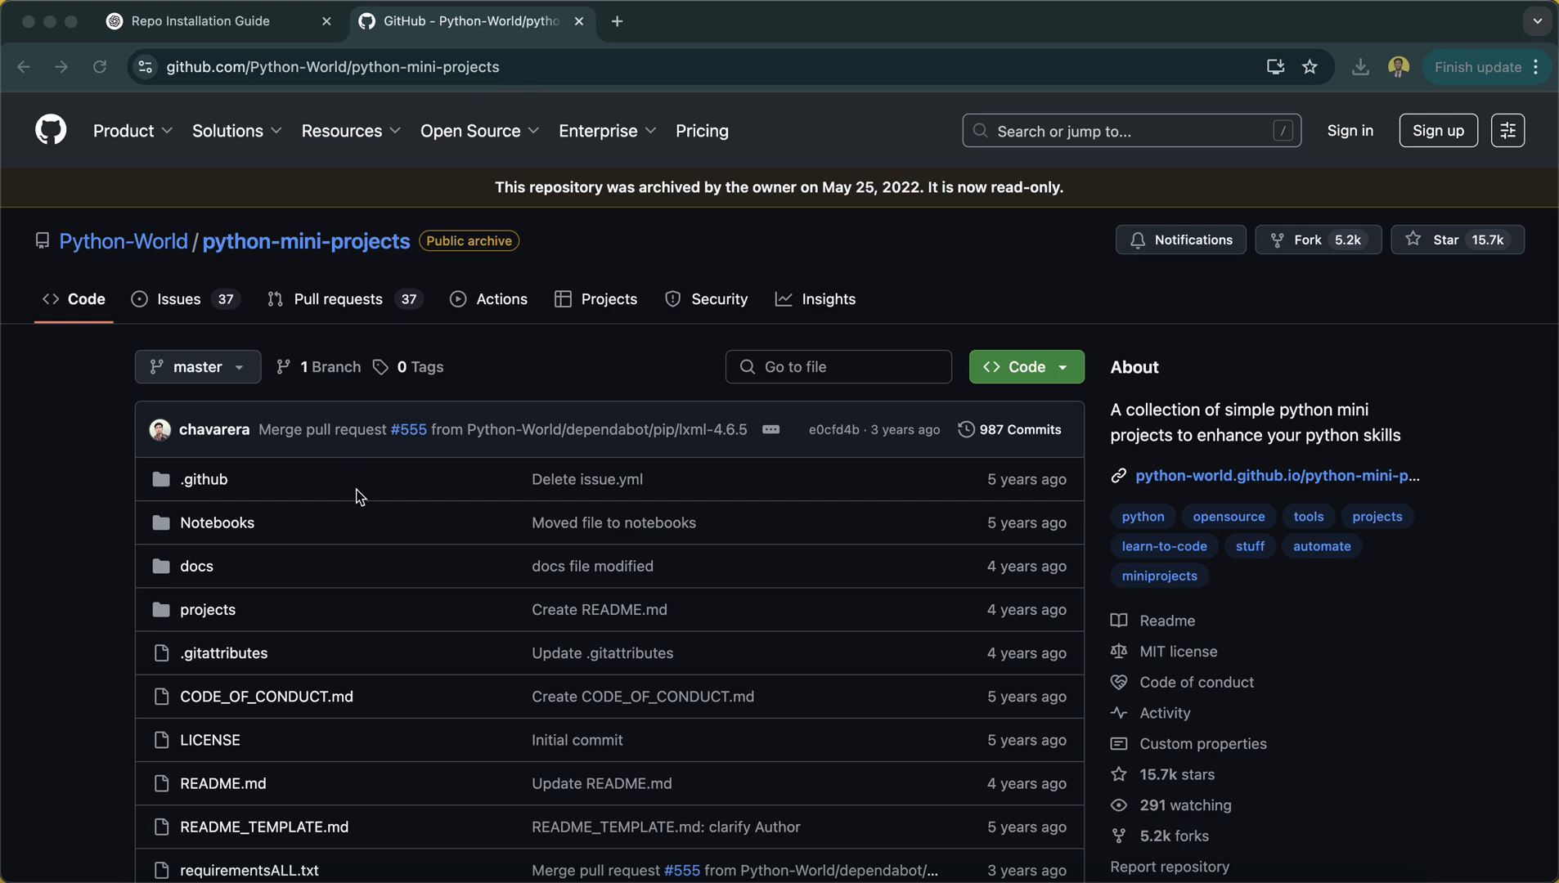
mouse_move(253, 352)
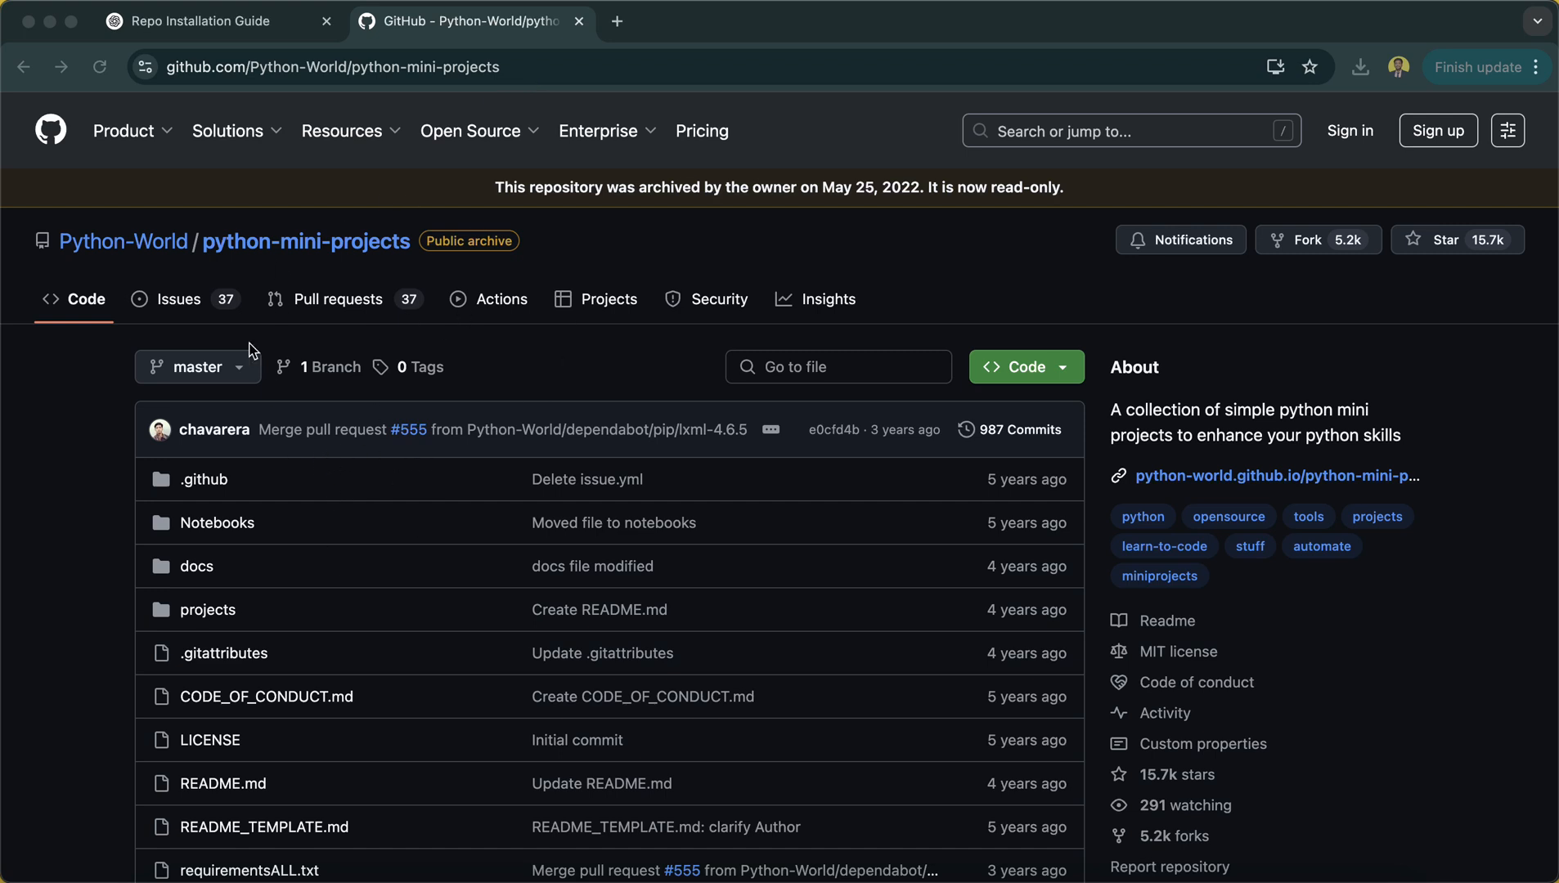
mouse_move(336, 360)
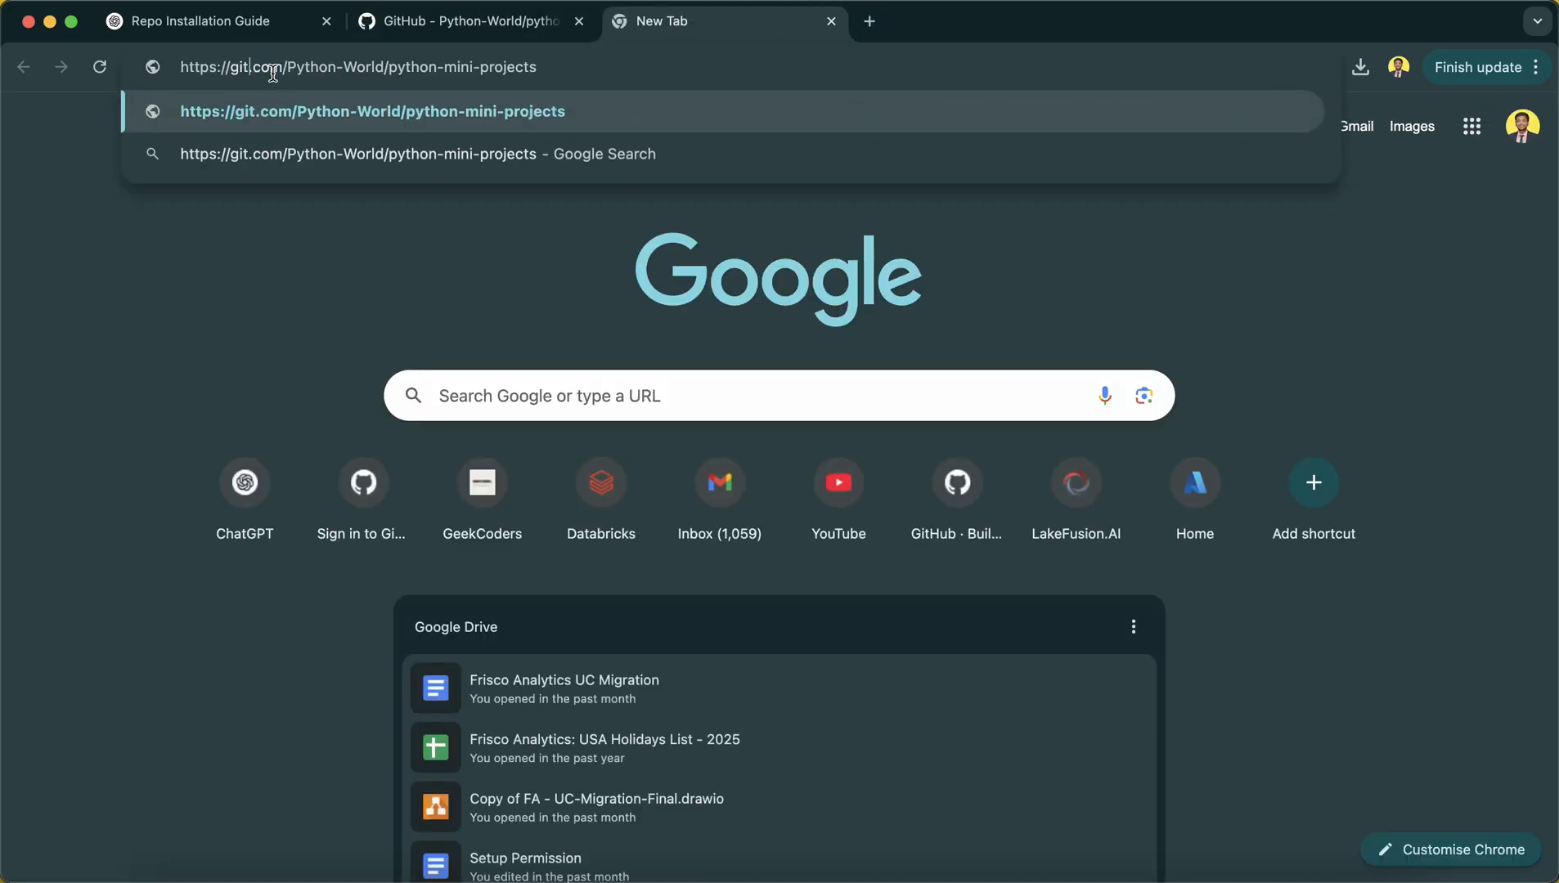
Load the Gitingest digest for python-mini-projects and review its summary and directory structure.
text(inges)
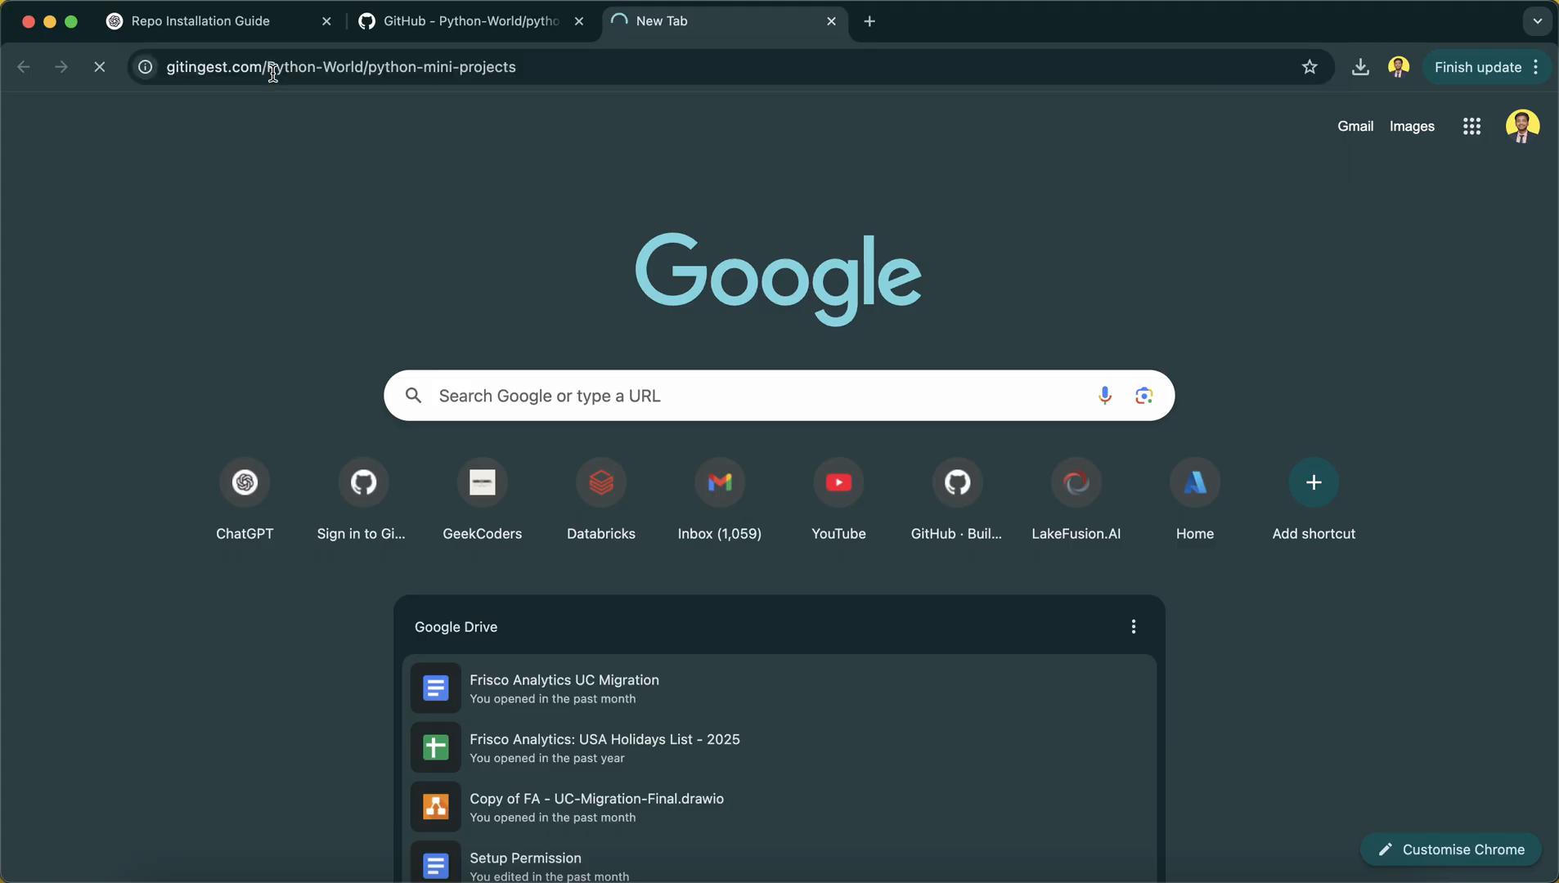
key(Return)
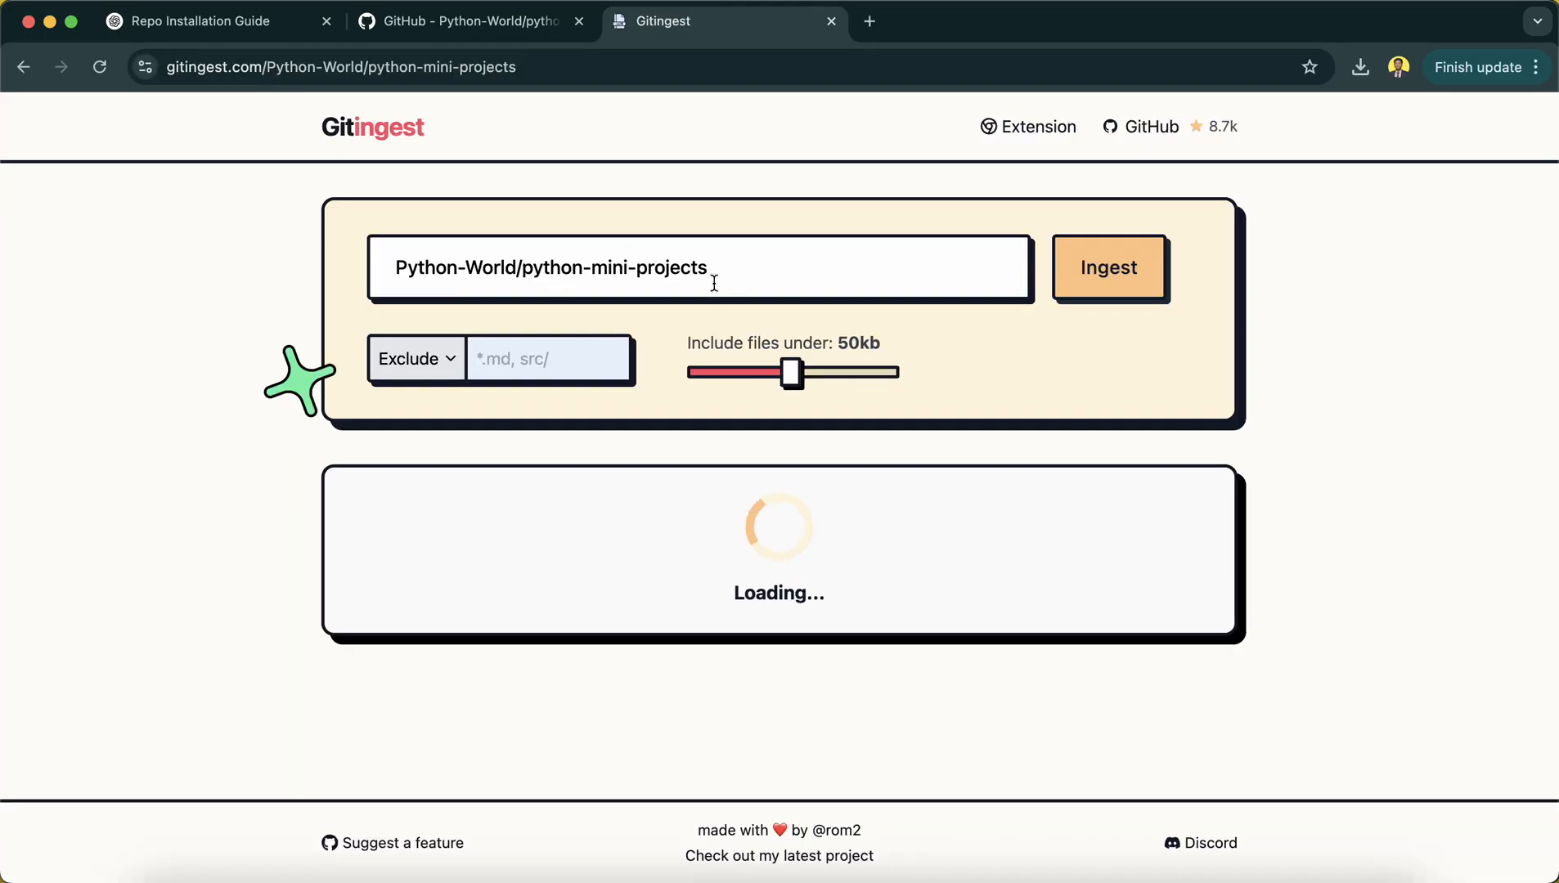
mouse_move(467, 126)
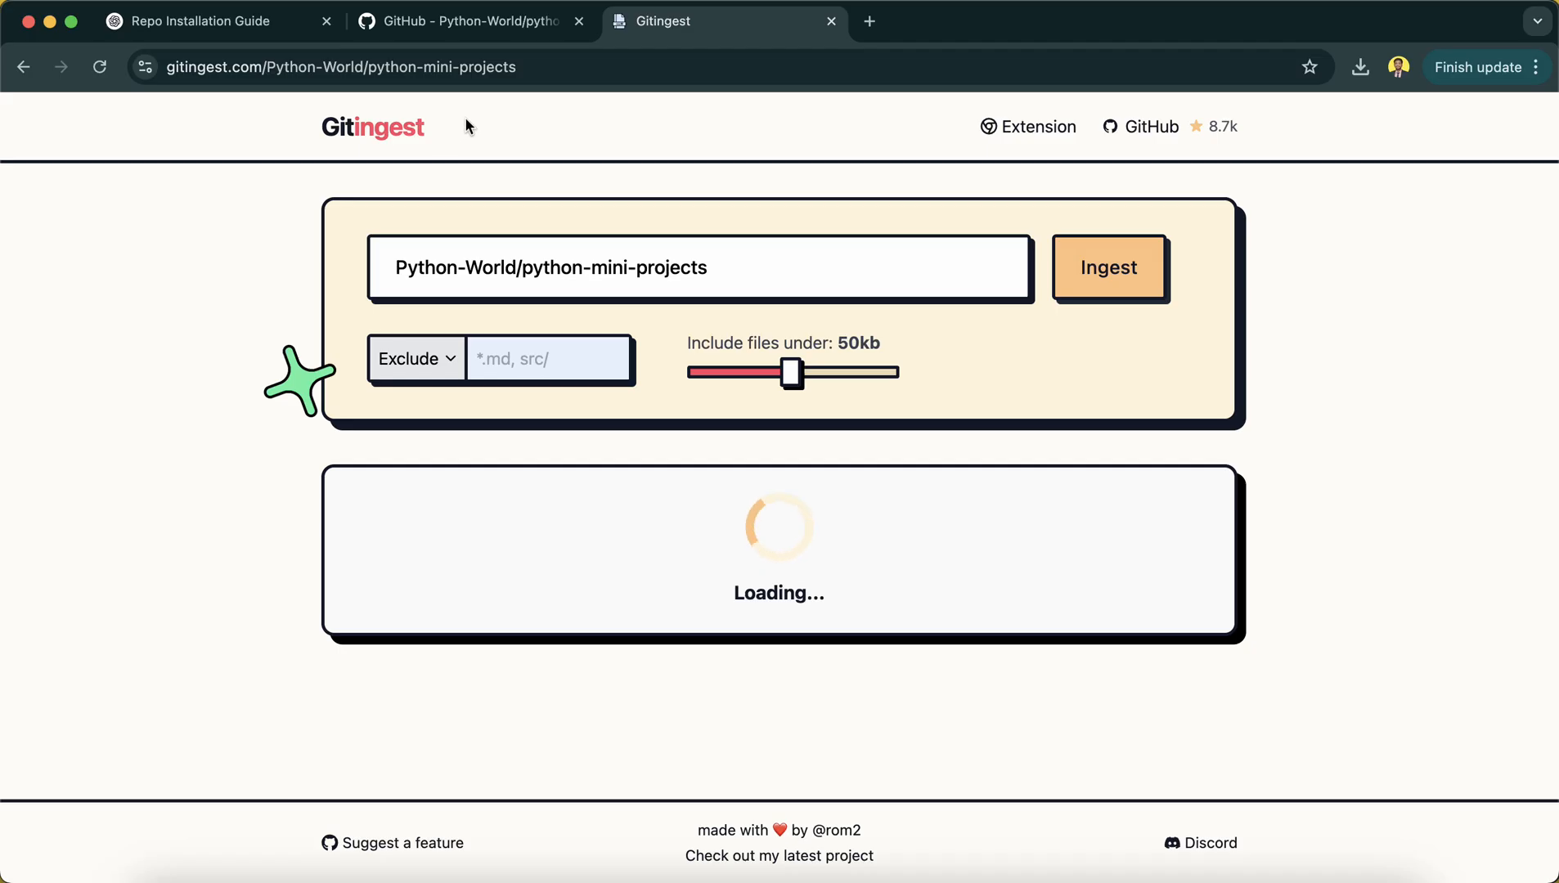
mouse_move(469, 314)
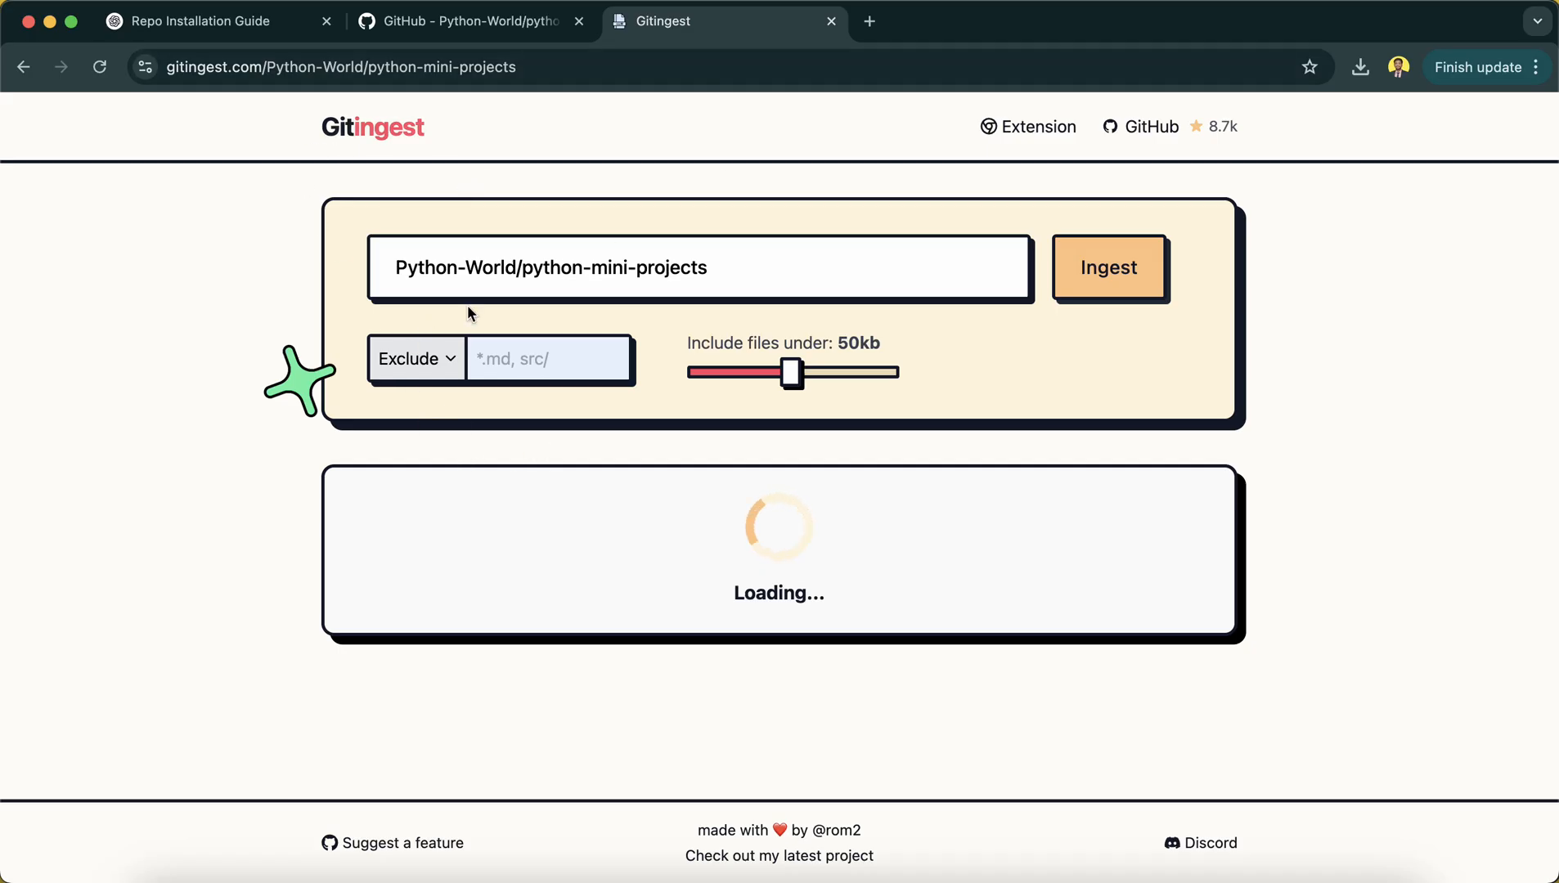
mouse_move(424, 664)
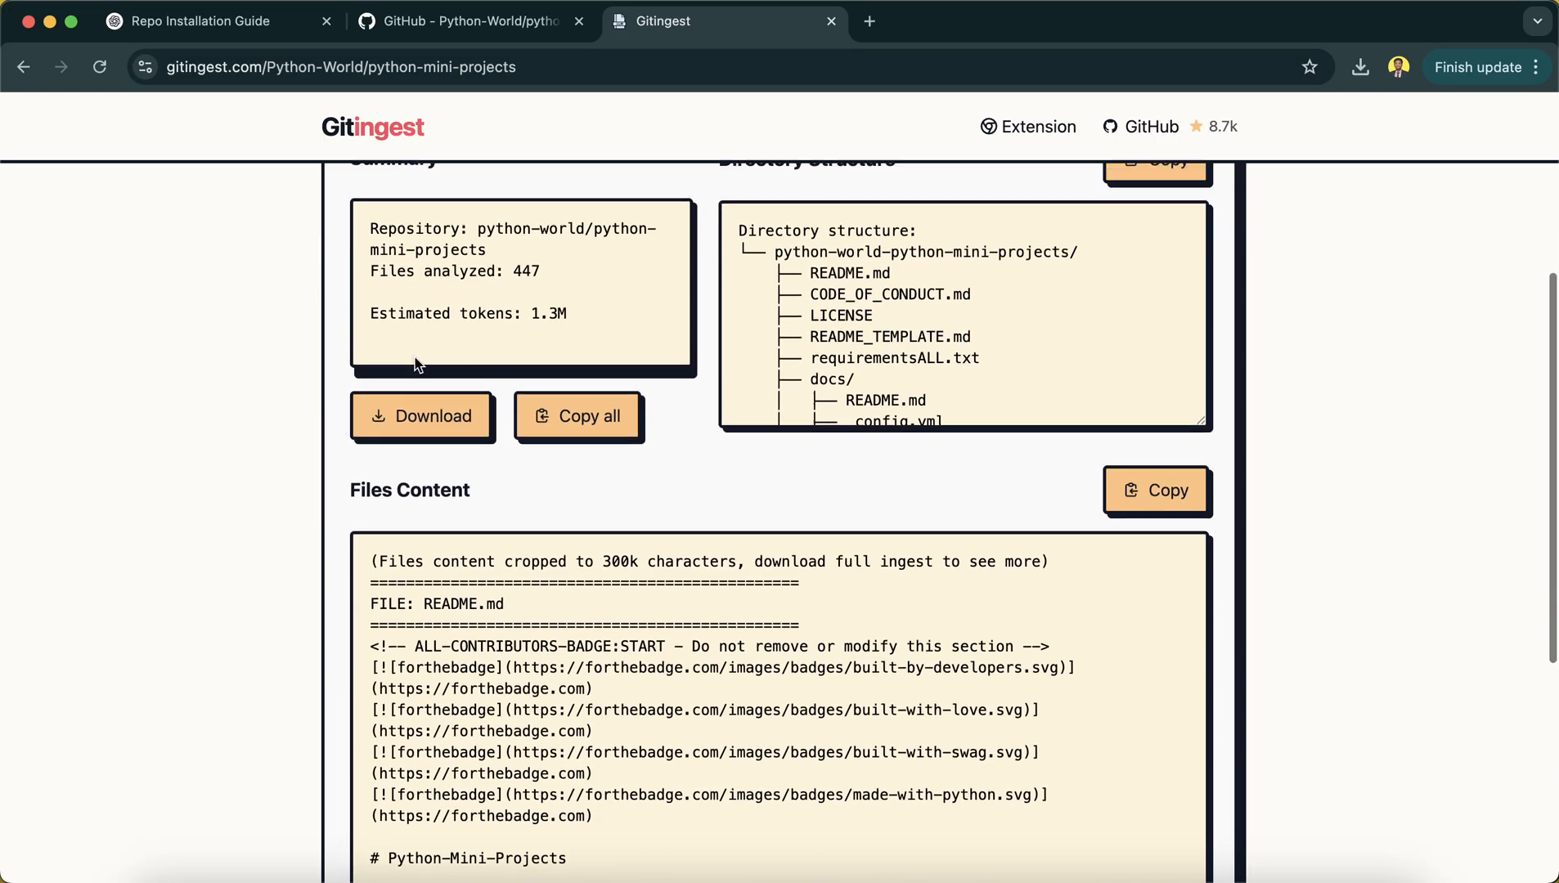
scroll(up, 3)
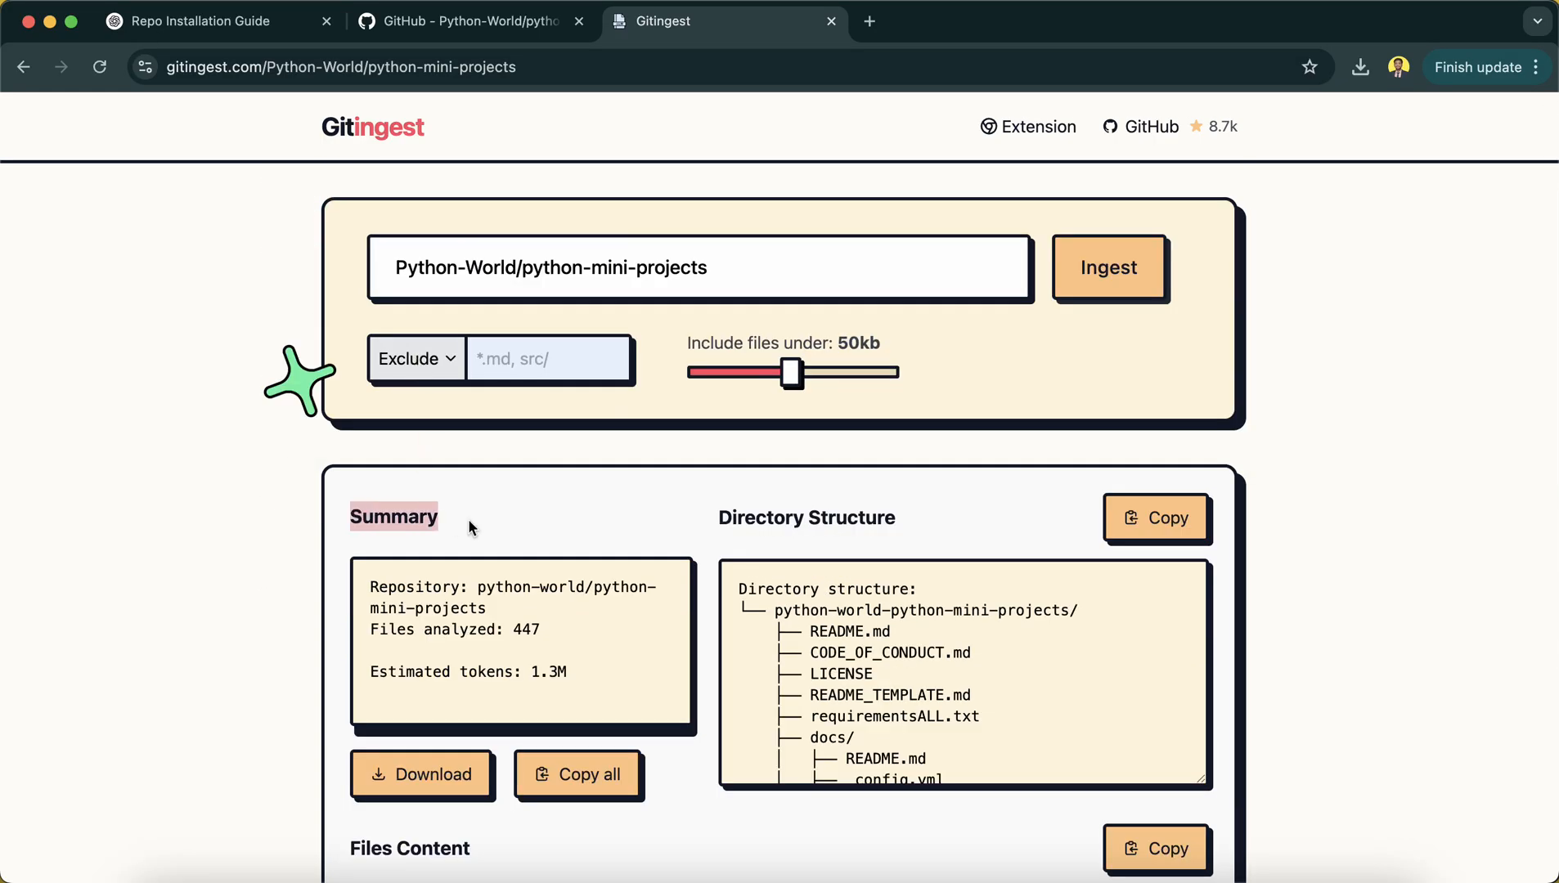
scroll(down, 3)
text(CODE_OF_CONDU)
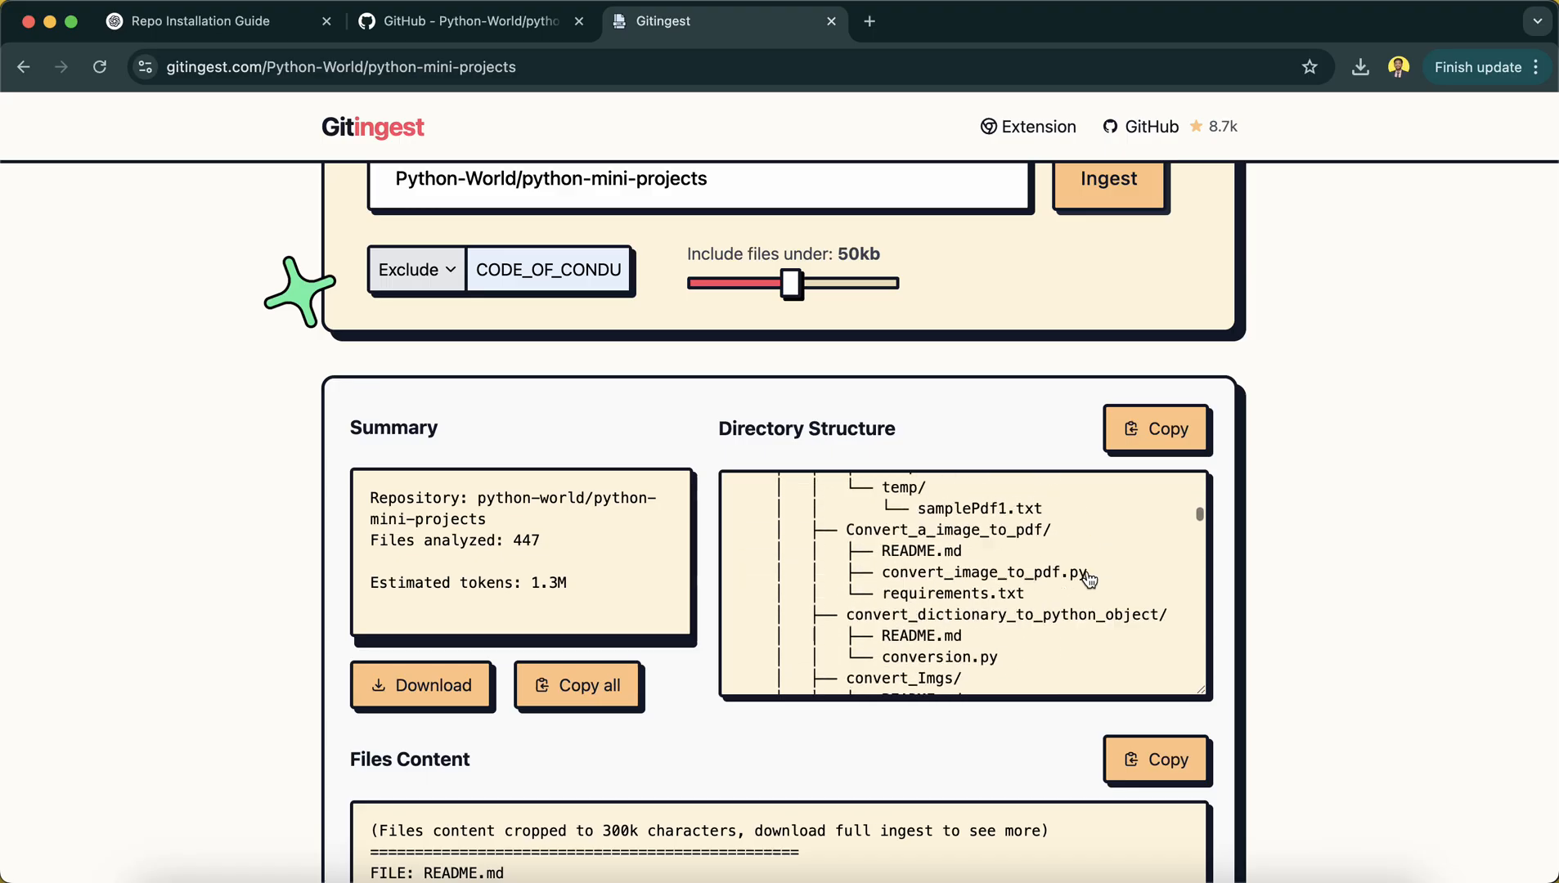
scroll(down, 3)
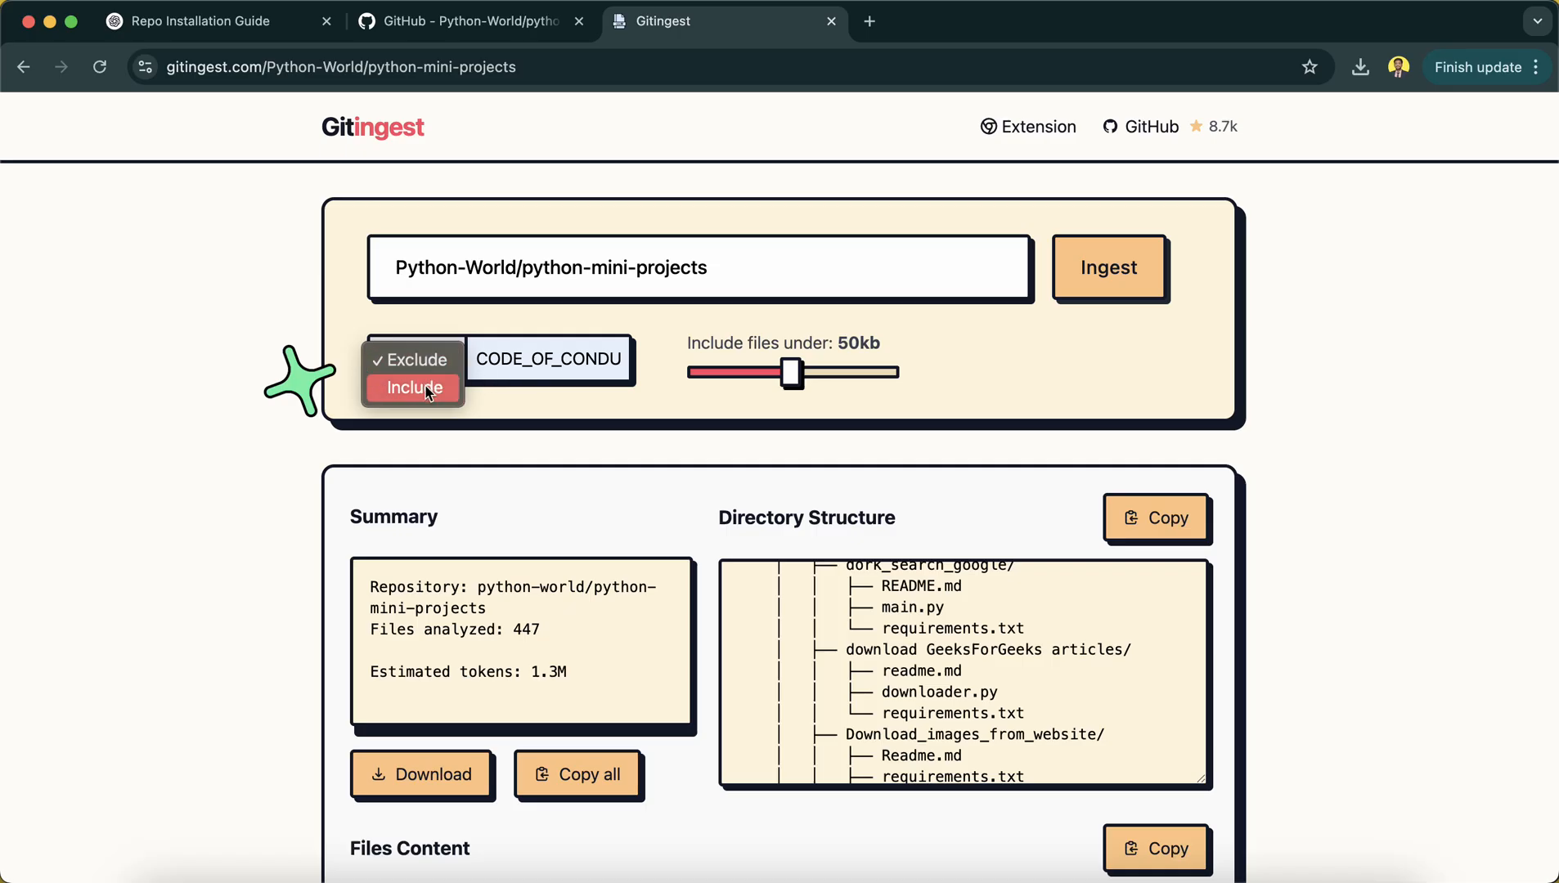
Try the file filter in include mode, then set it back to exclude.
click(412, 388)
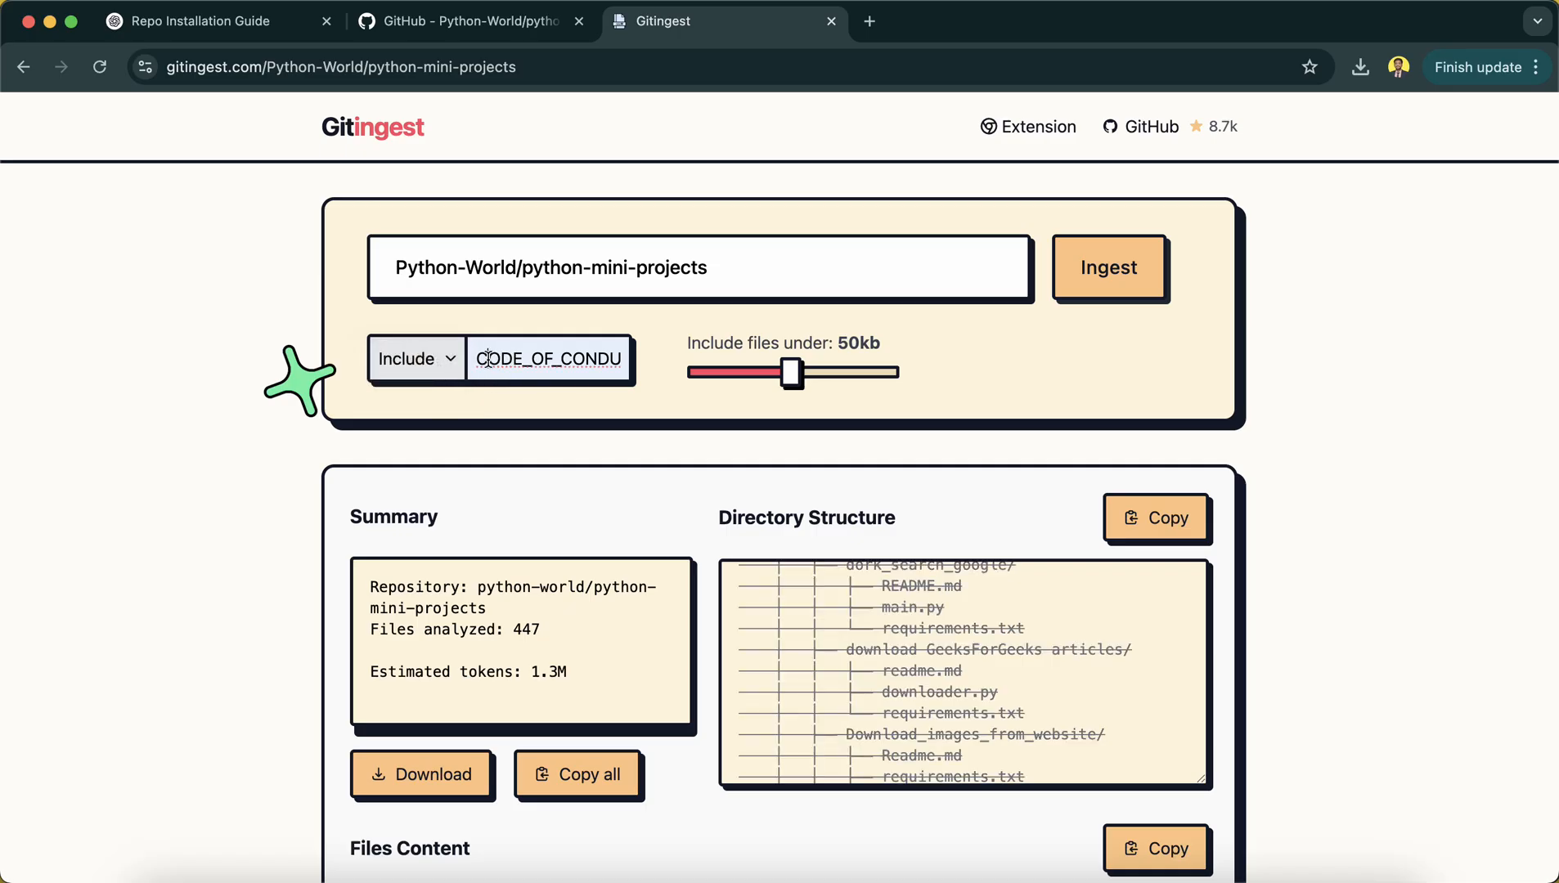
click(414, 360)
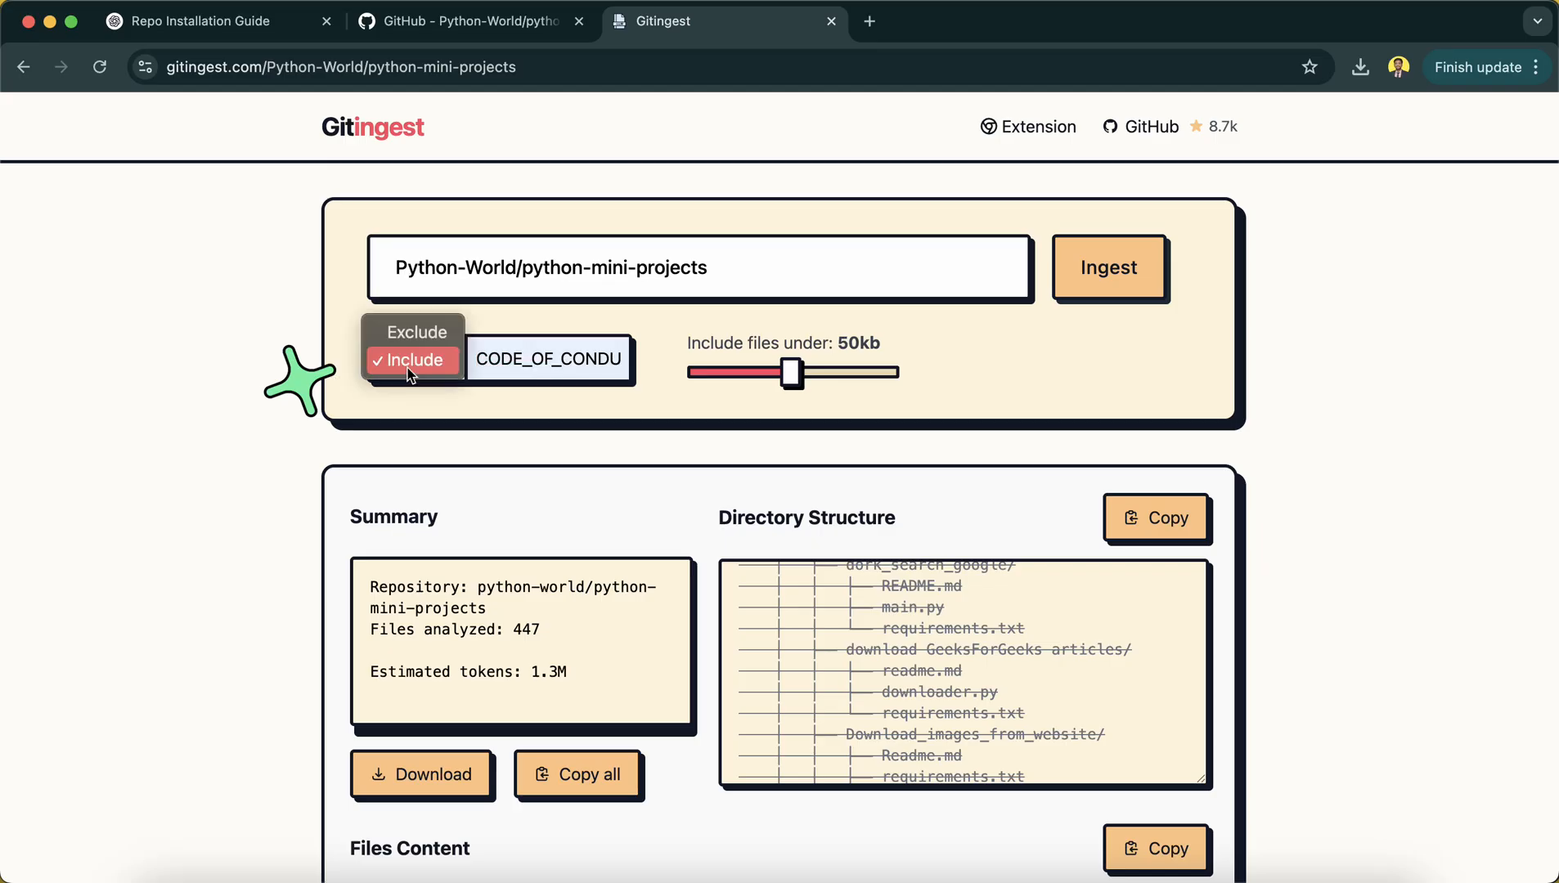
mouse_move(718, 358)
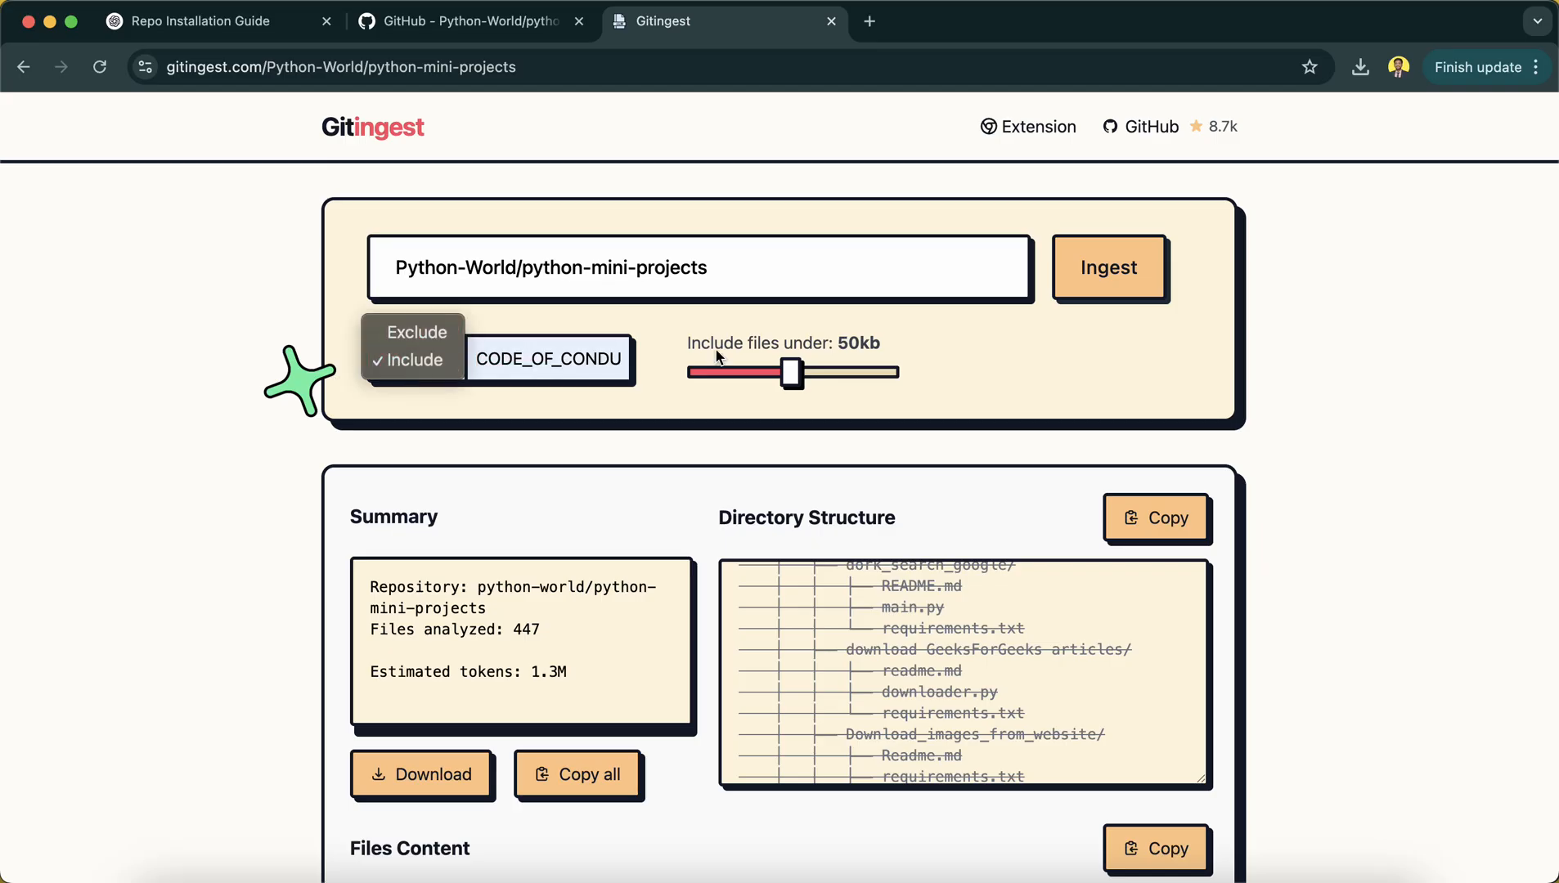
click(412, 359)
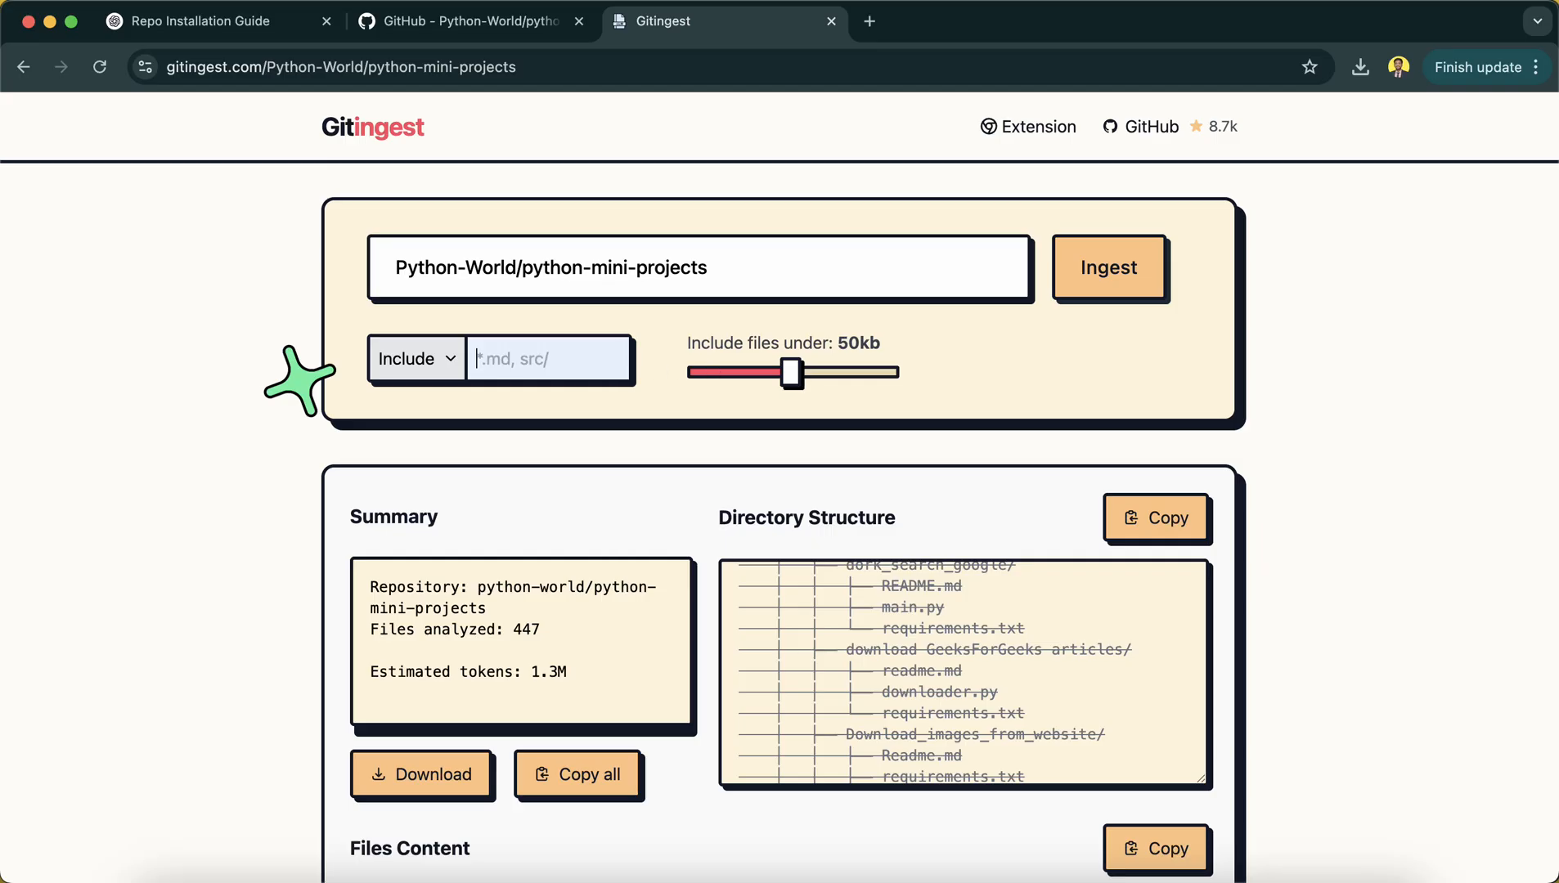
click(415, 358)
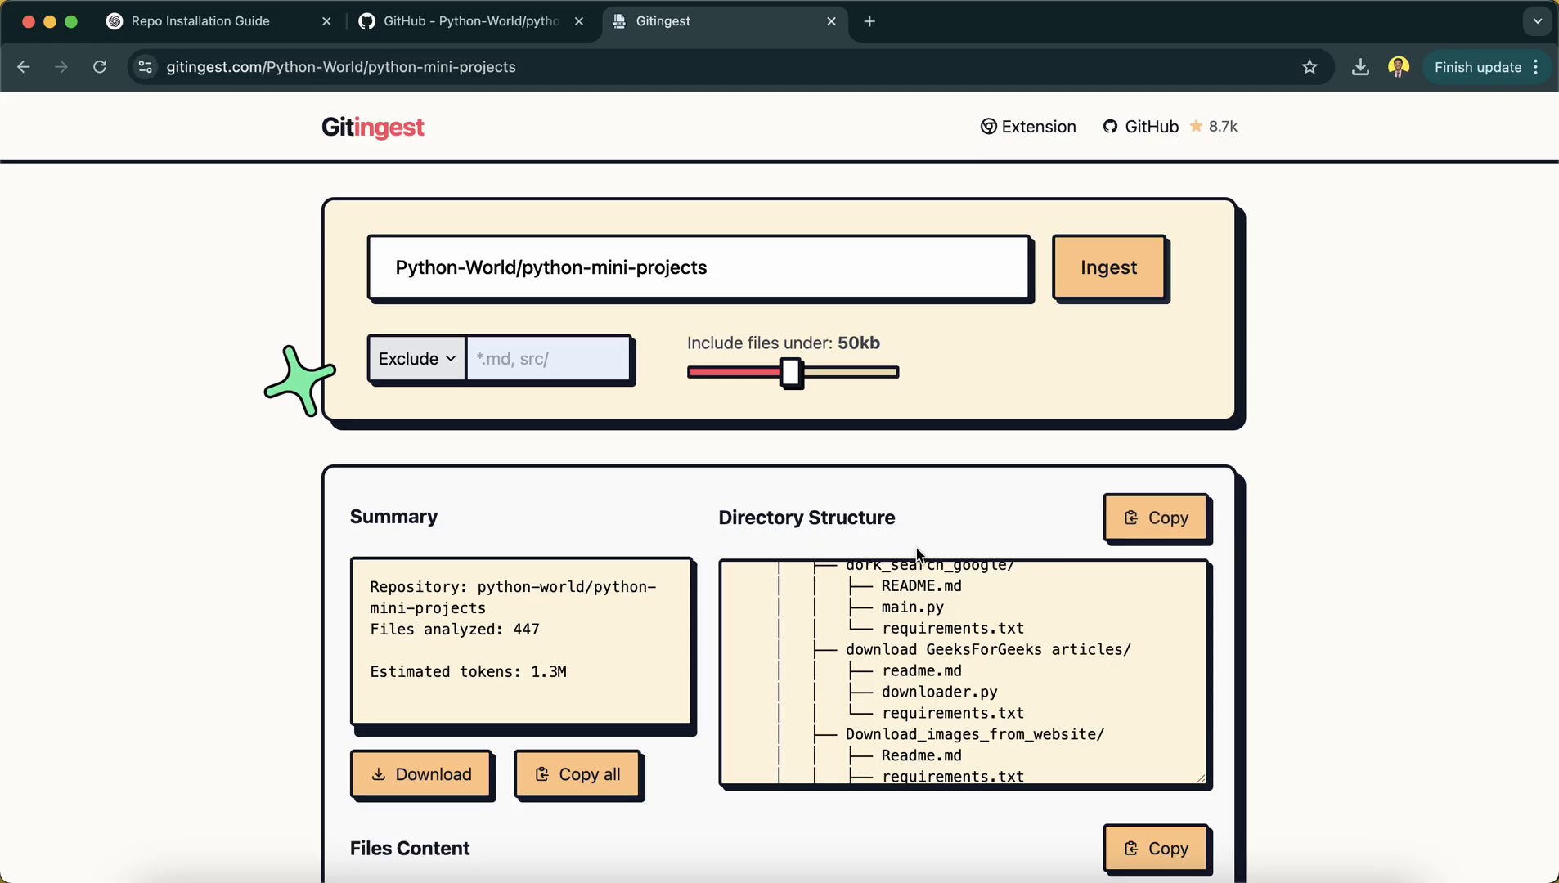
scroll(down, 3)
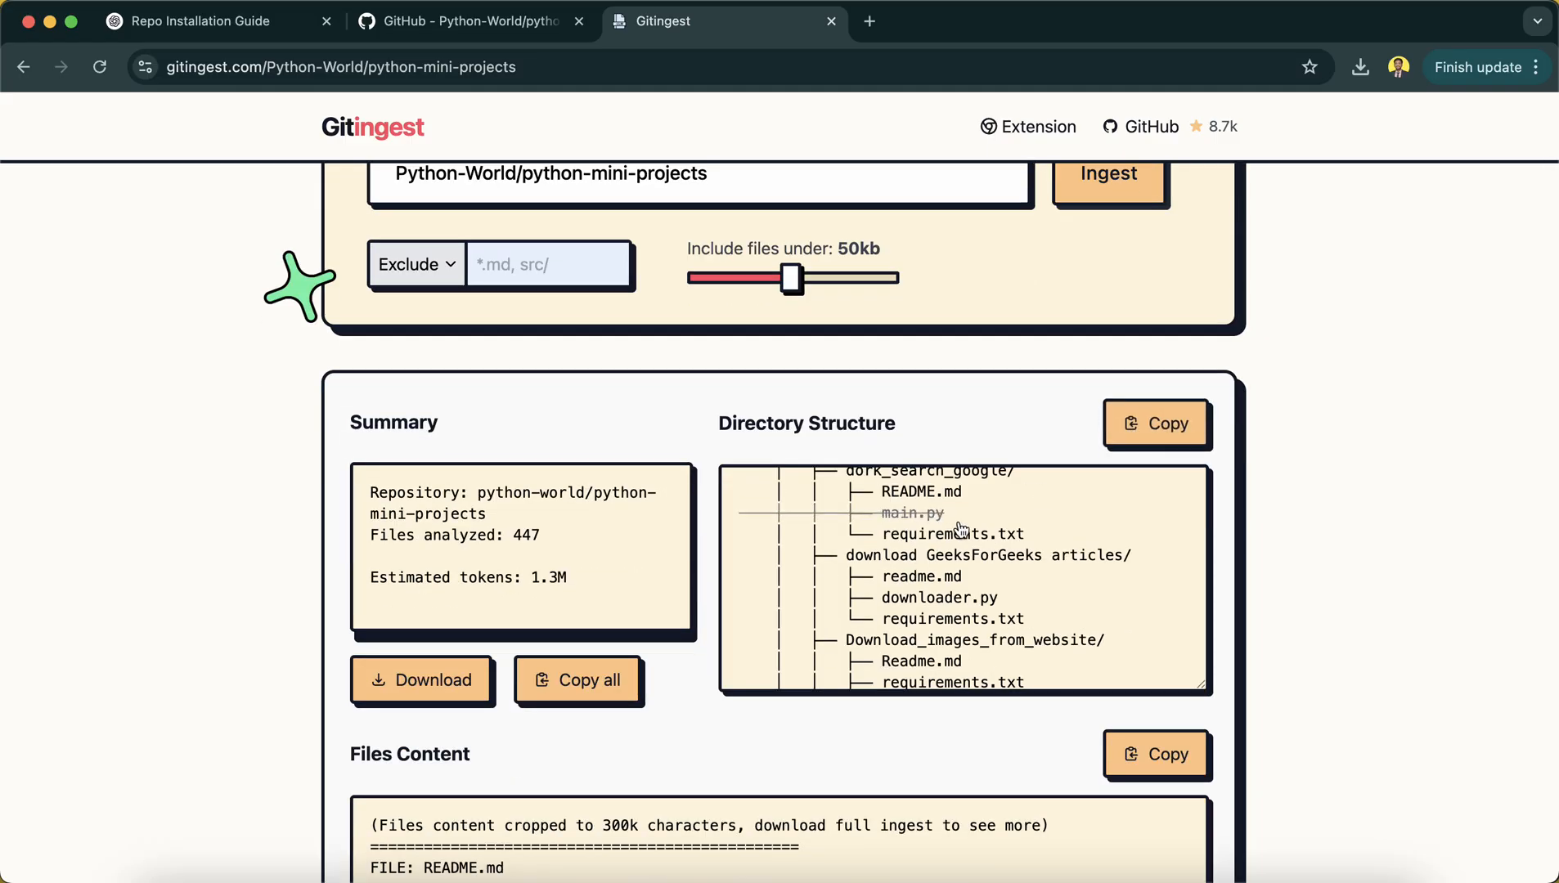
mouse_move(1037, 633)
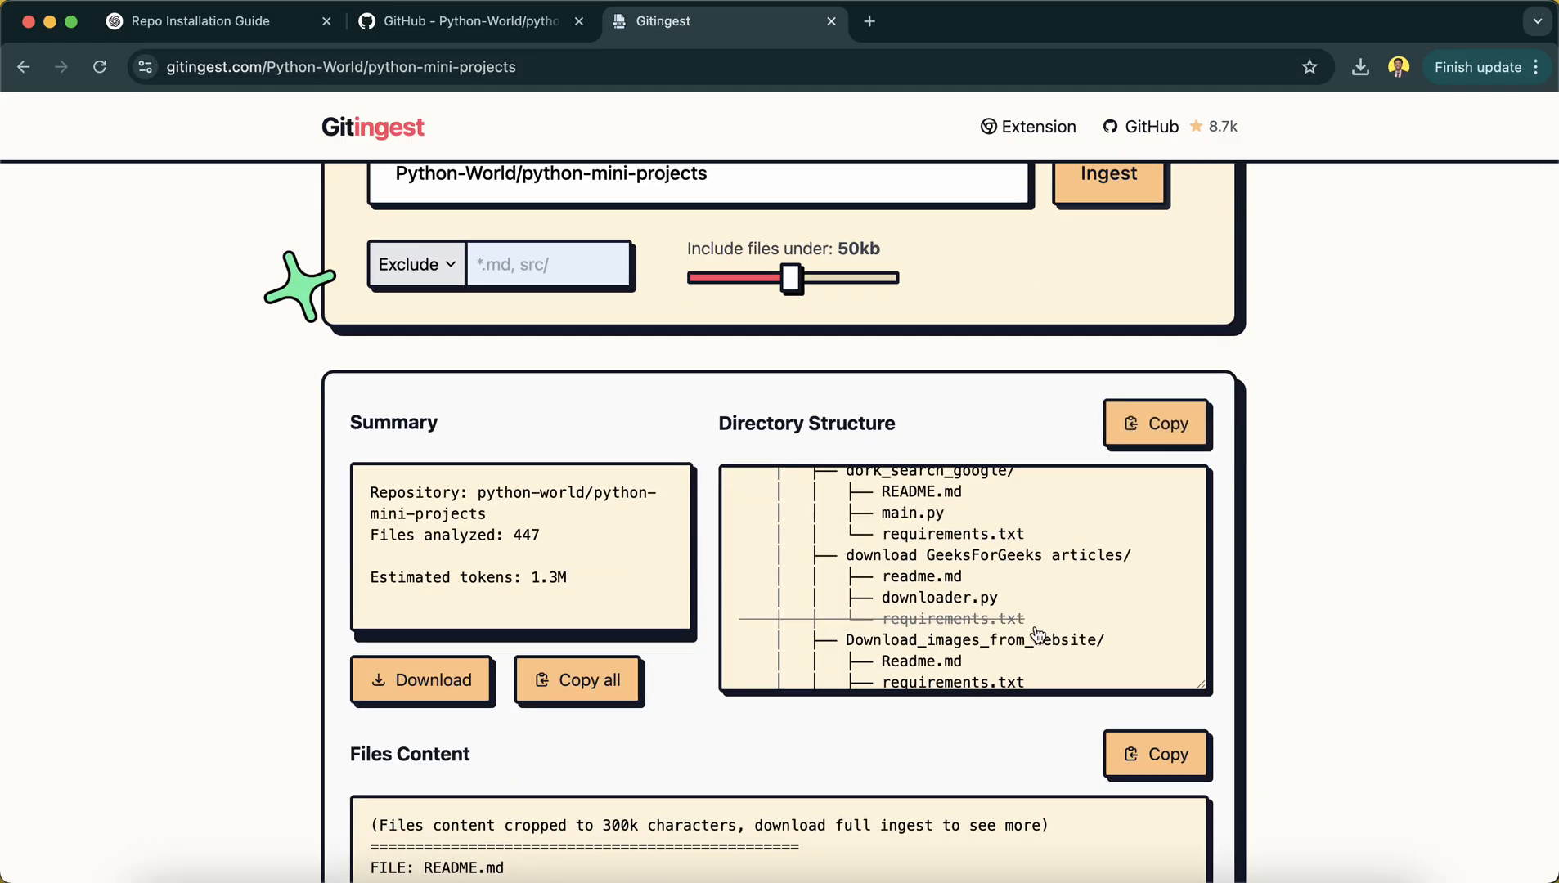
mouse_move(1073, 563)
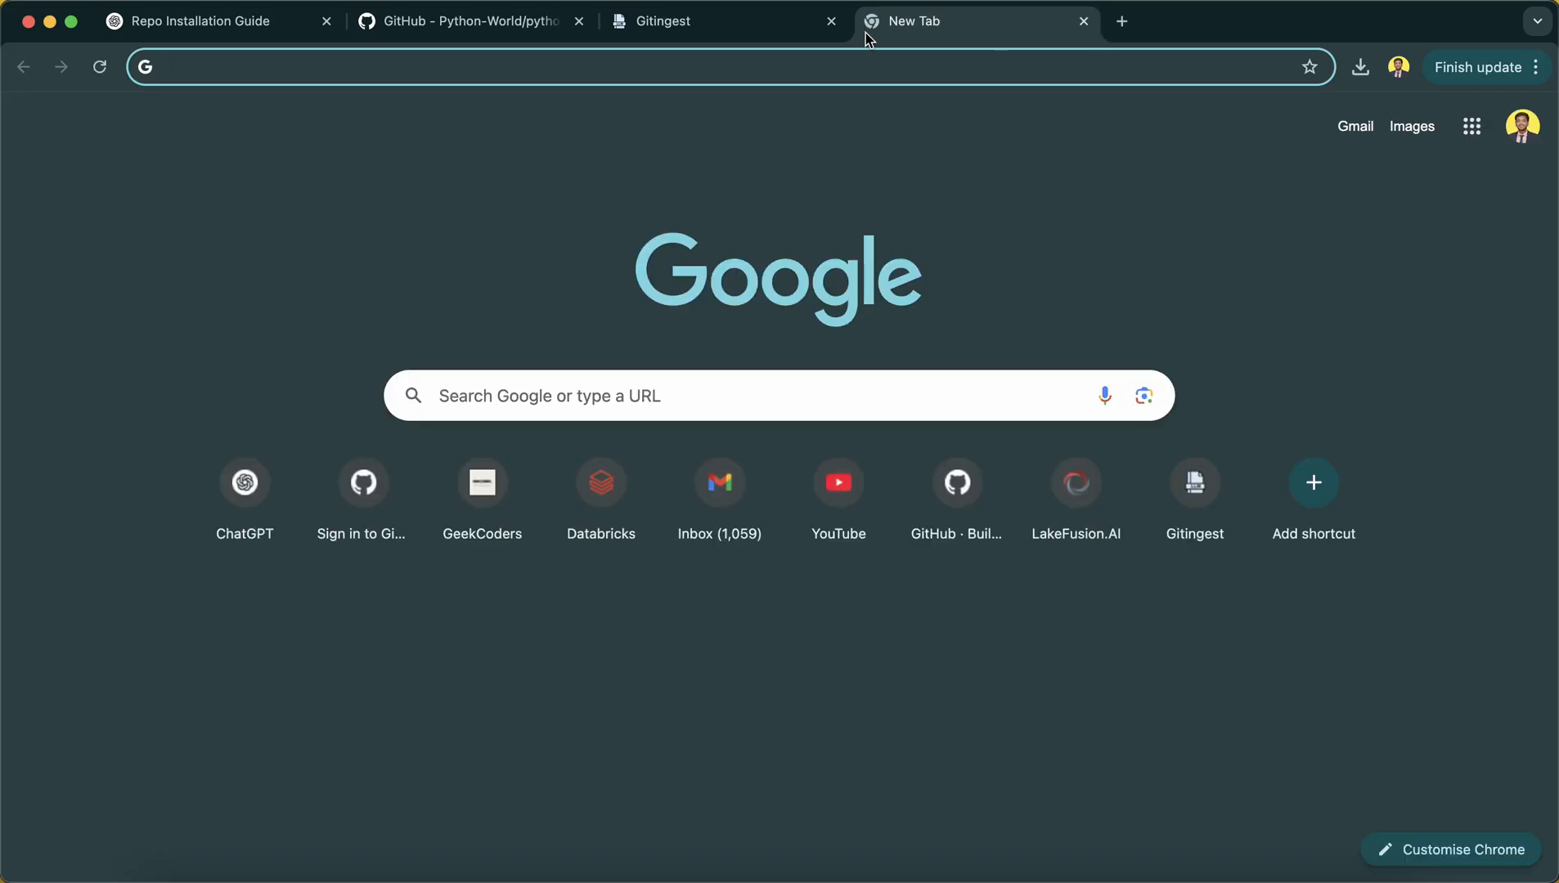
Ask ChatGPT, acting as a developer, for the commands to run the project on macOS.
click(244, 482)
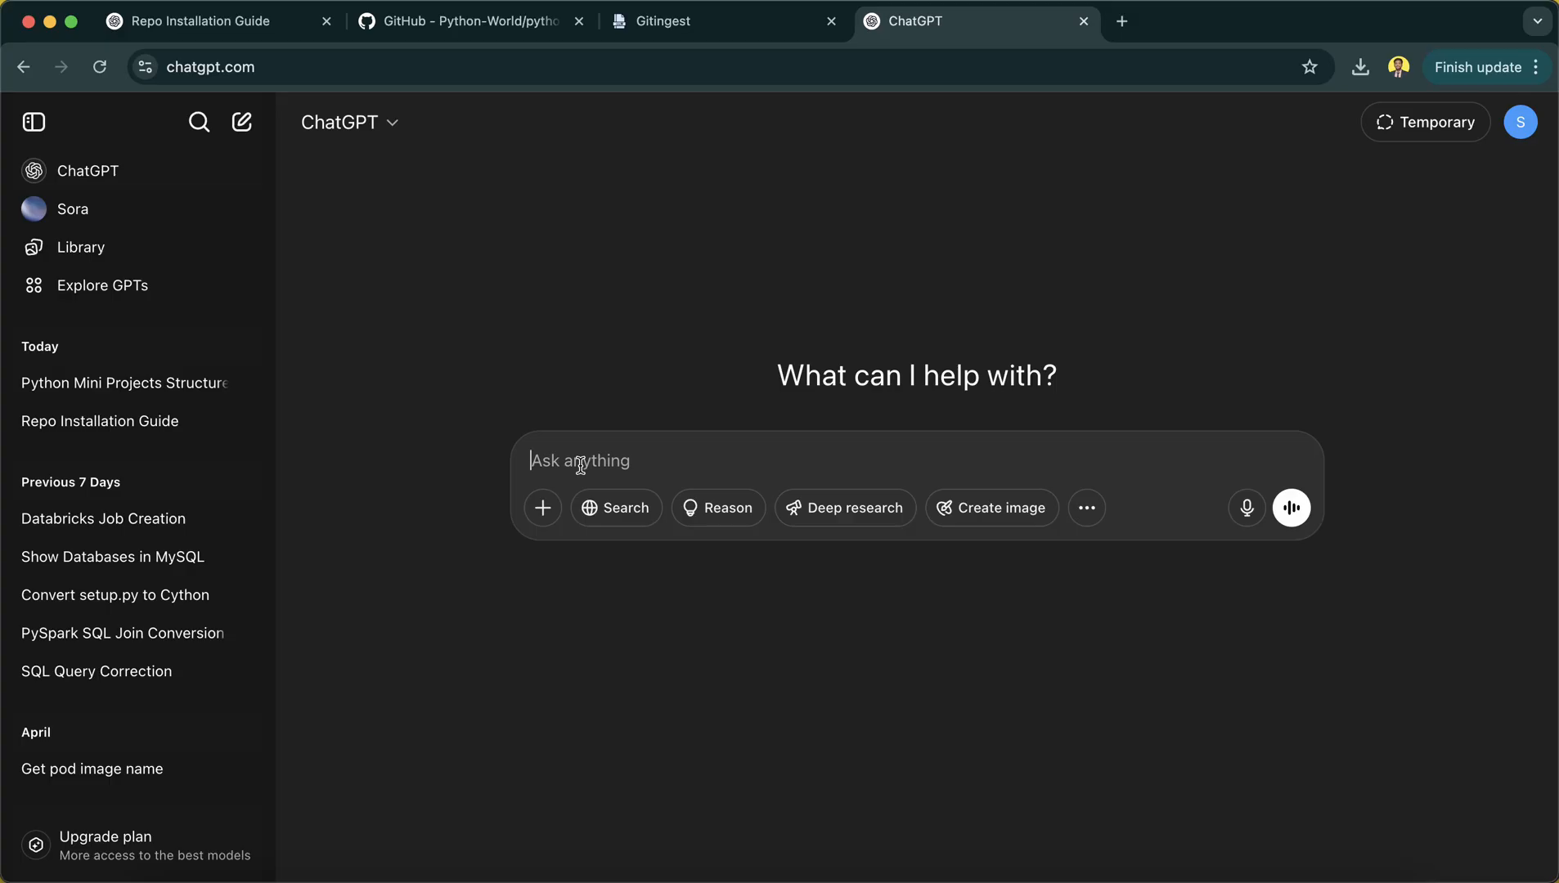
text(act as)
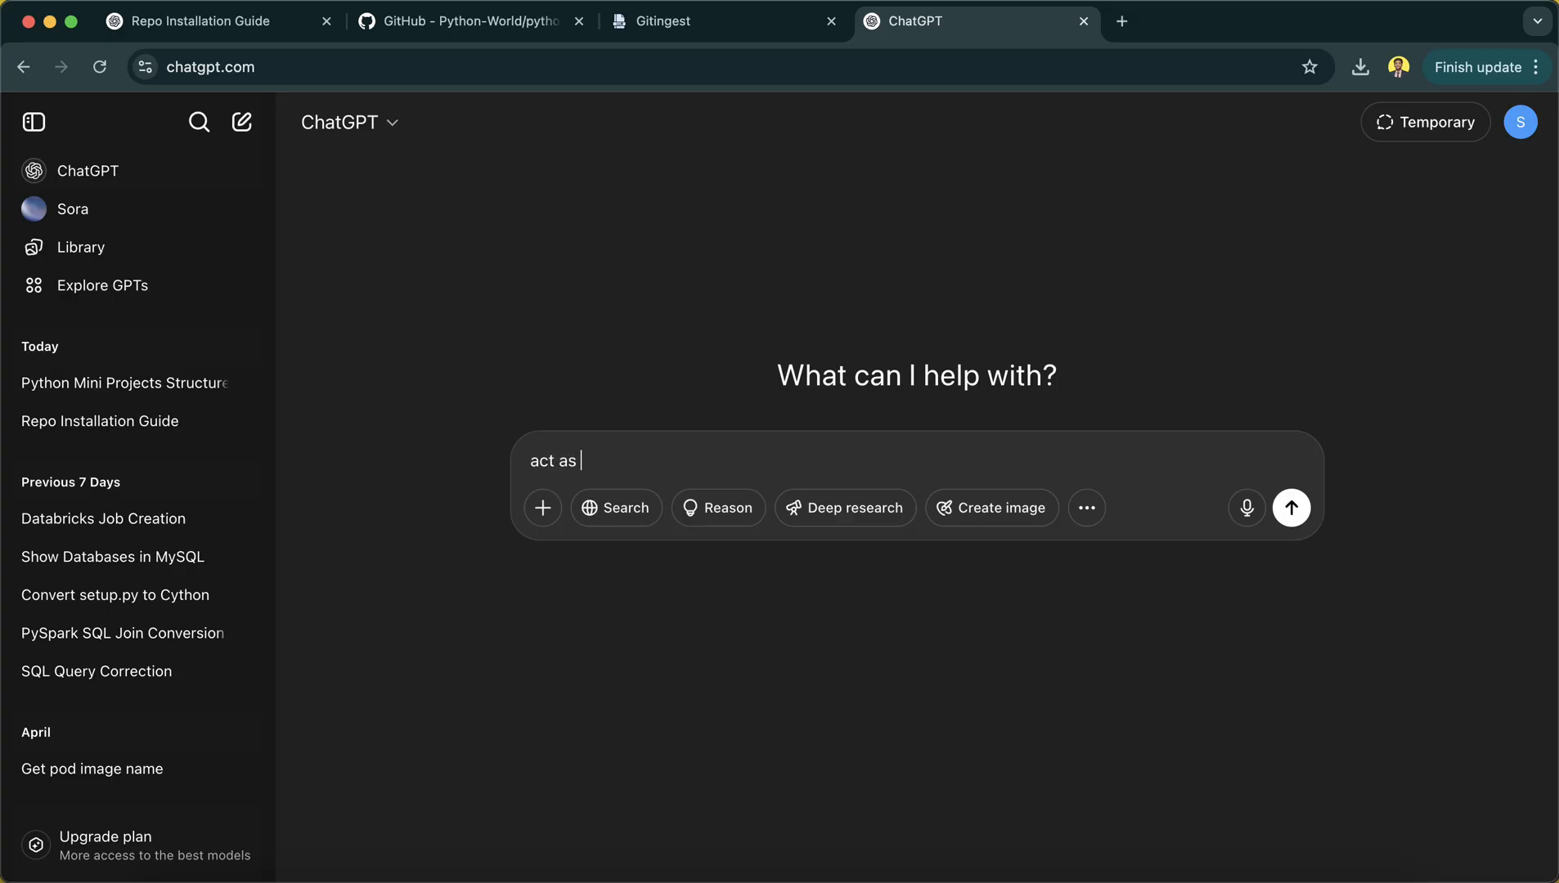
text(developer and give me c)
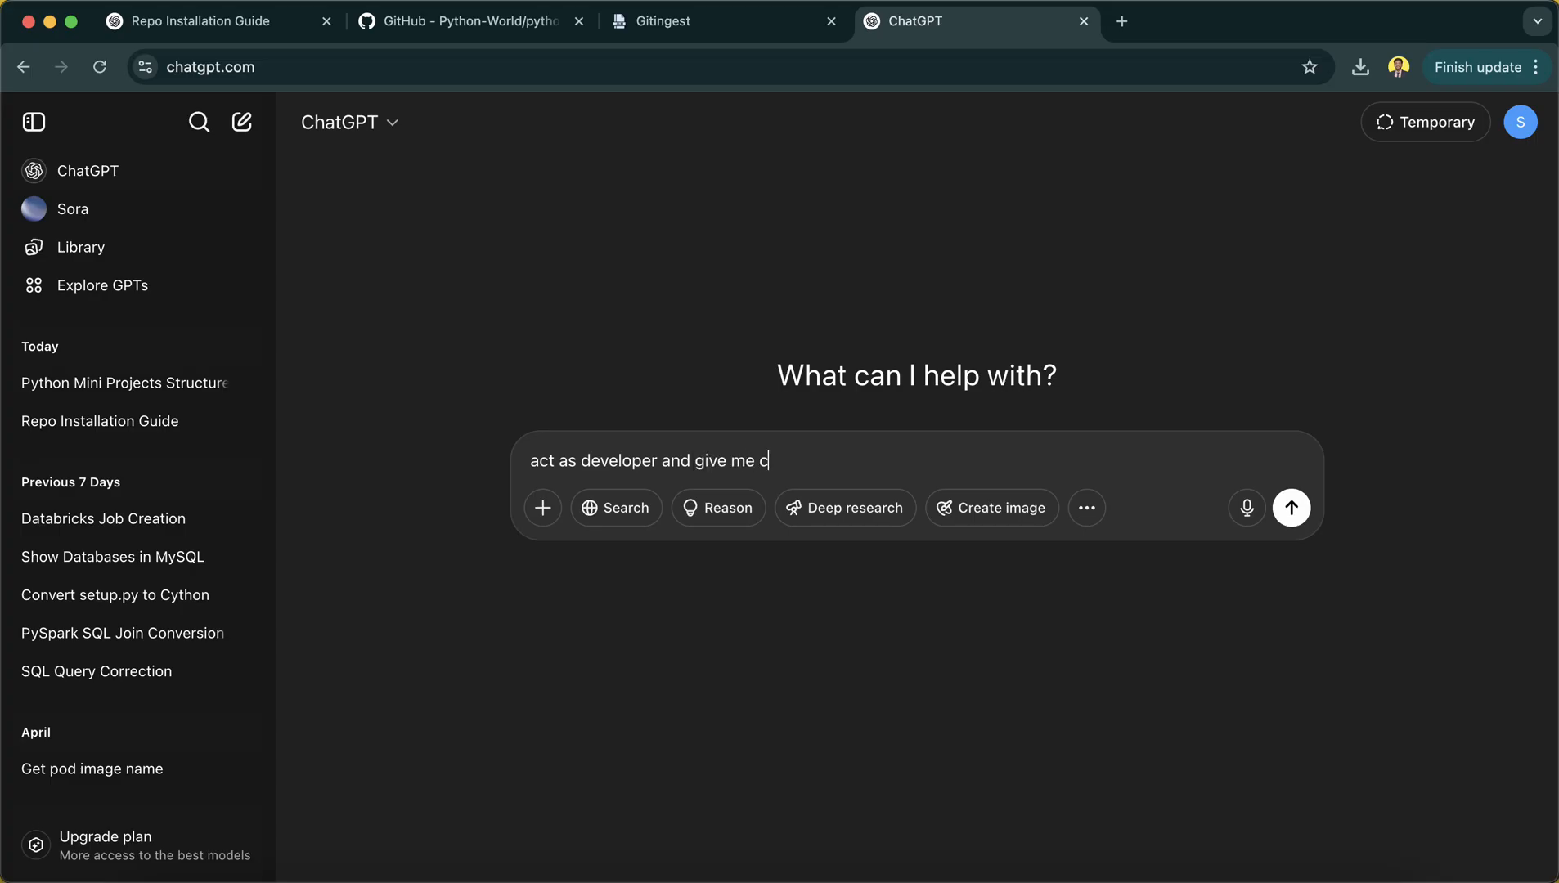
text(ommands)
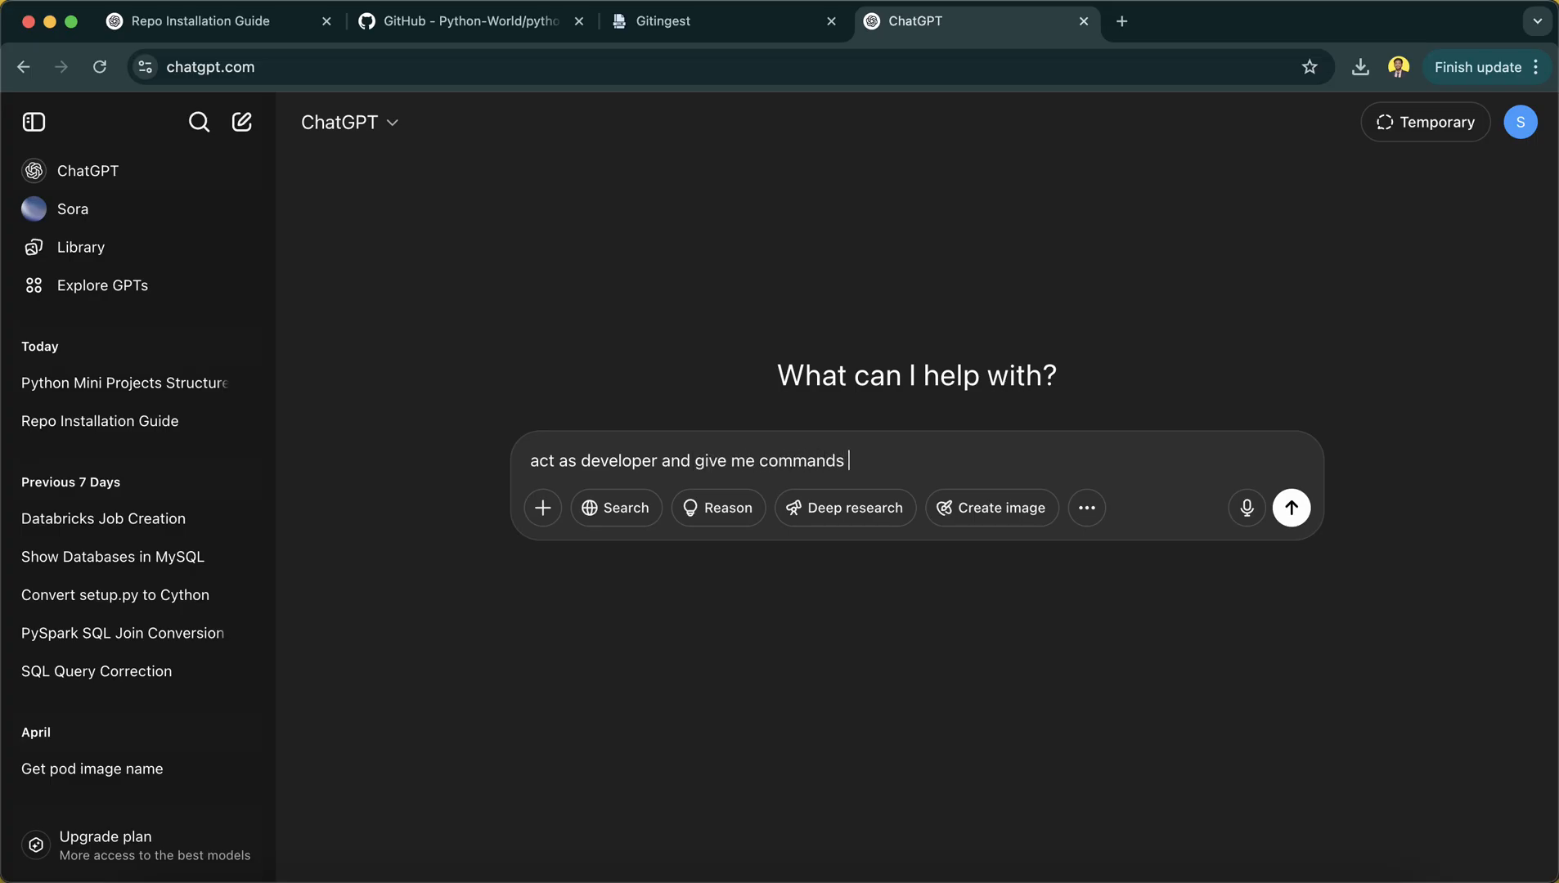
text(to run the)
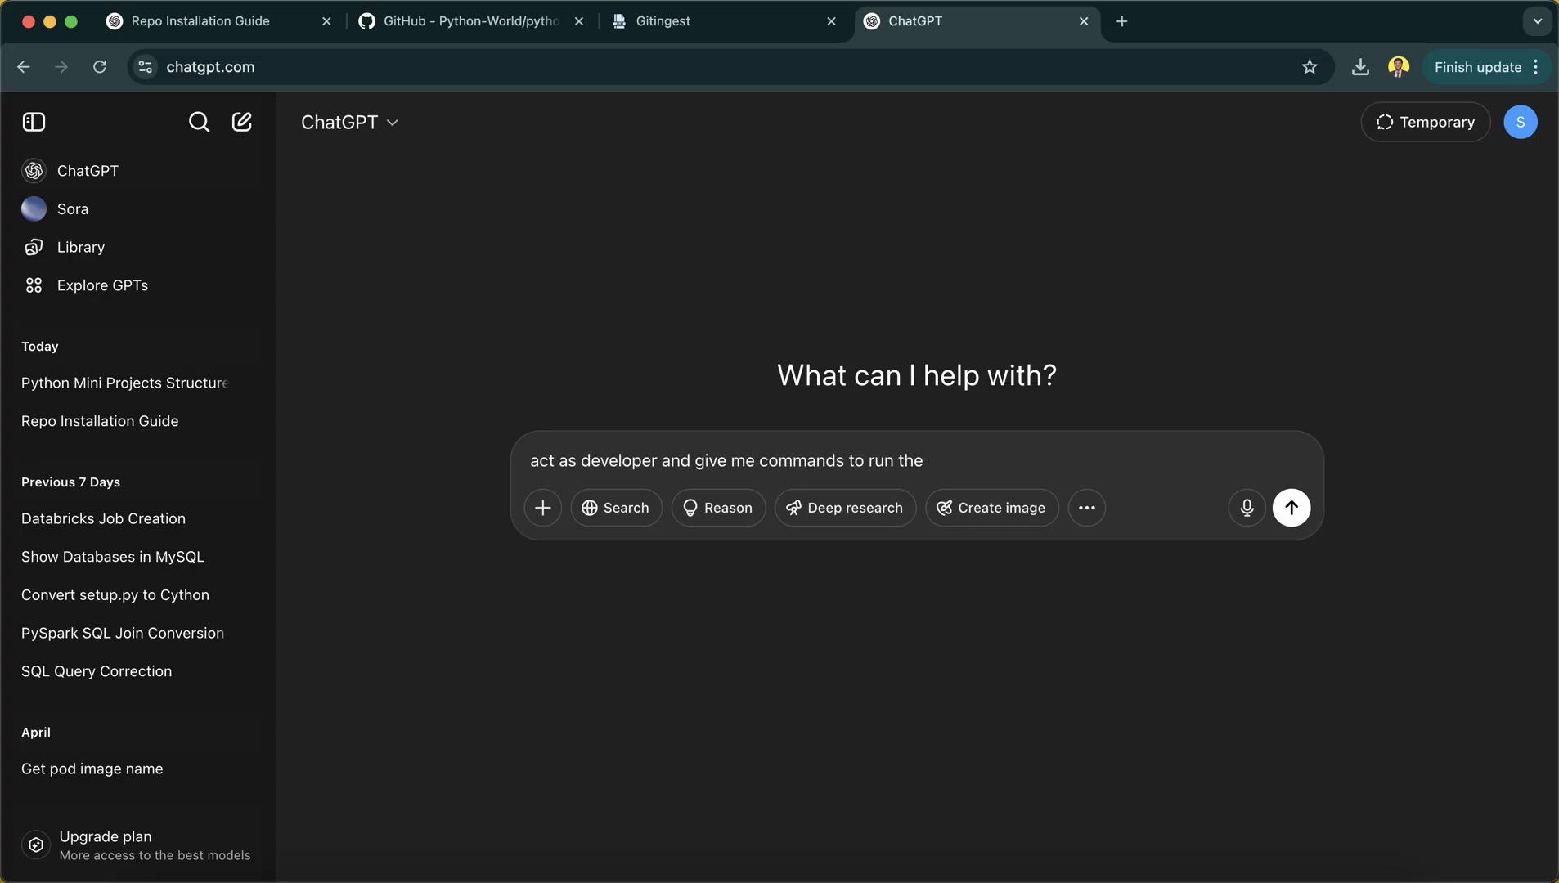
text(project)
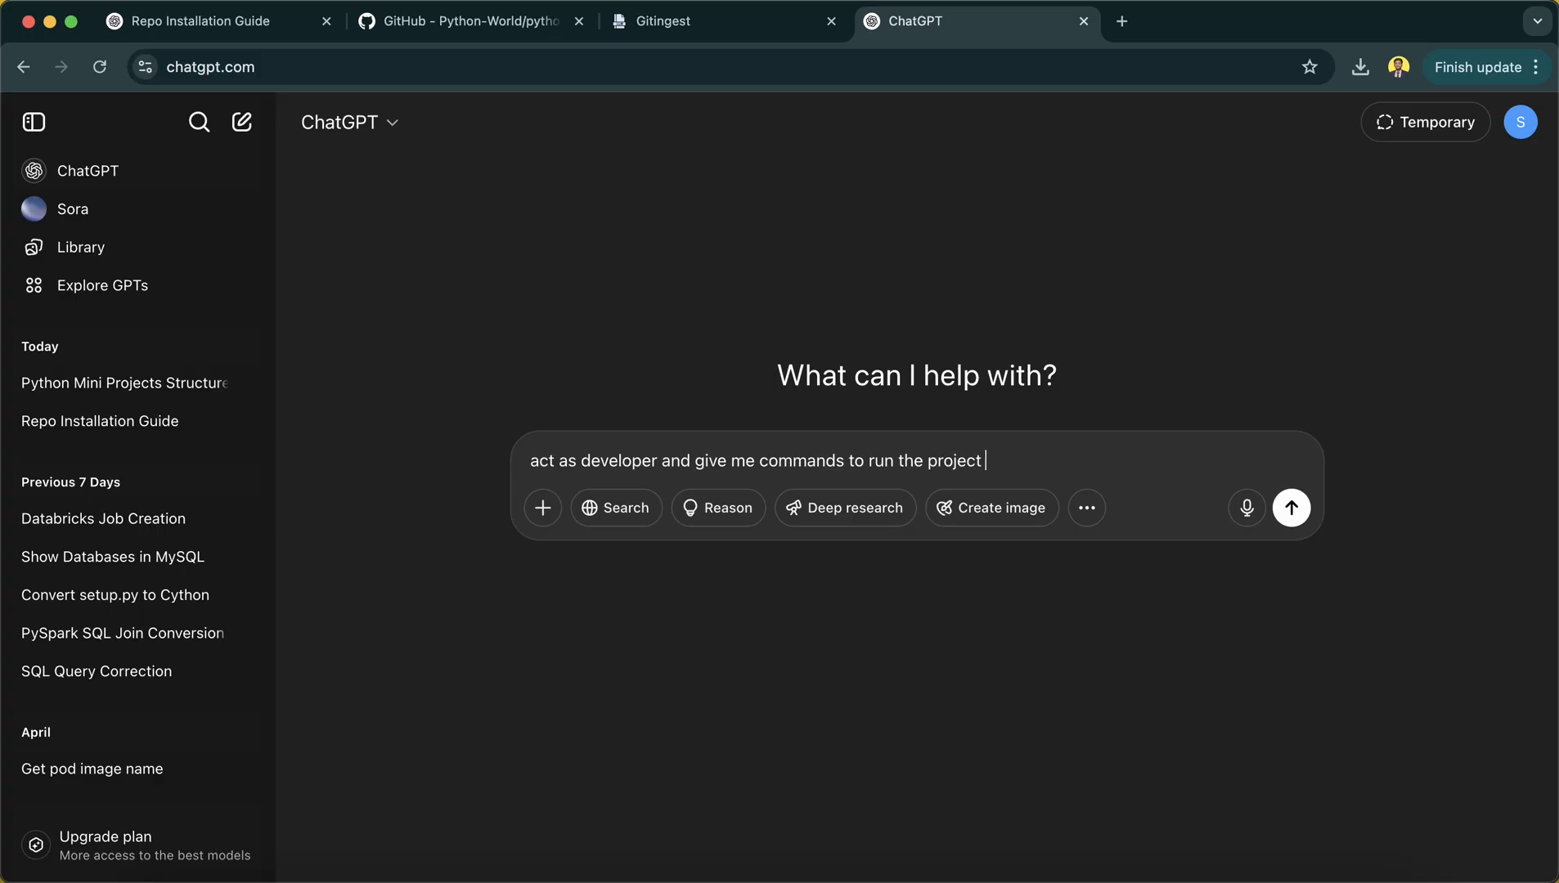
text(in mac os)
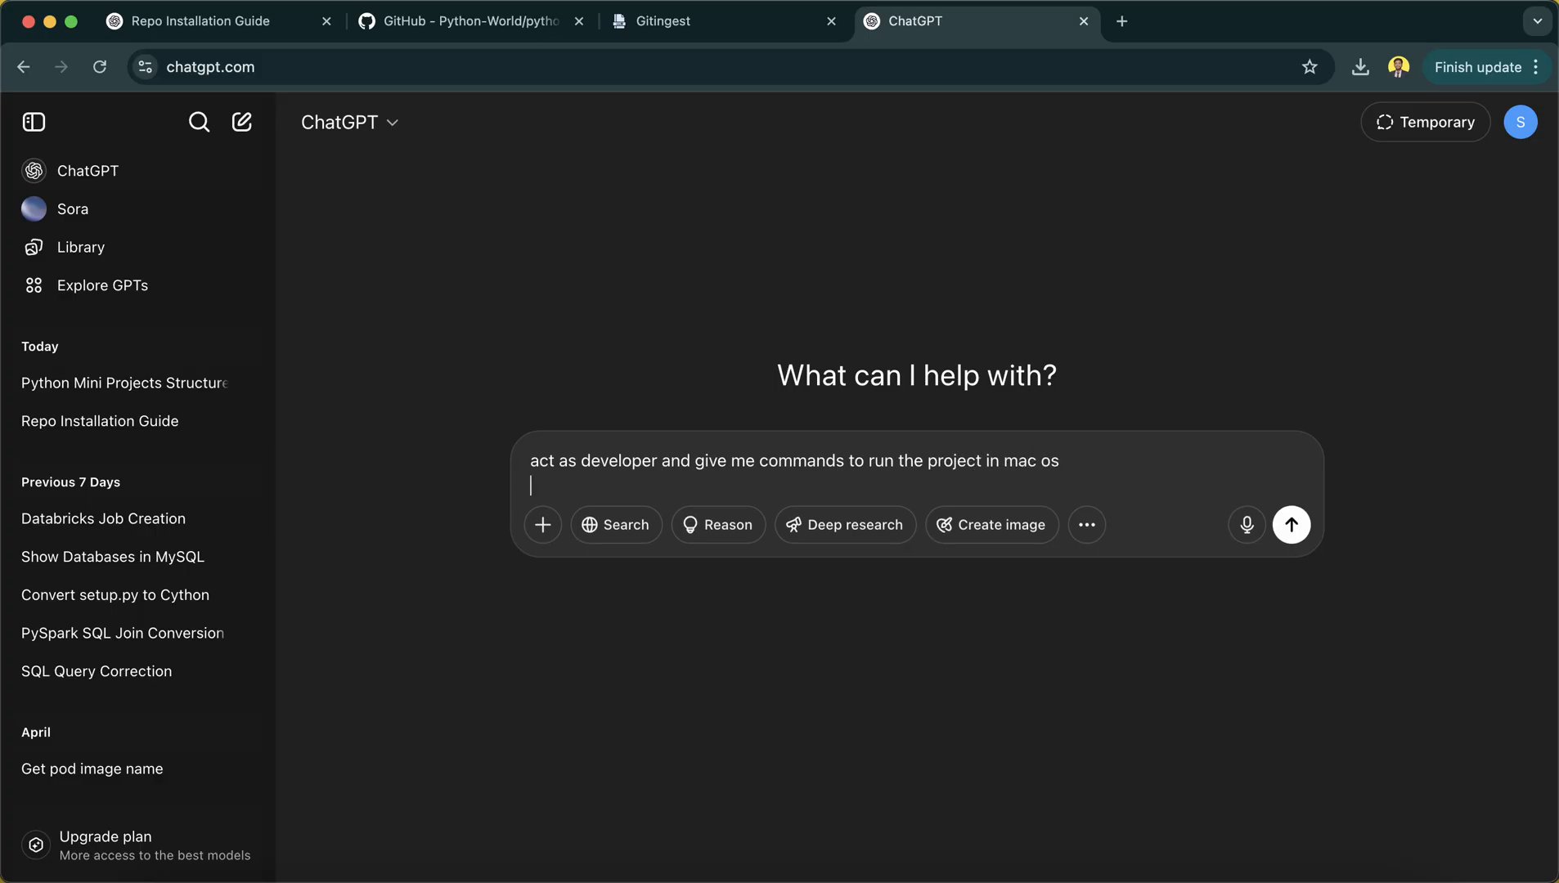
click(1290, 523)
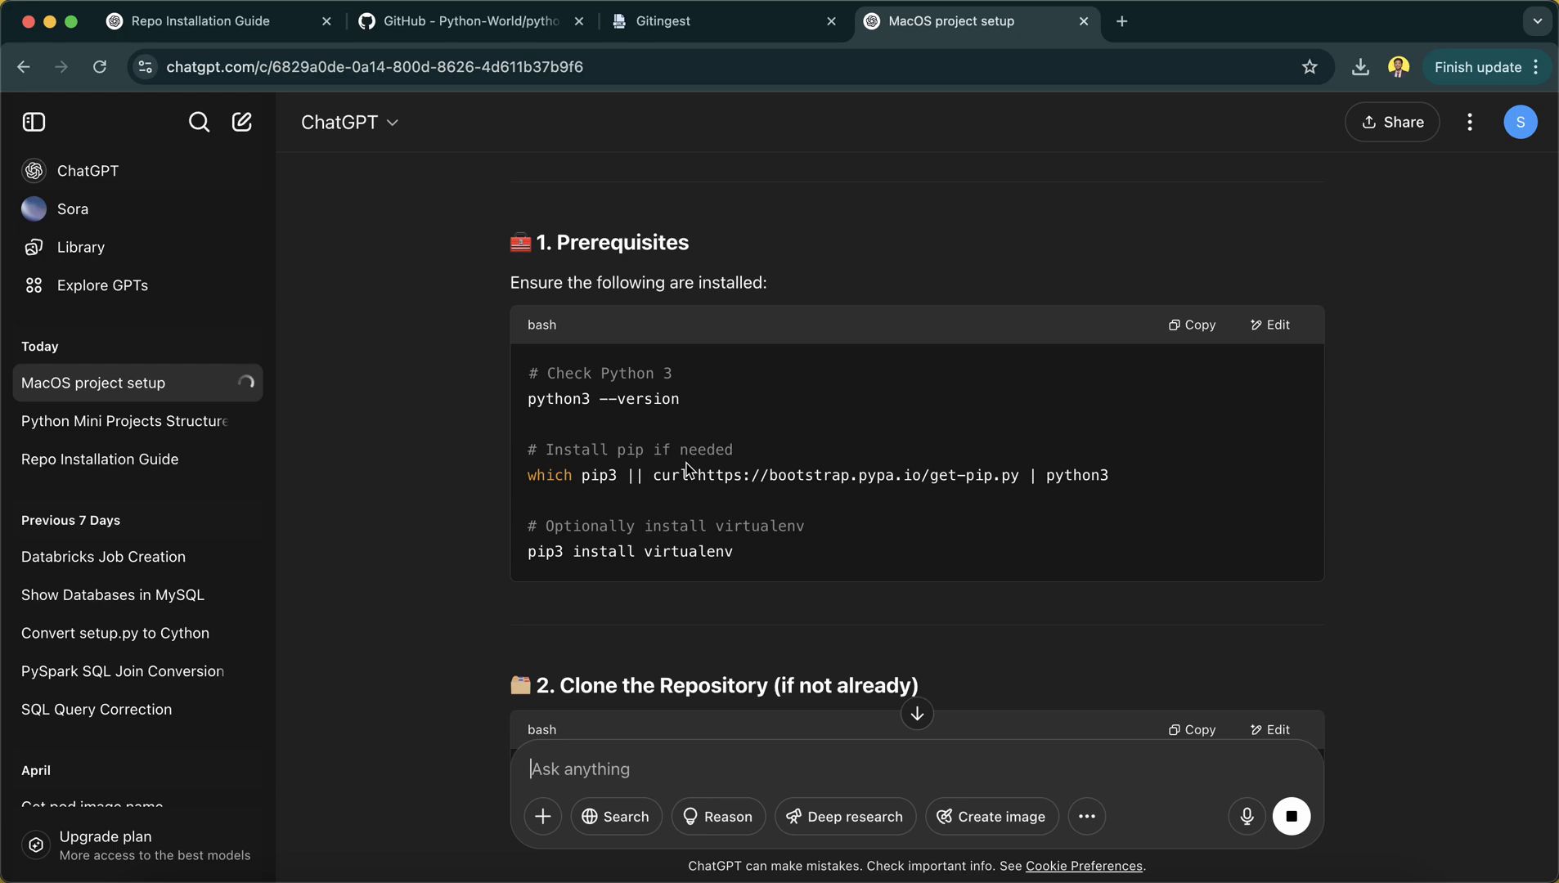
Review the setup guide and copy the clone-the-repository bash commands.
scroll(down, 3)
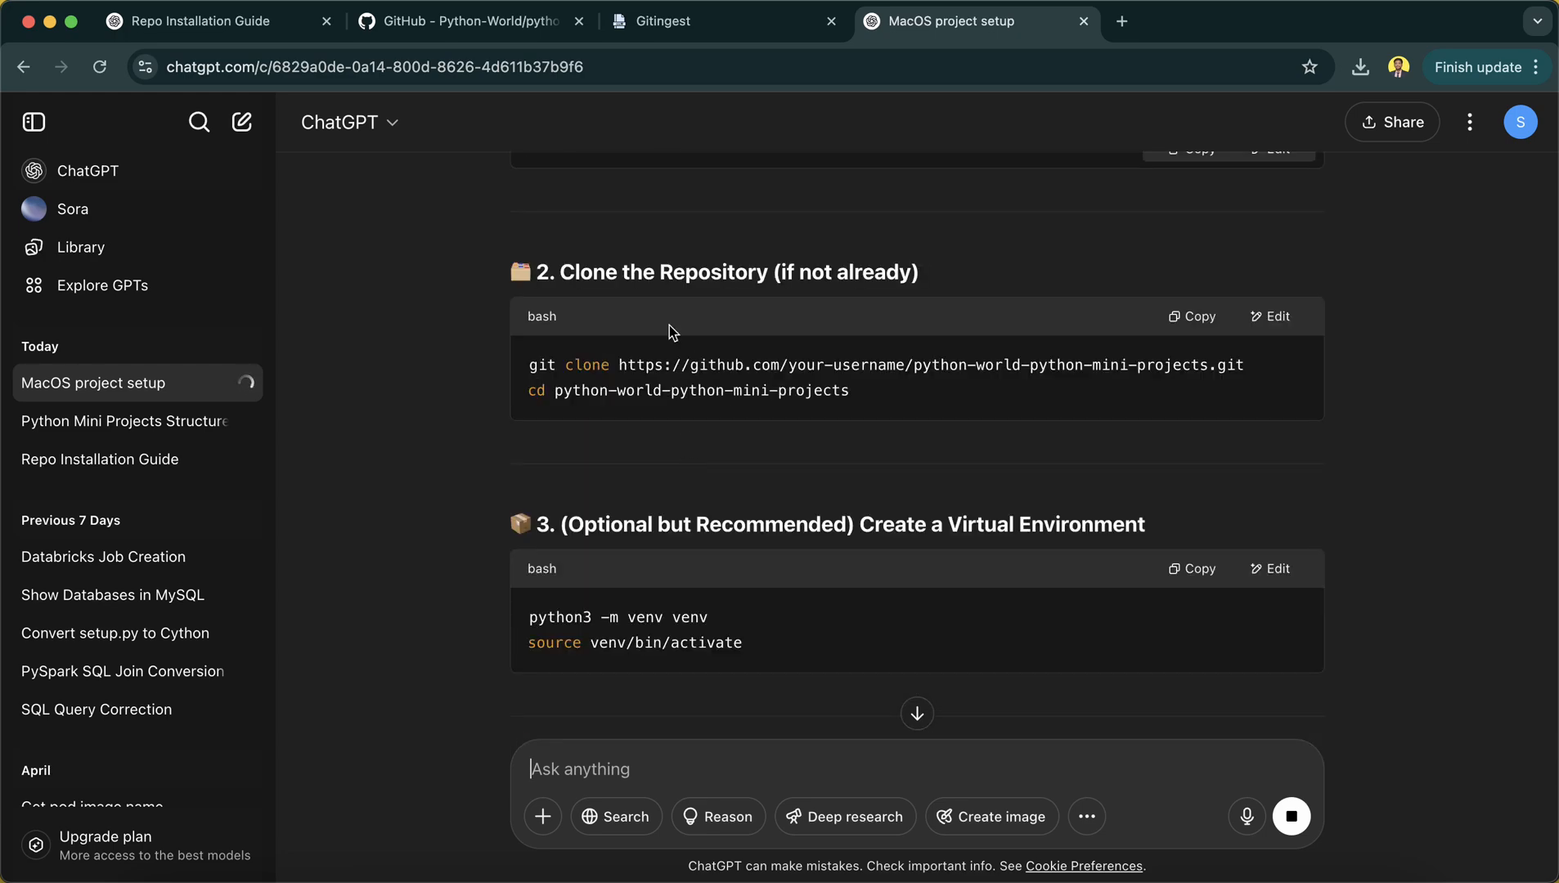
scroll(up, 3)
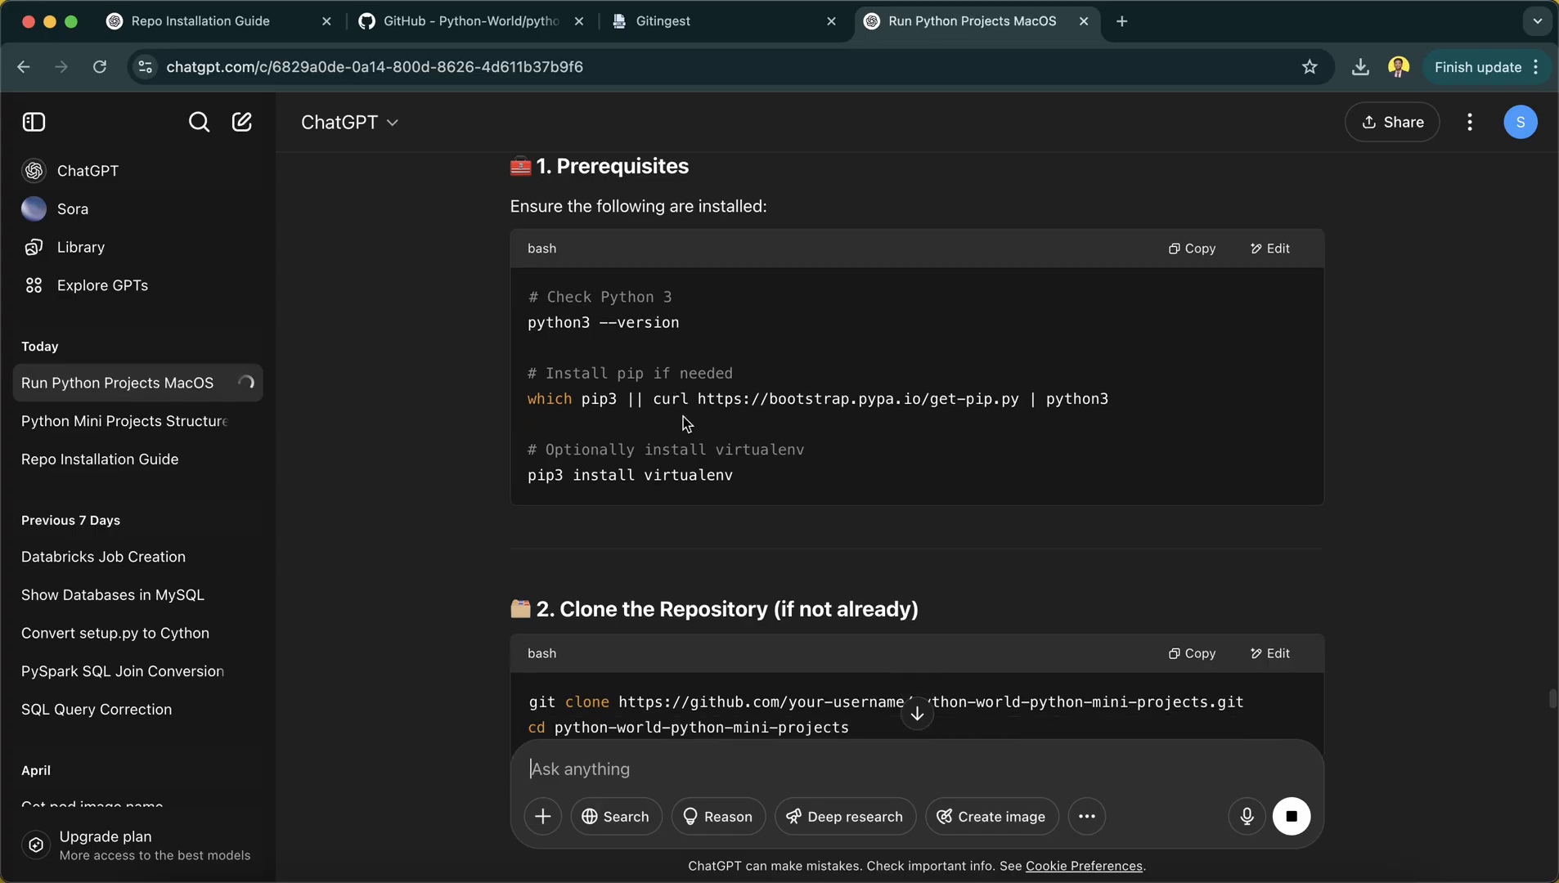
scroll(down, 3)
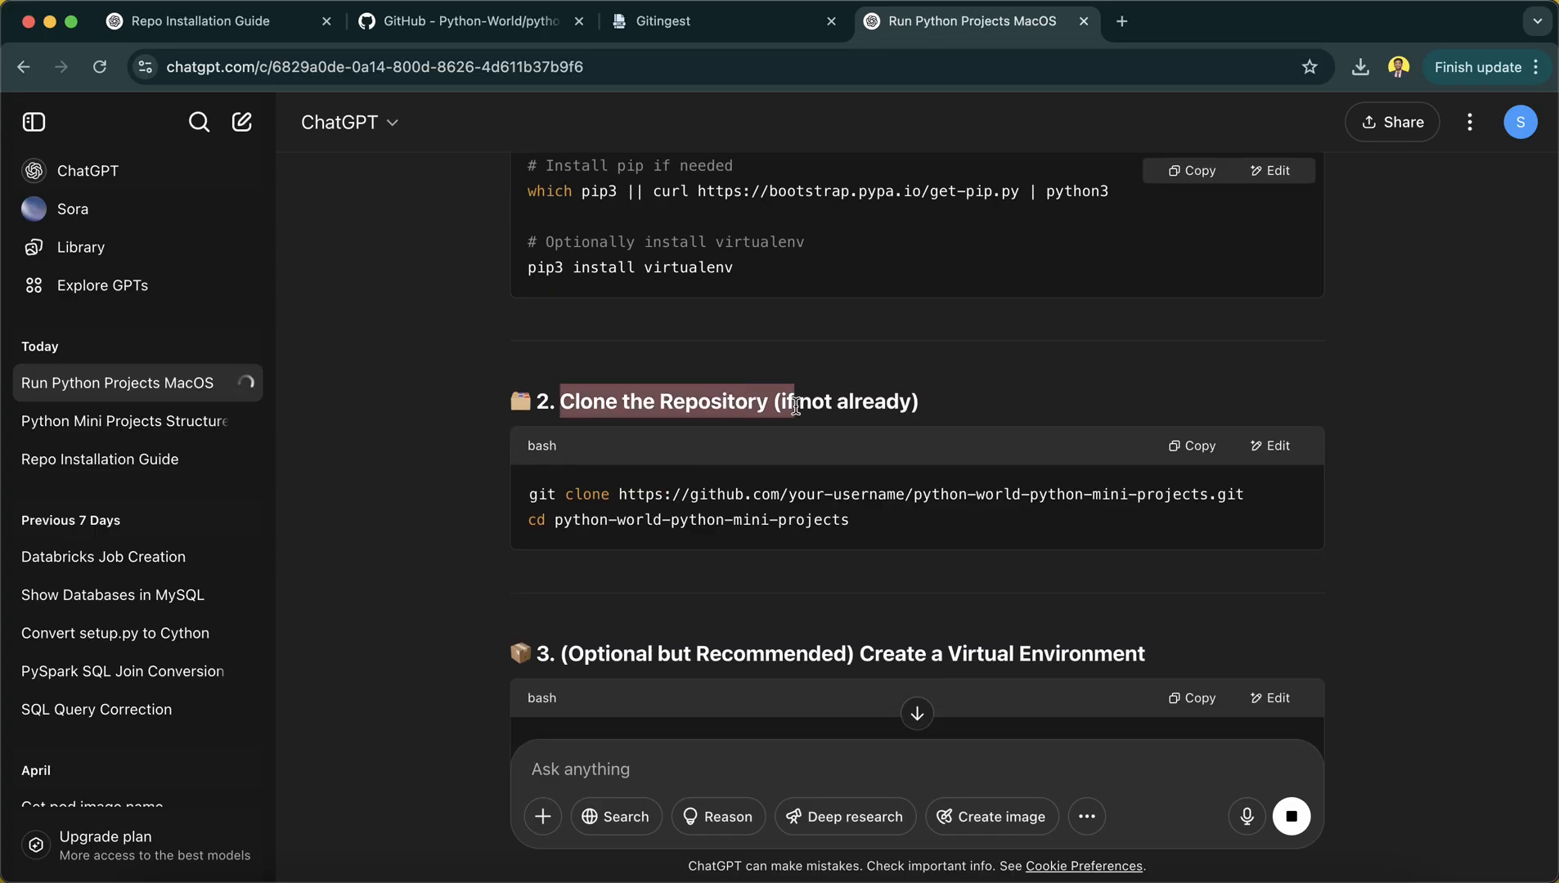
scroll(down, 3)
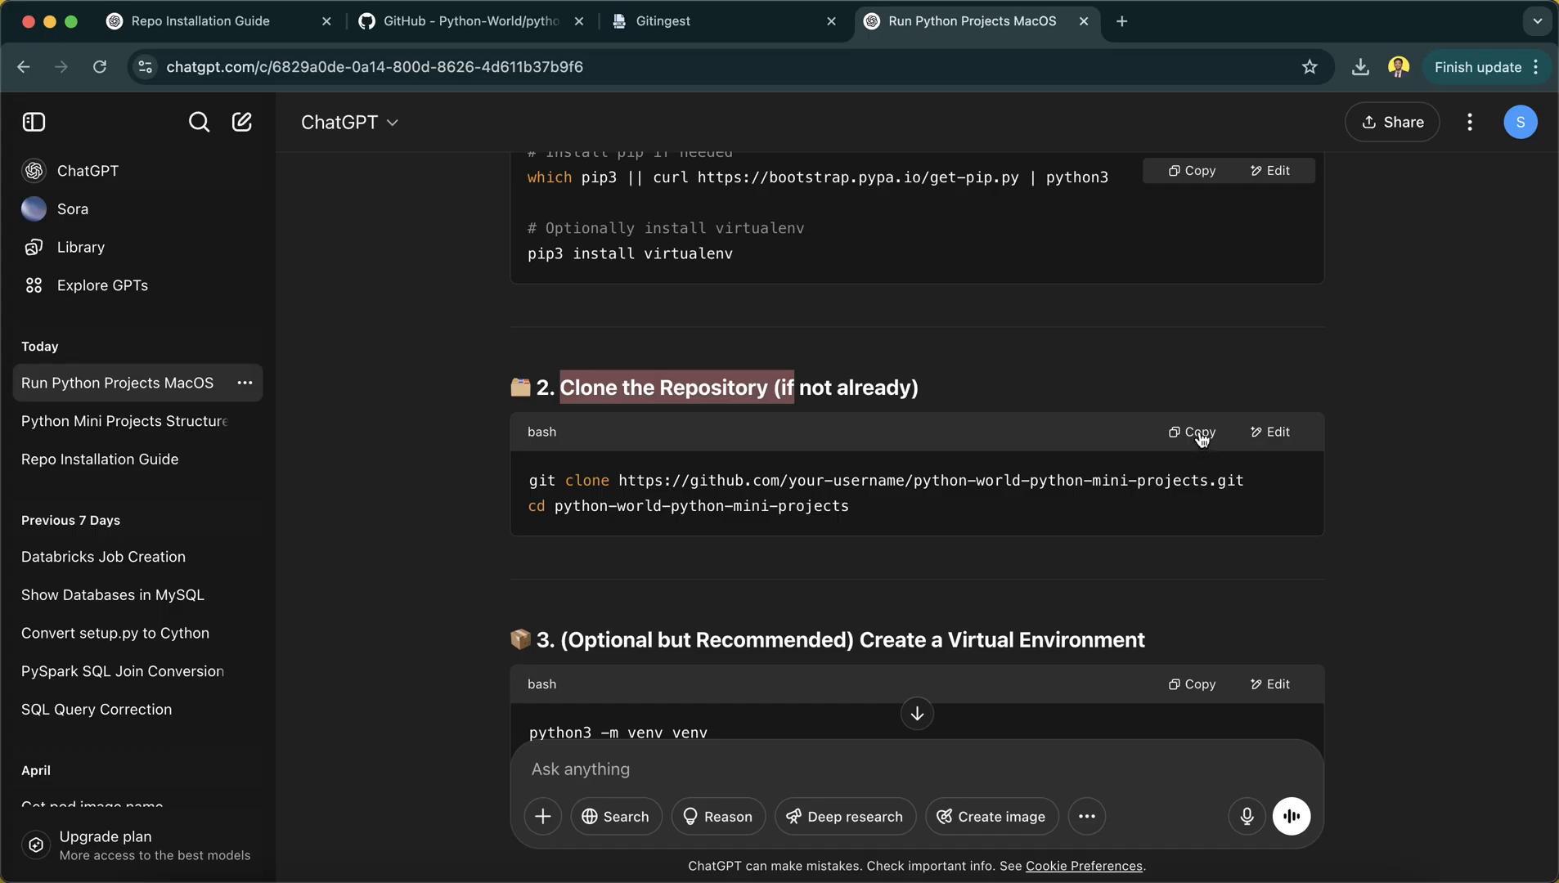
click(1192, 431)
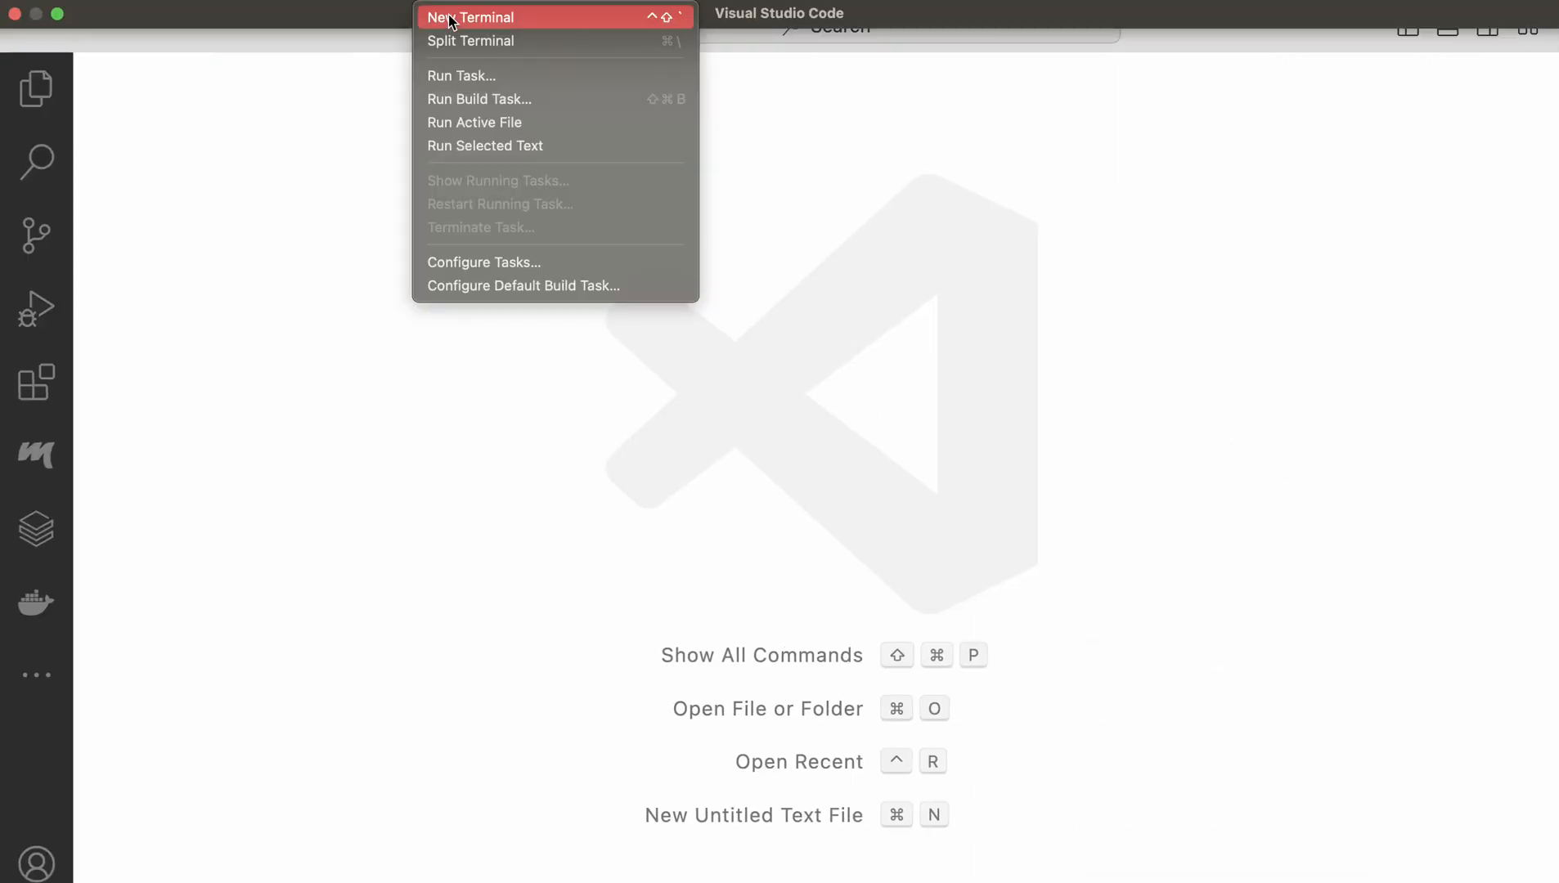
Run the git clone command in a new terminal from desktop, failing with repository not found.
click(469, 17)
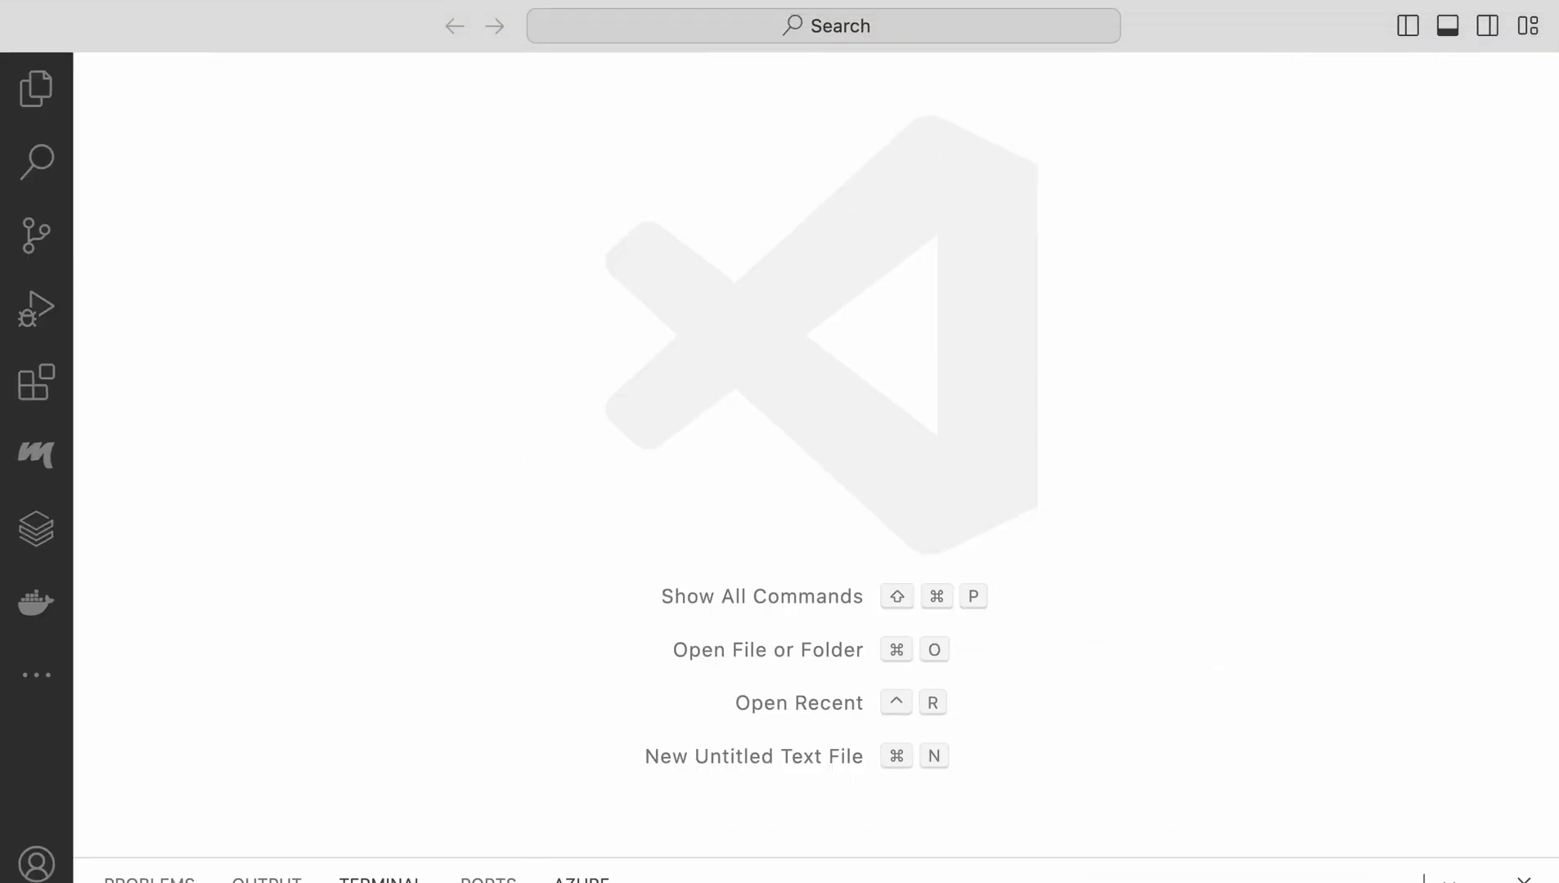
mouse_move(580, 880)
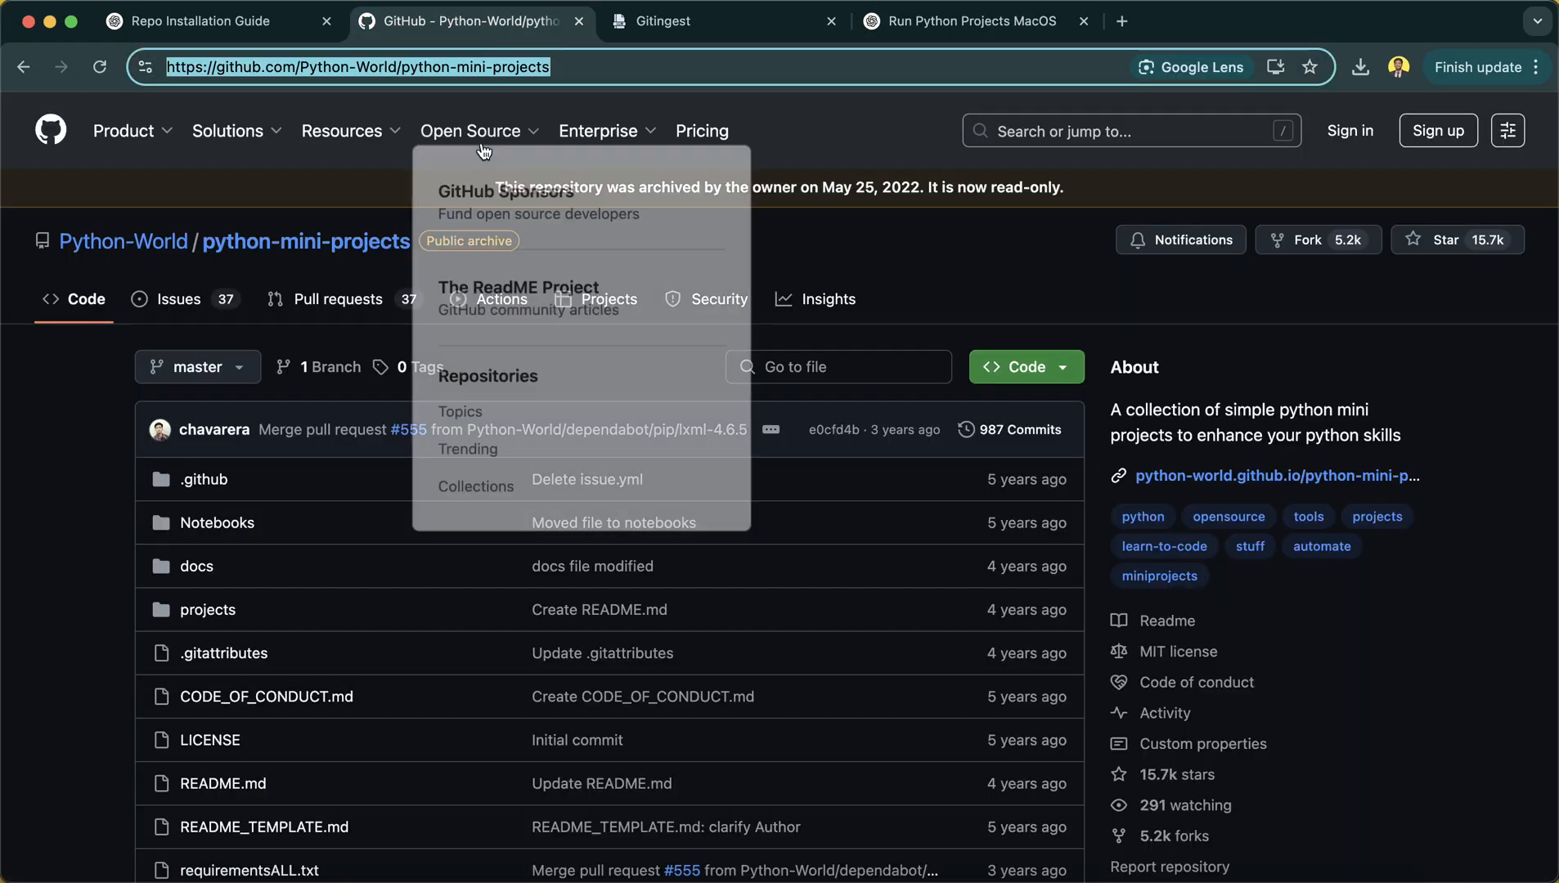
click(371, 67)
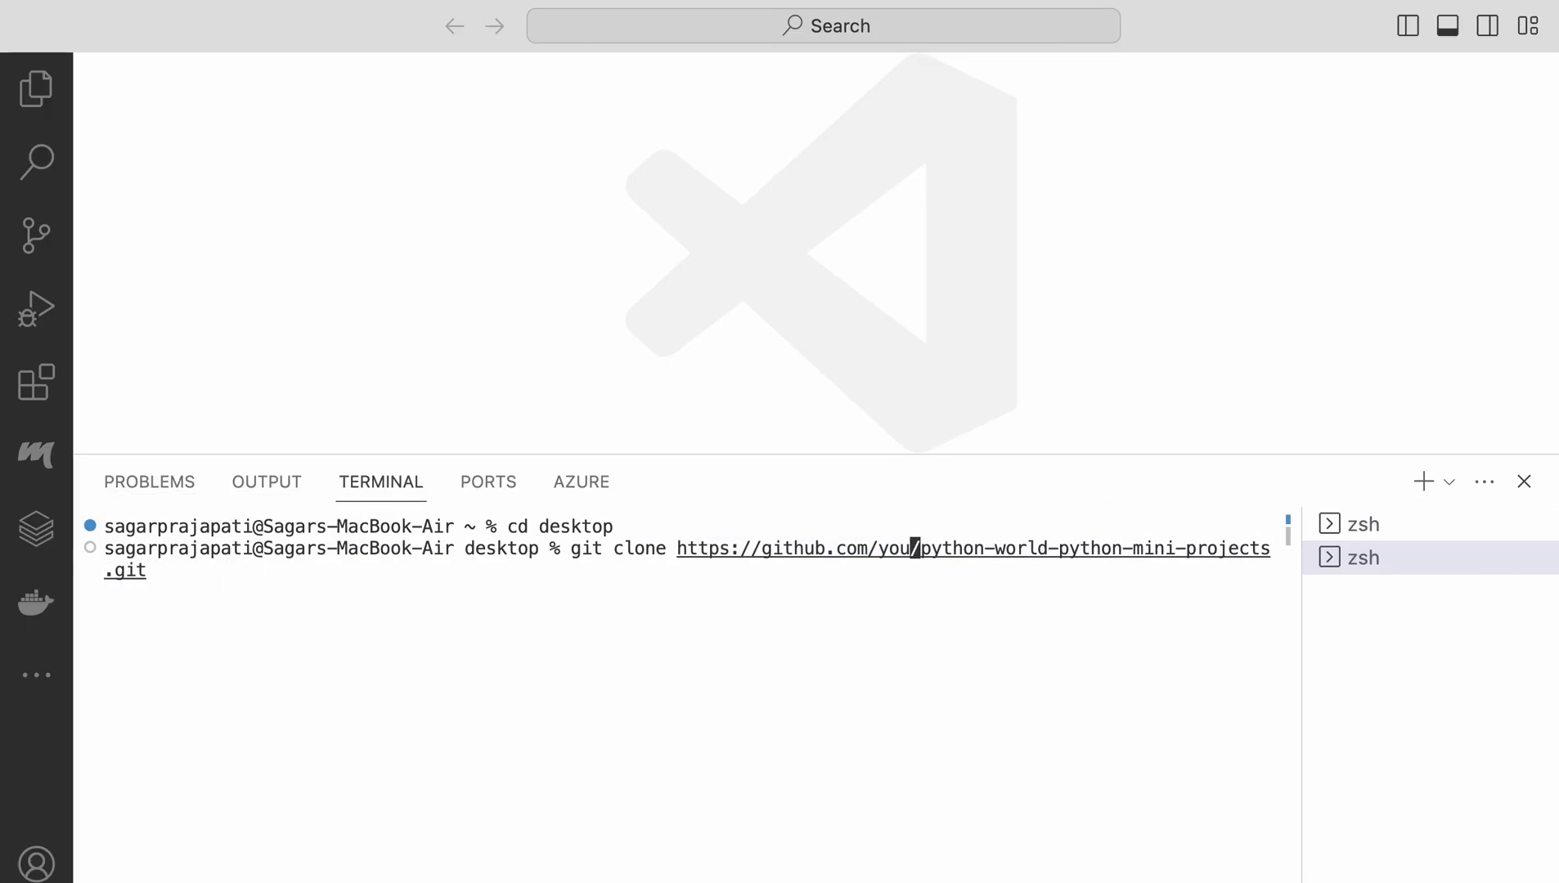
text(Python-World)
key(Return)
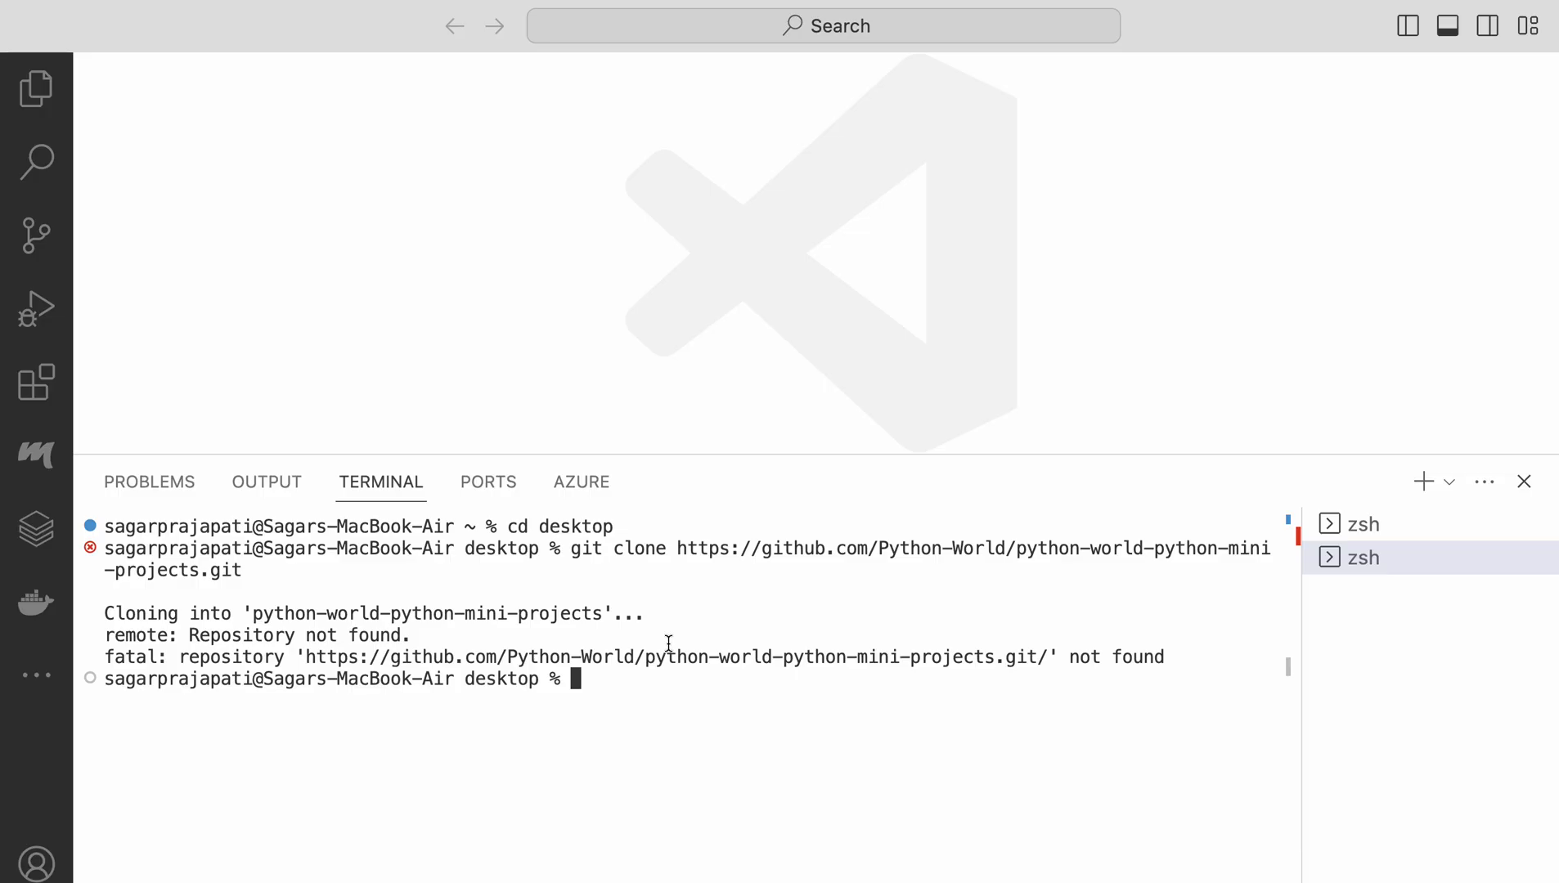
mouse_move(688, 610)
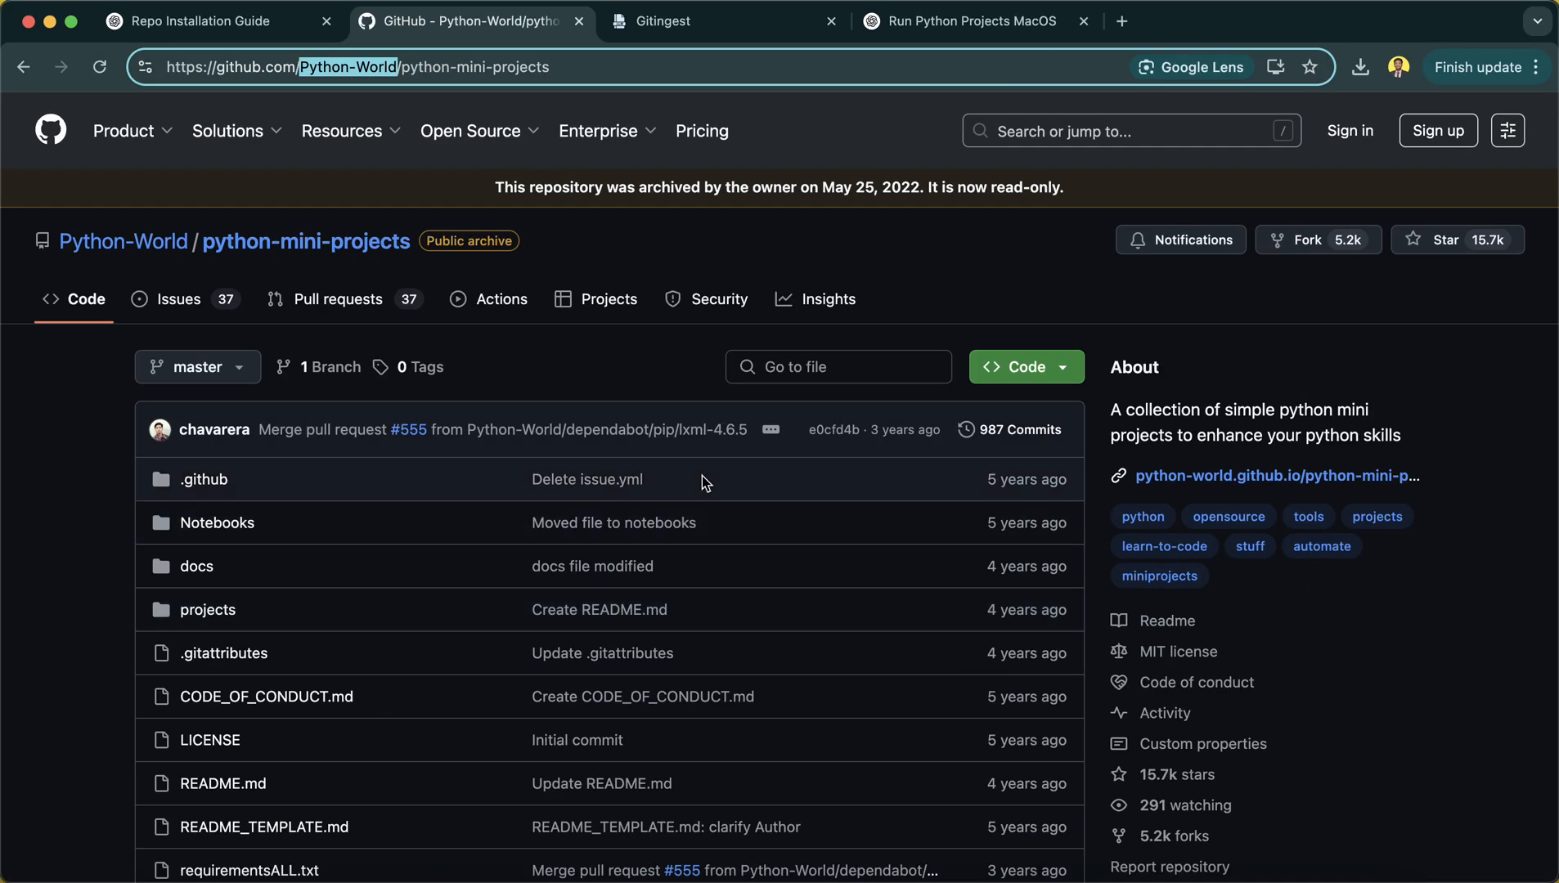
Check the owner name on GitHub and scroll the ChatGPT guide to the venv and requirements steps.
click(974, 21)
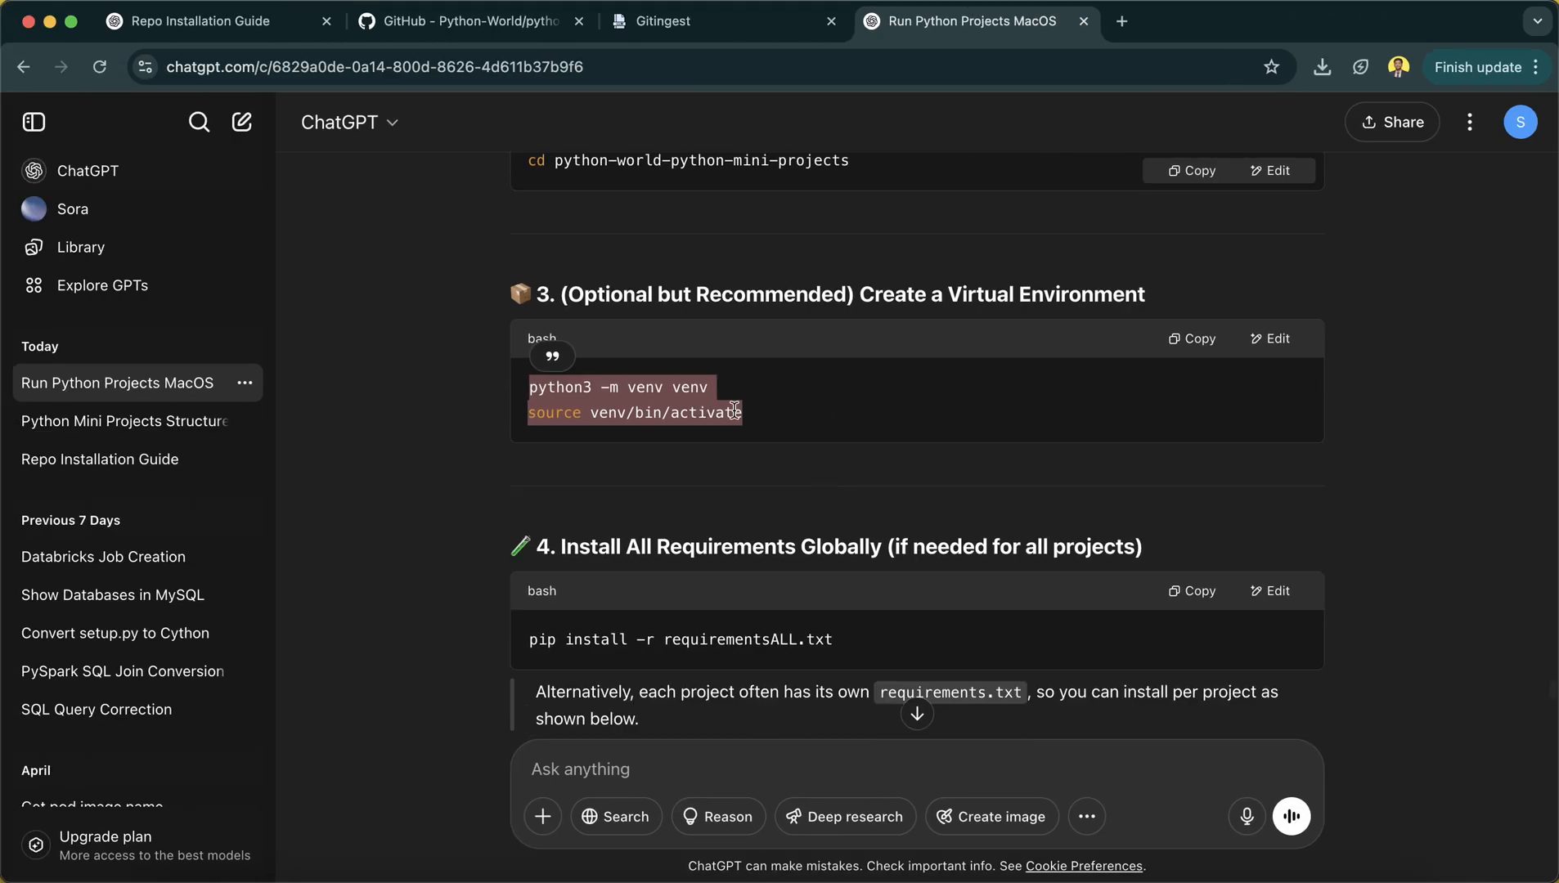
scroll(down, 3)
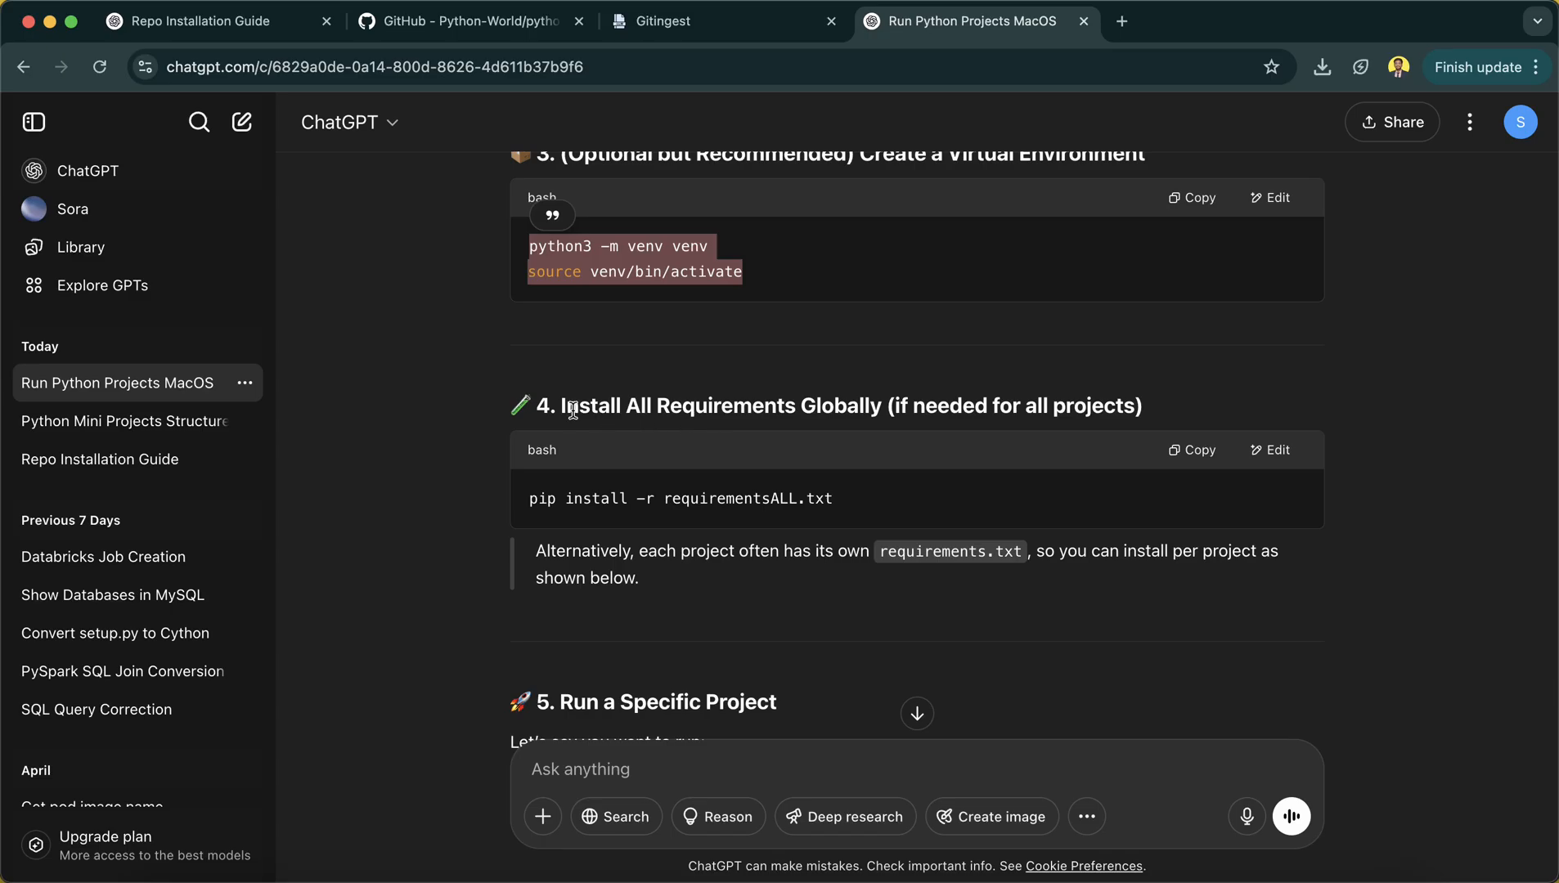
mouse_move(852, 416)
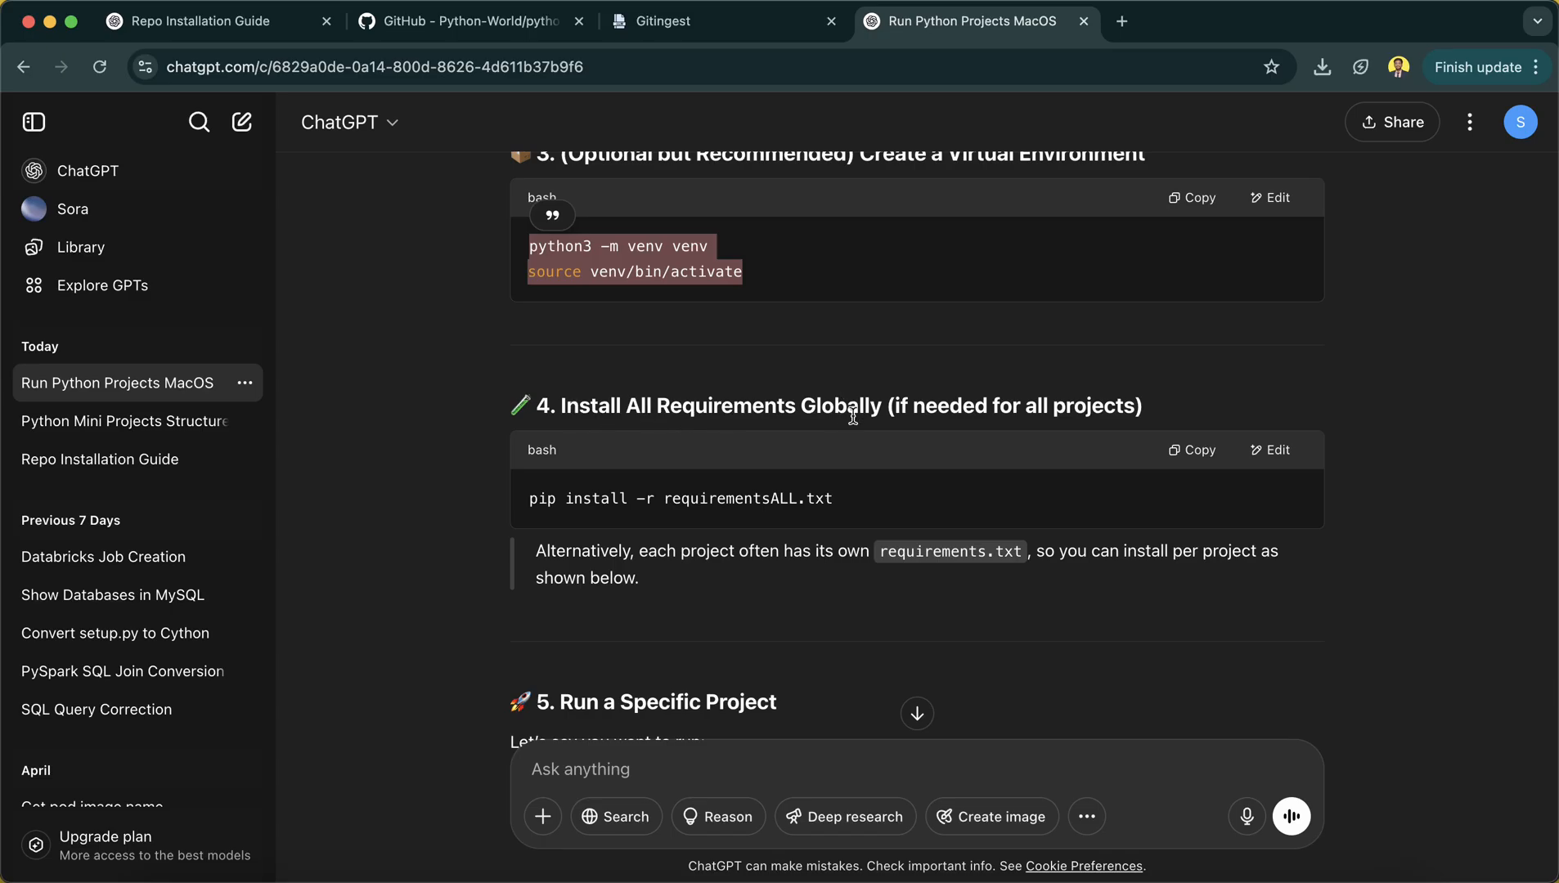
mouse_move(895, 473)
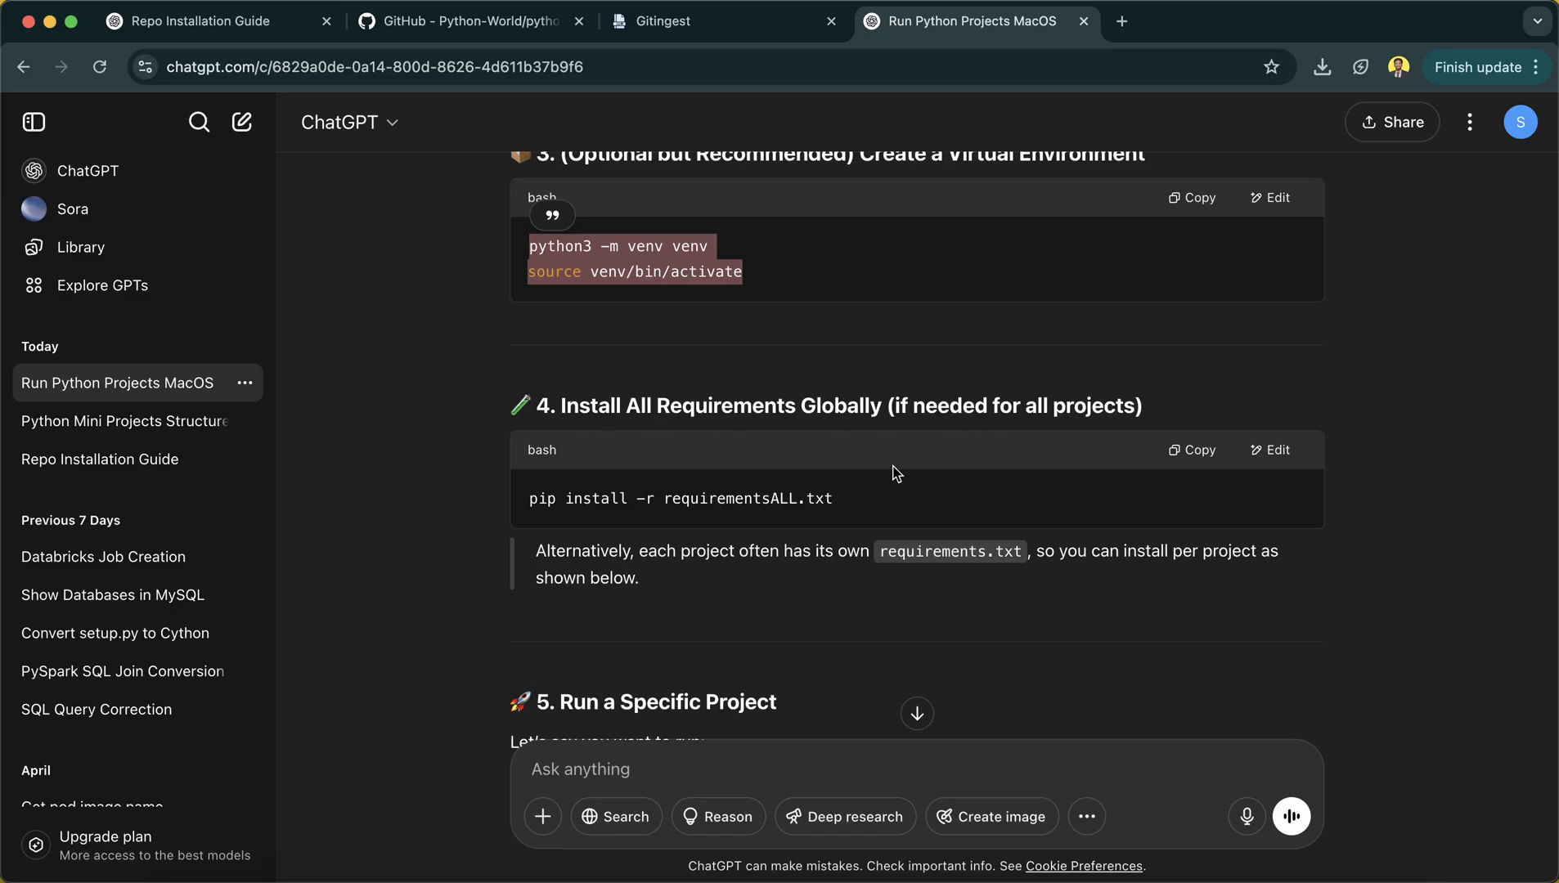
Browse the projects folder of python-mini-projects on GitHub for the list of mini projects.
click(468, 21)
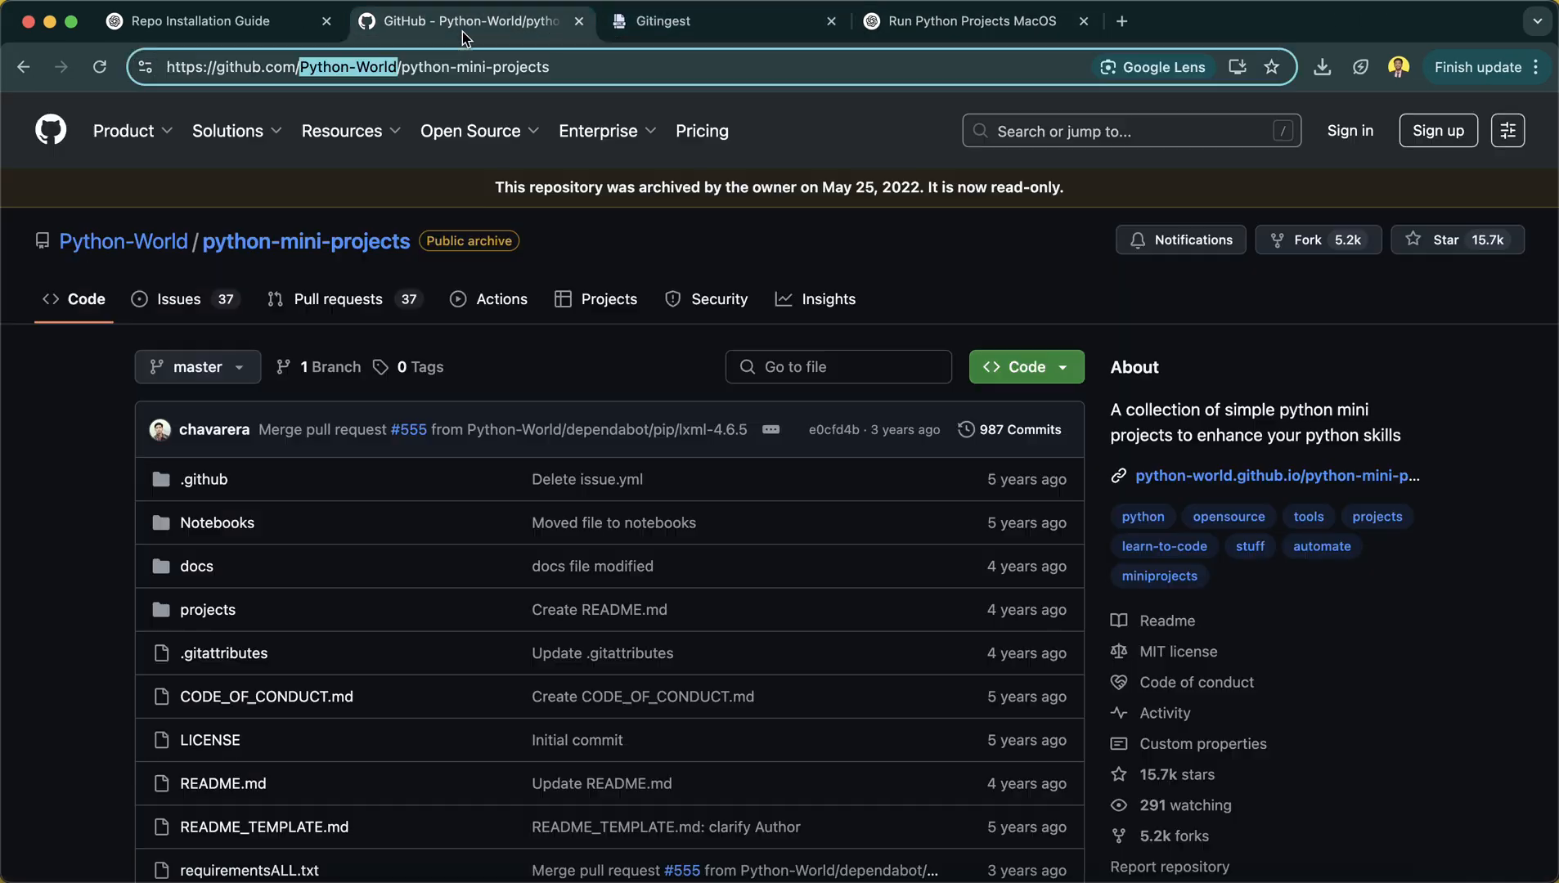
scroll(down, 3)
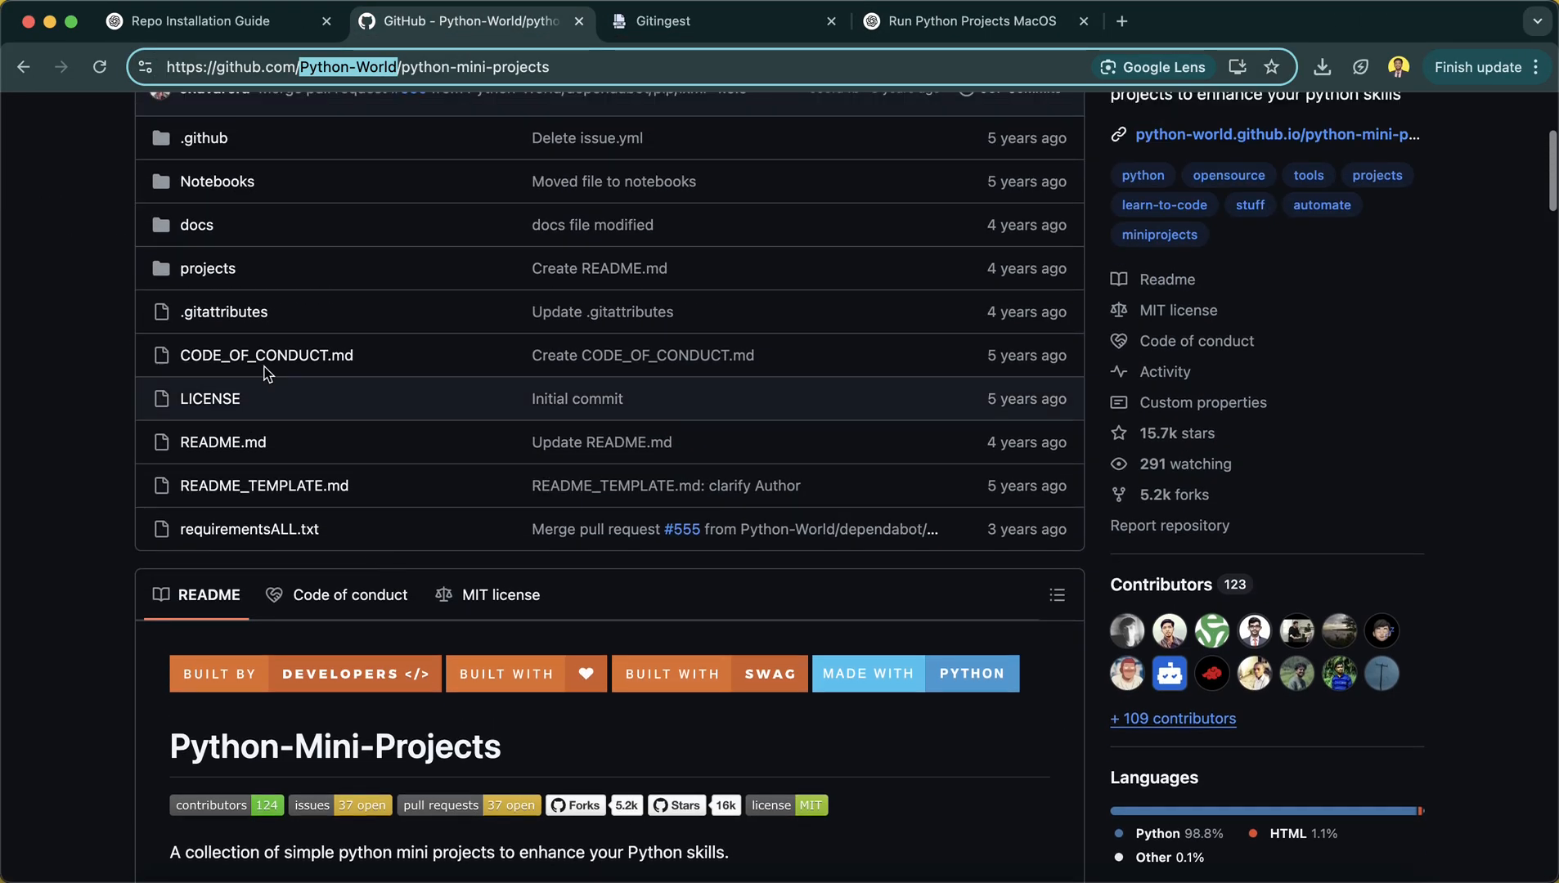
click(206, 268)
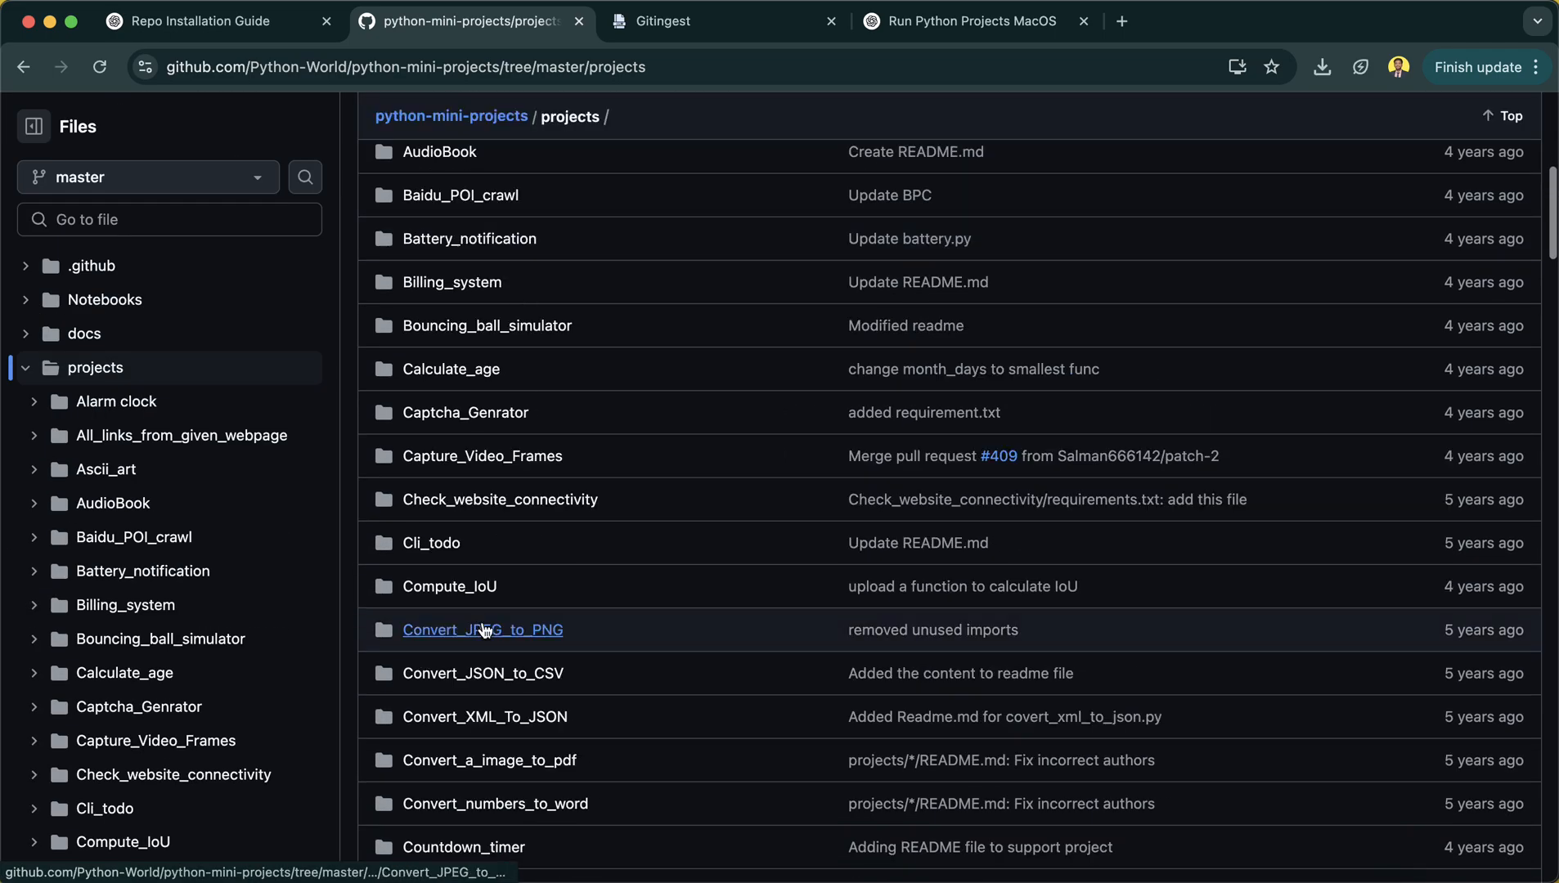
scroll(down, 3)
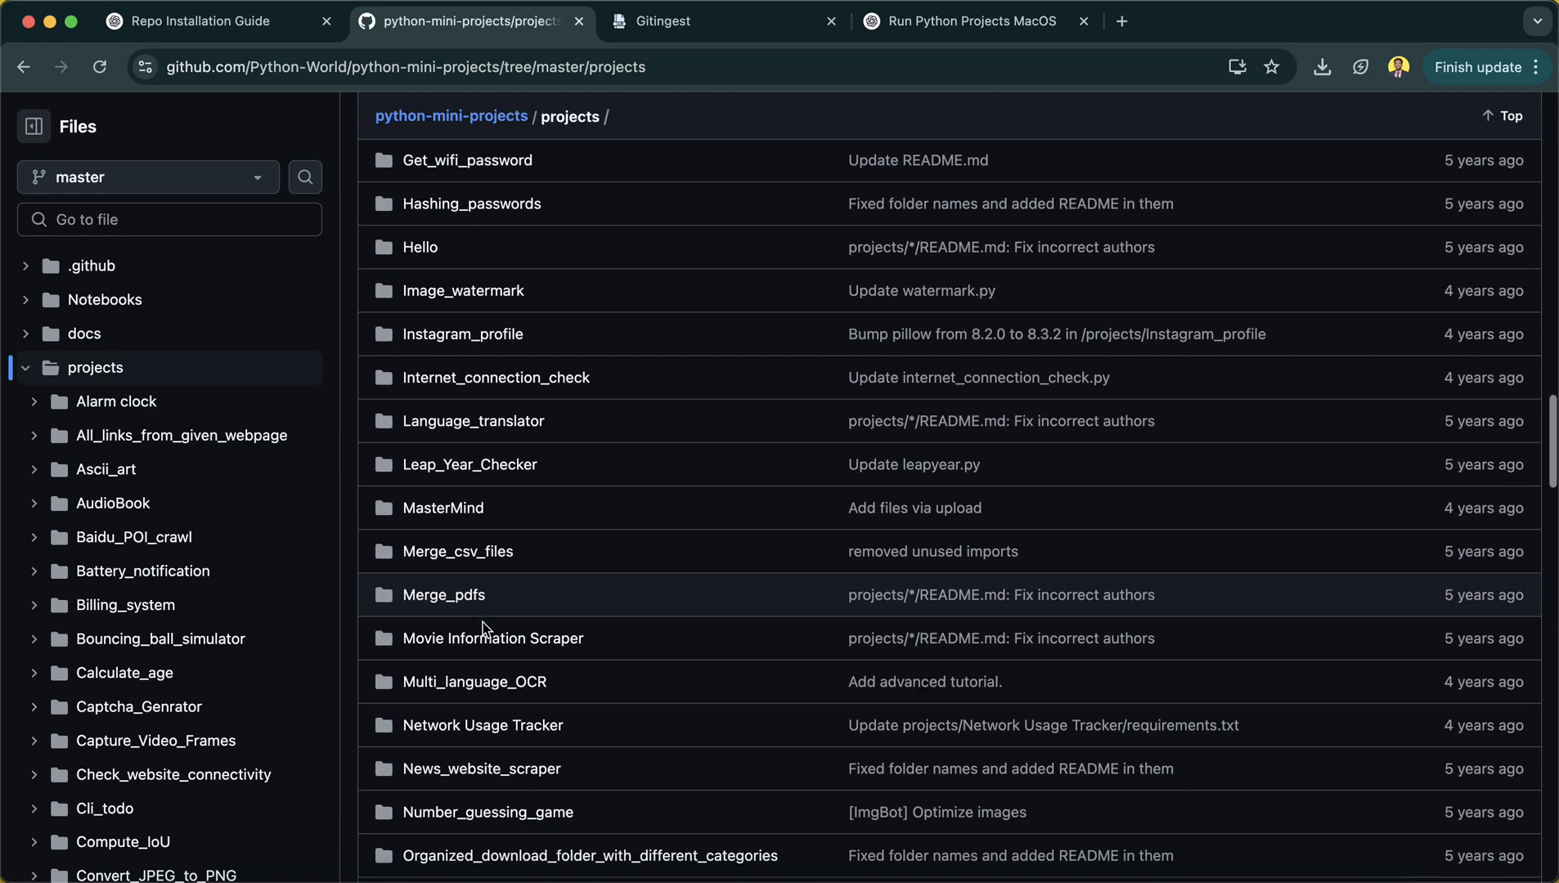
scroll(up, 3)
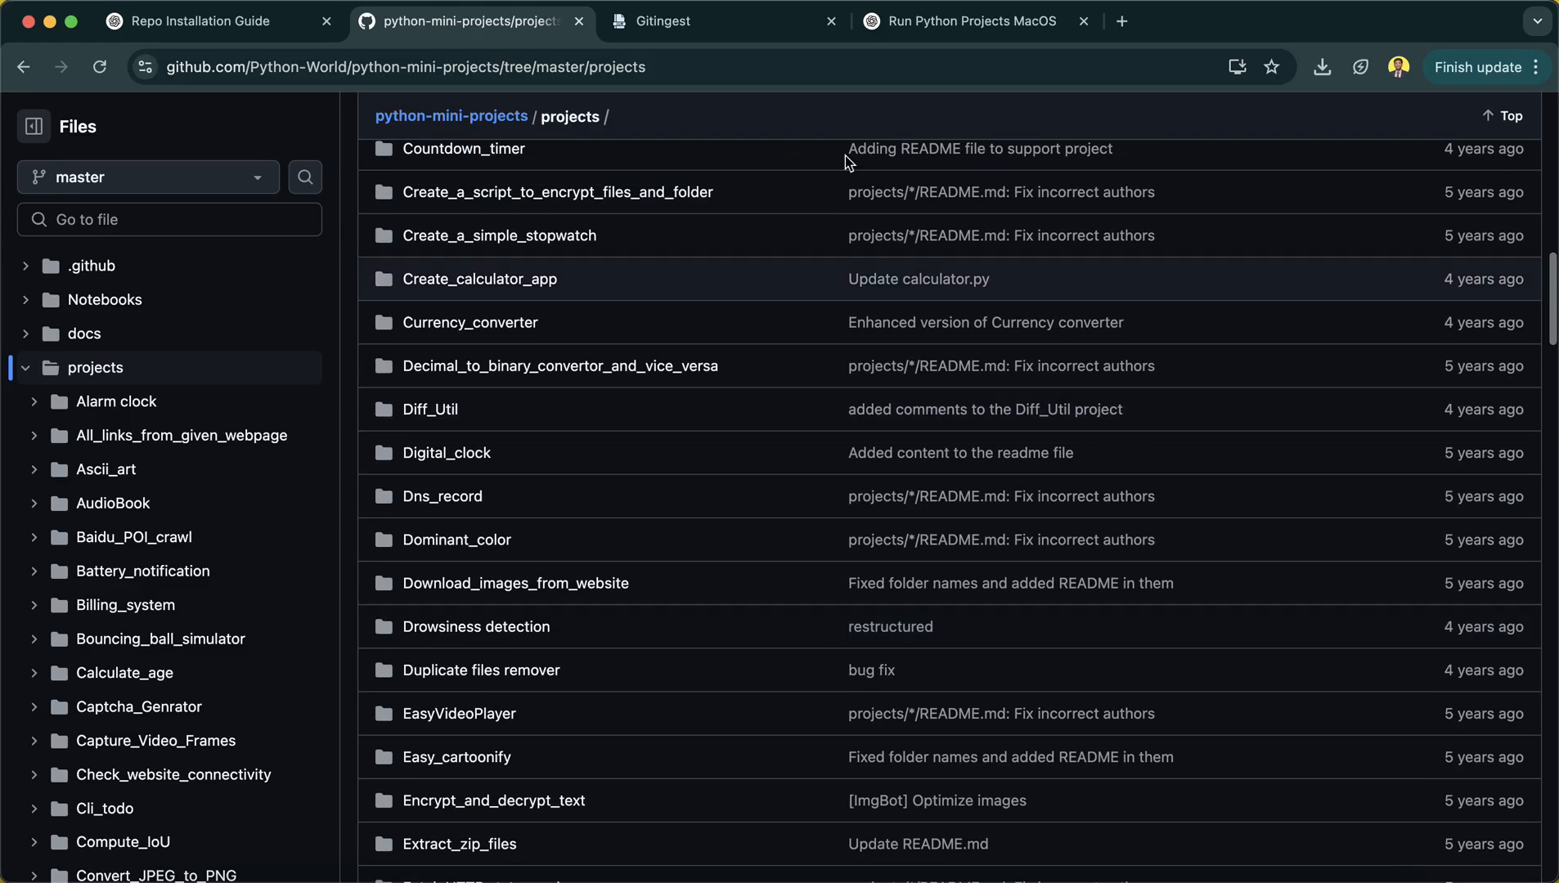
Select pip install -r requirementsALL.txt in the ChatGPT guide and review the run-a-specific-project example.
click(960, 21)
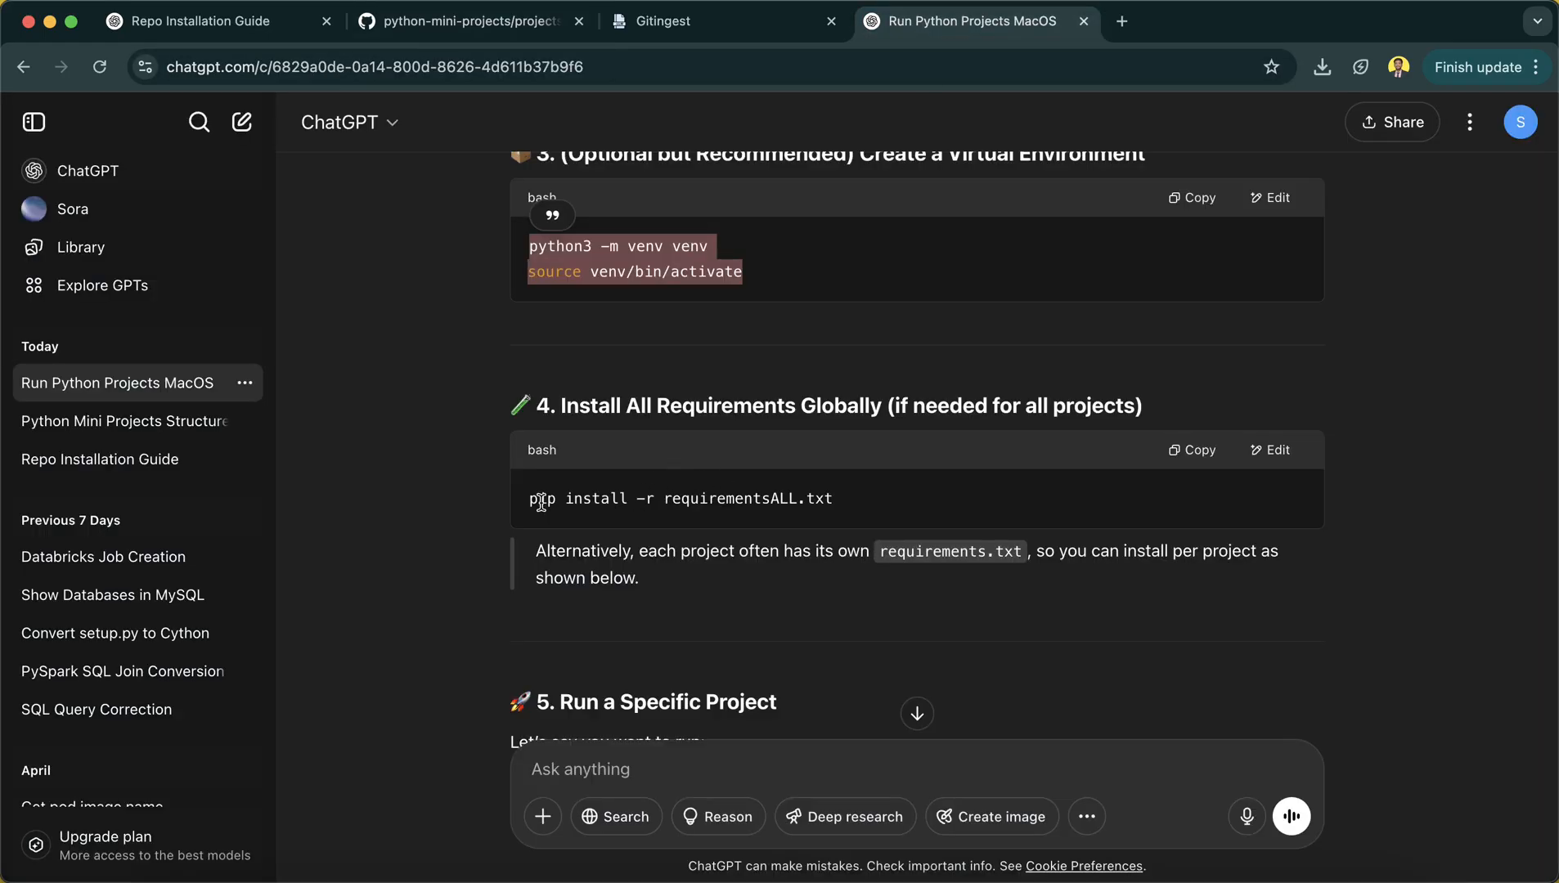
triple_click(680, 499)
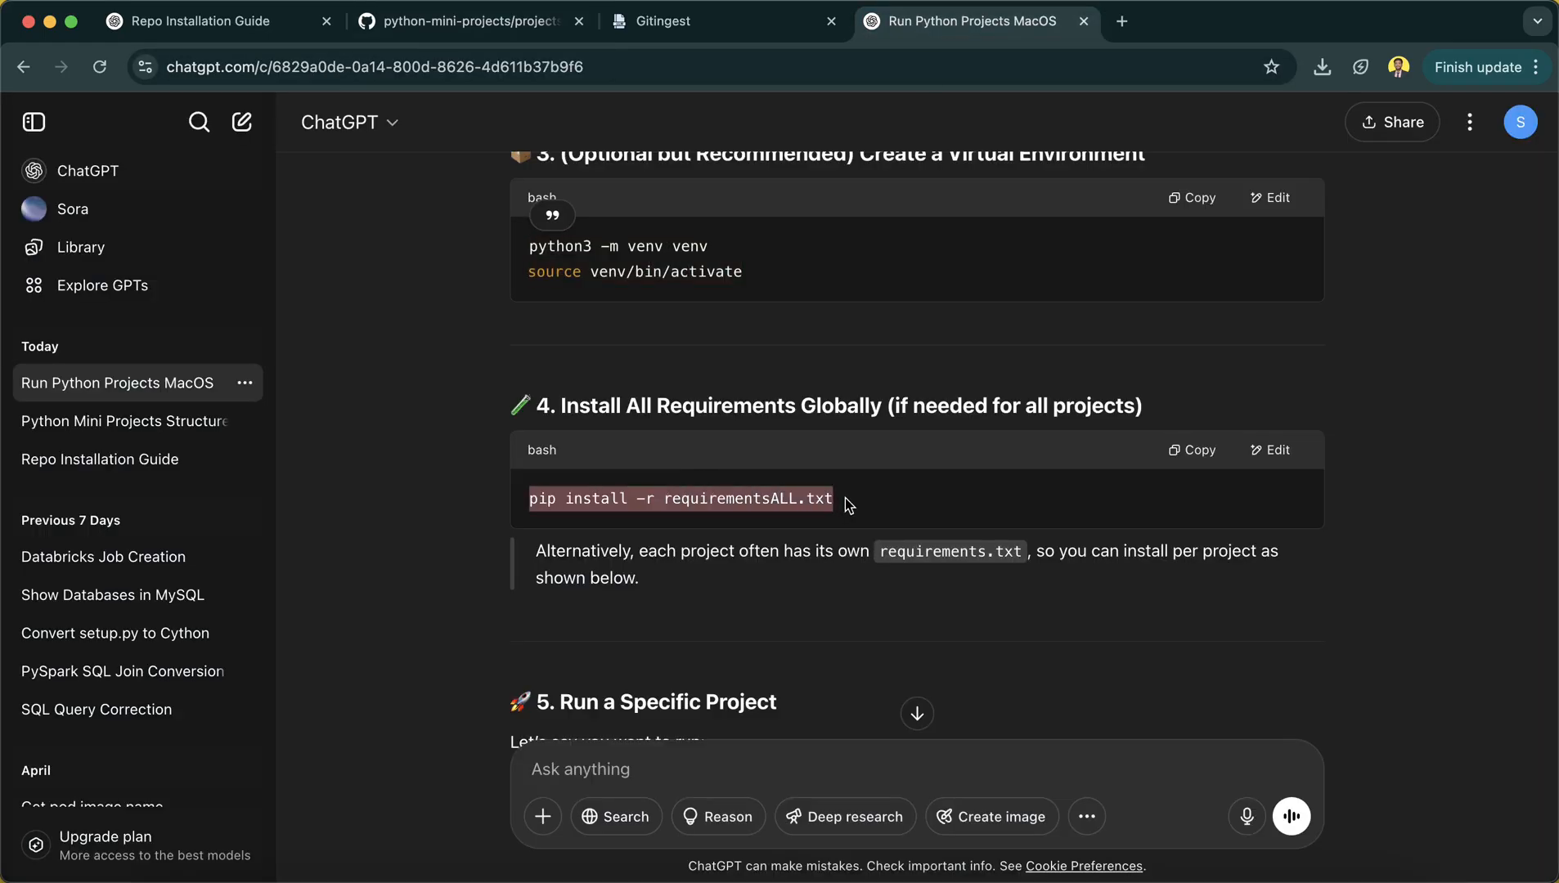
scroll(down, 3)
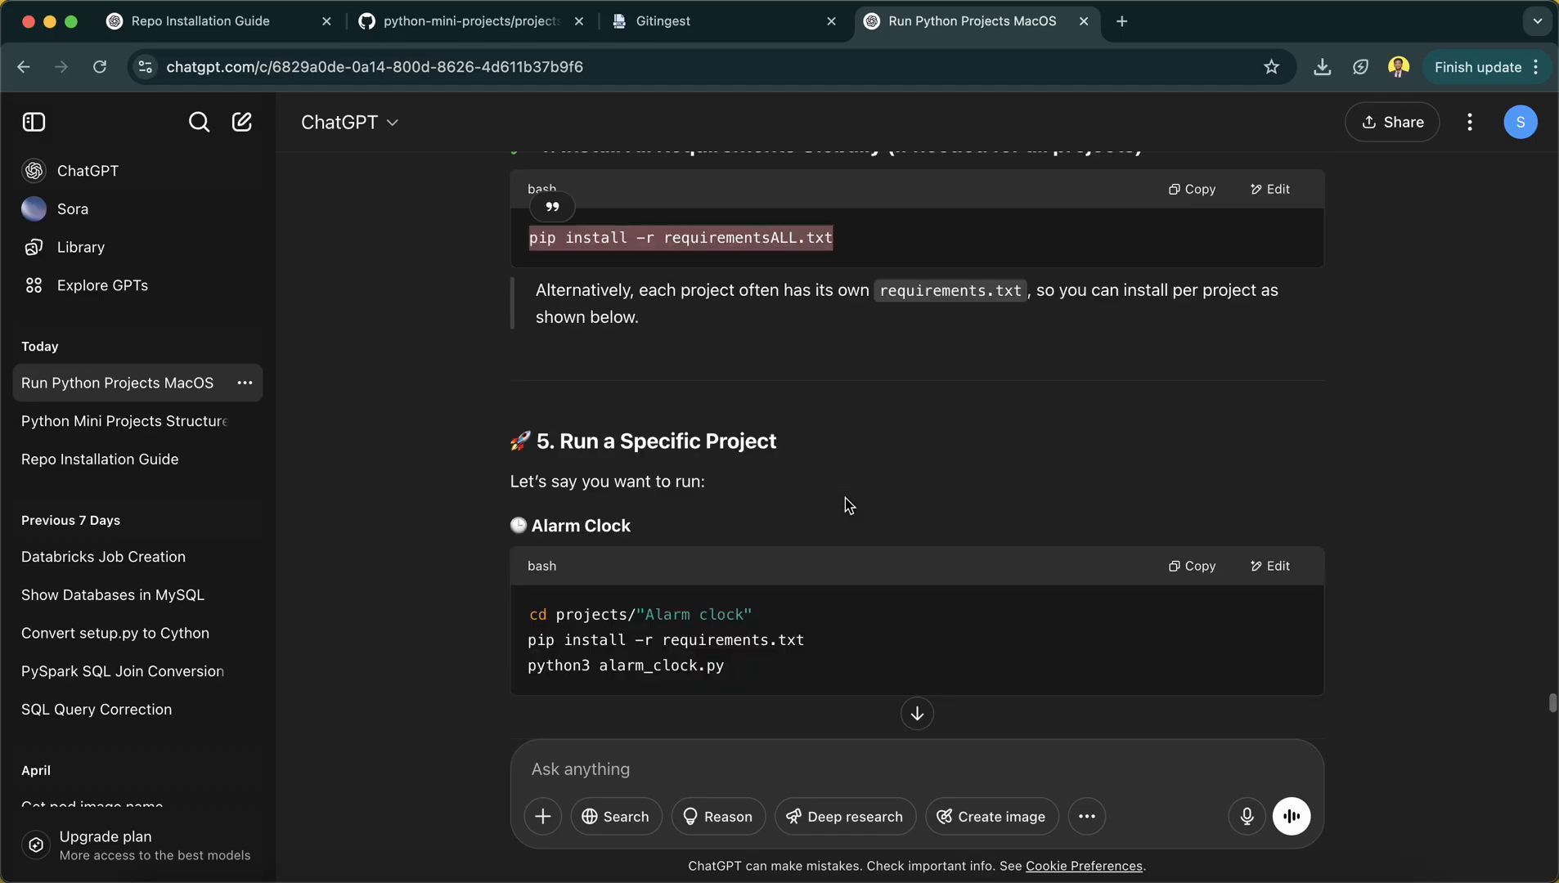
scroll(down, 3)
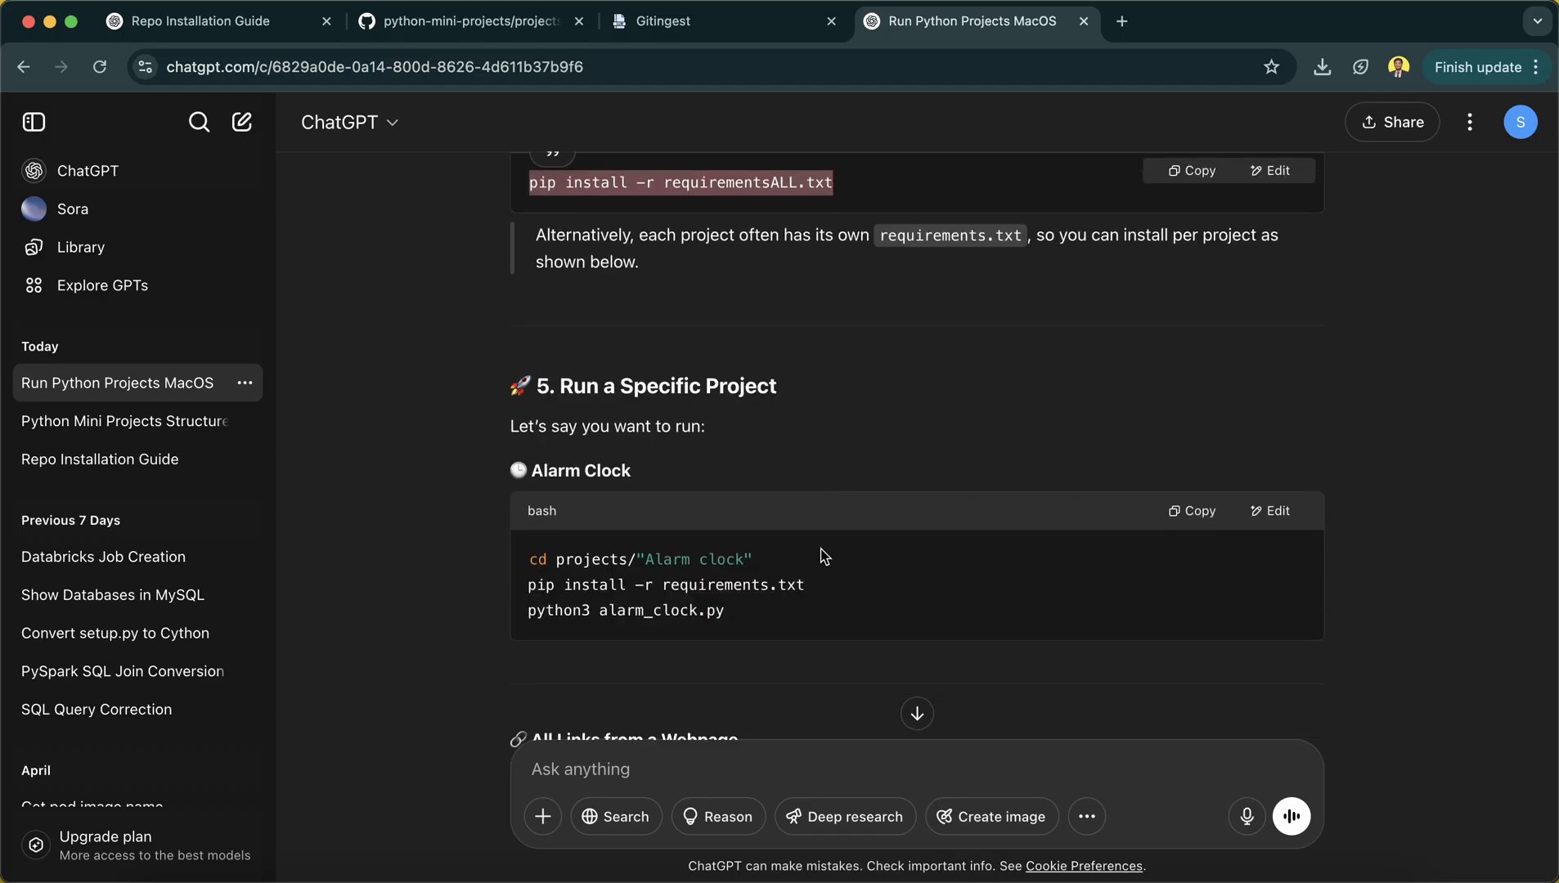
mouse_move(546, 554)
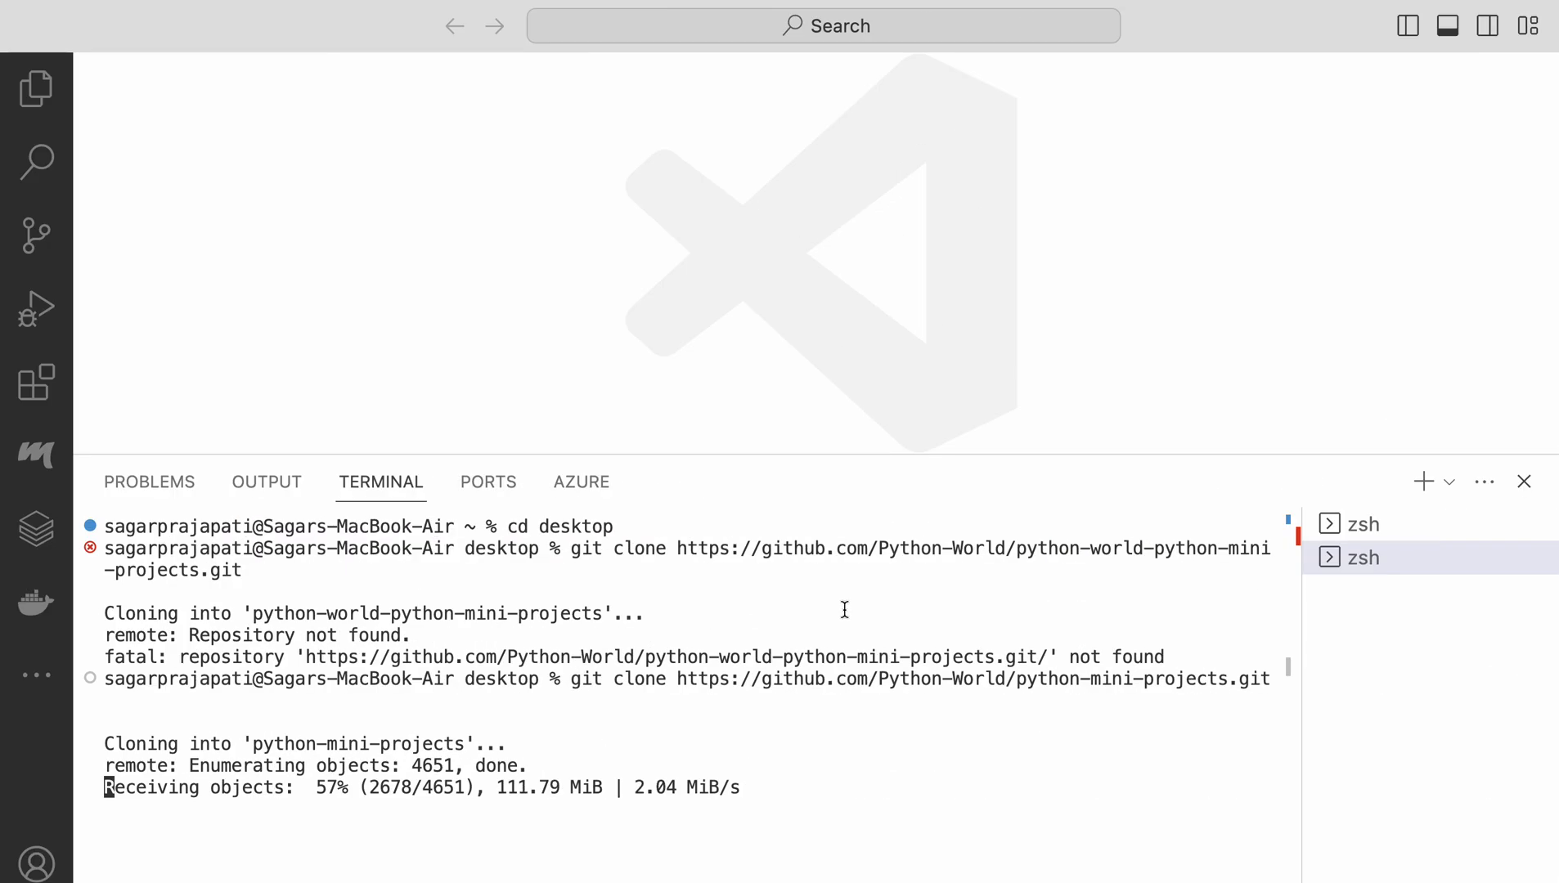
mouse_move(953, 398)
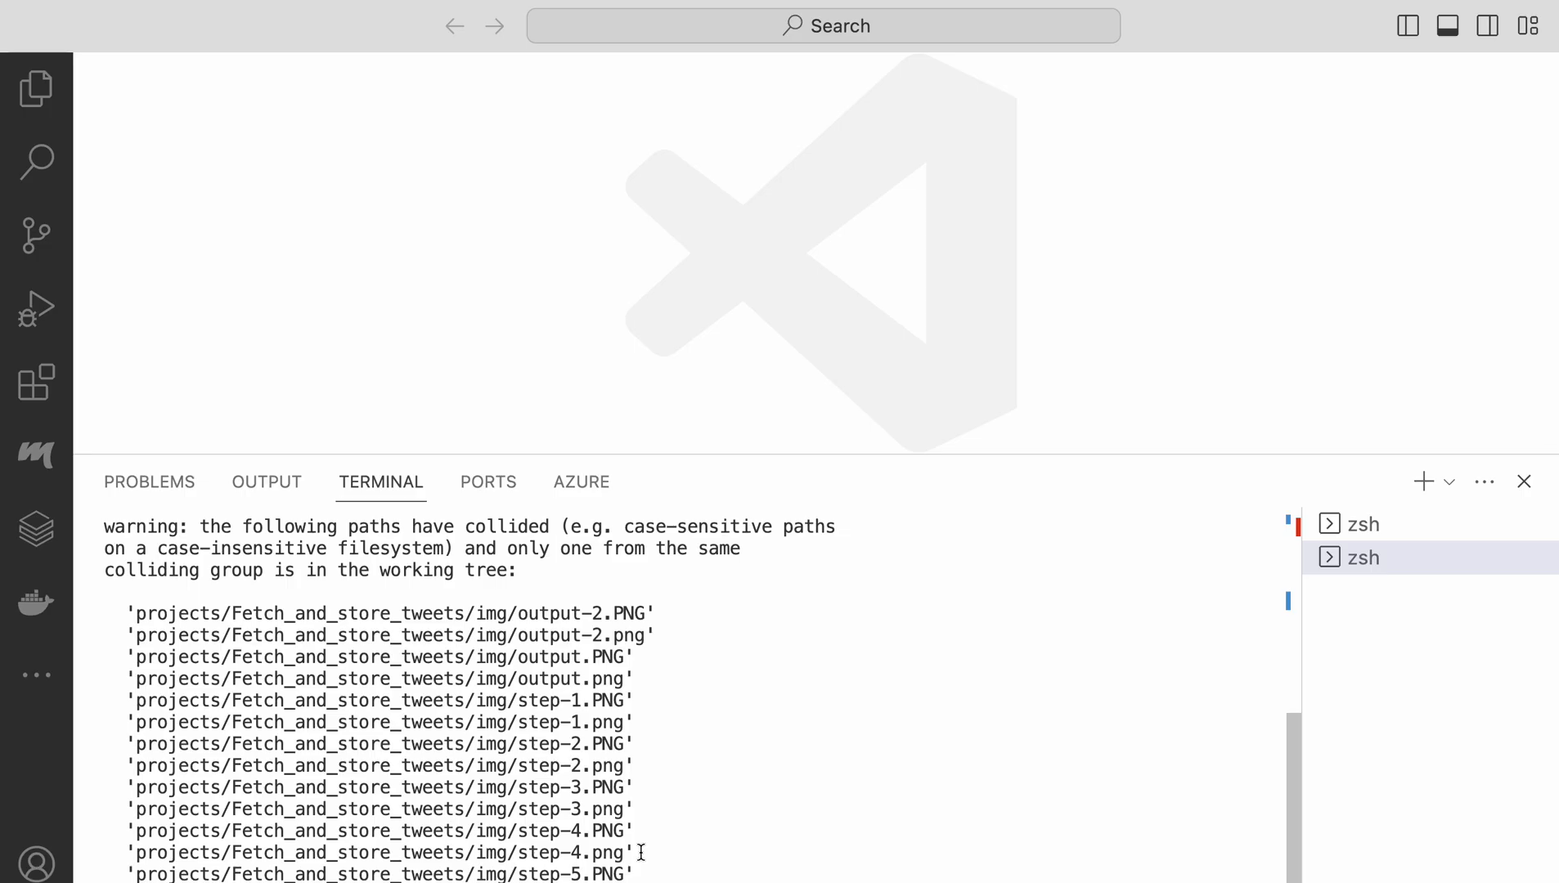
Let git clone of Python-World/python-mini-projects finish and enlarge the terminal panel.
scroll(down, 3)
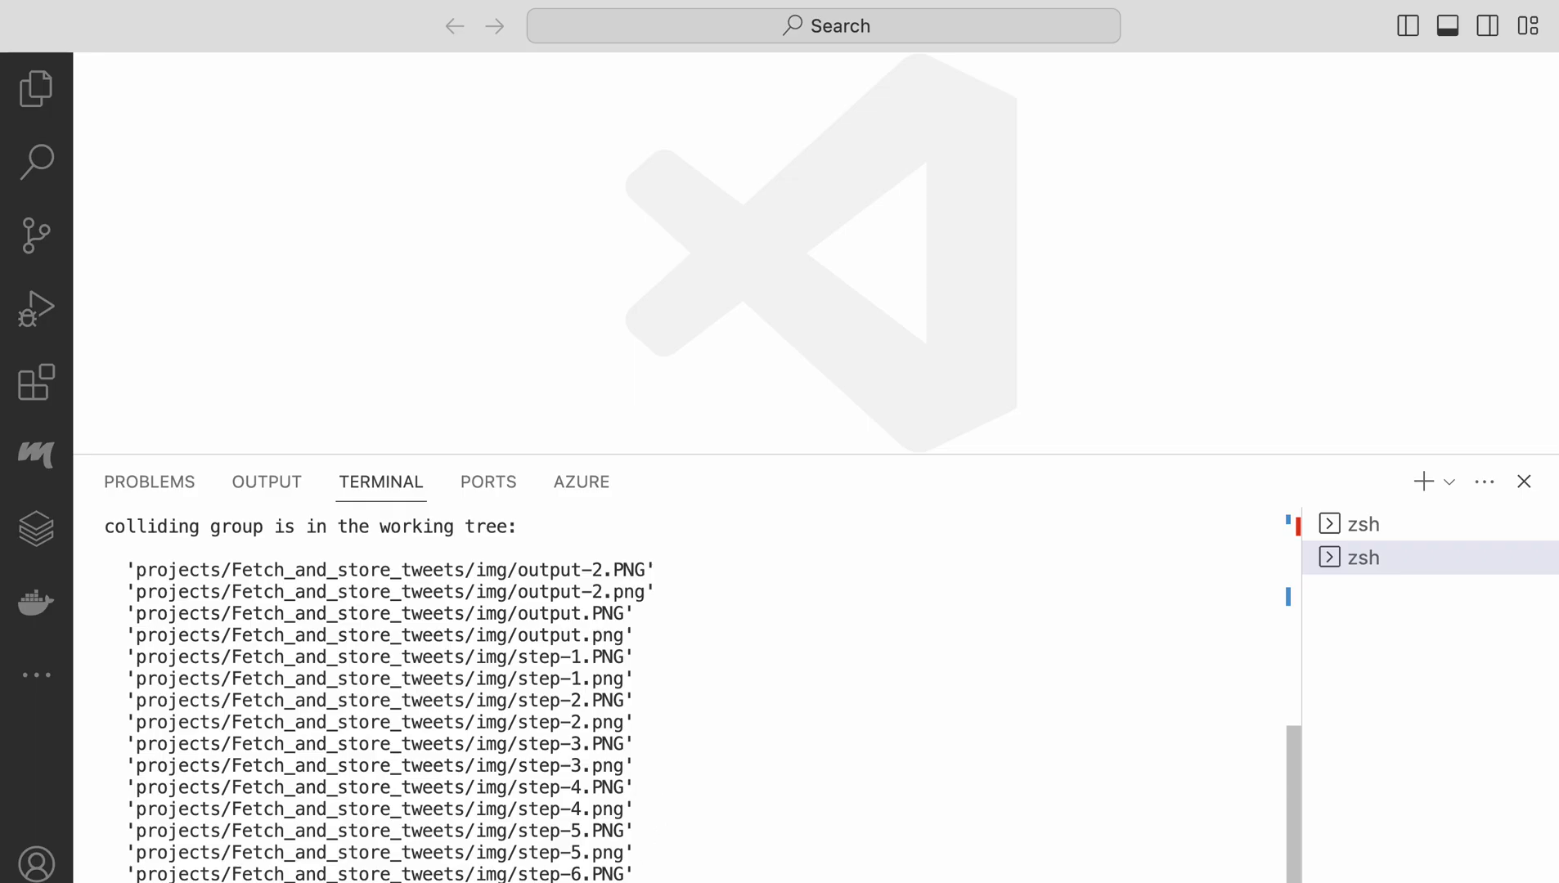
mouse_move(734, 458)
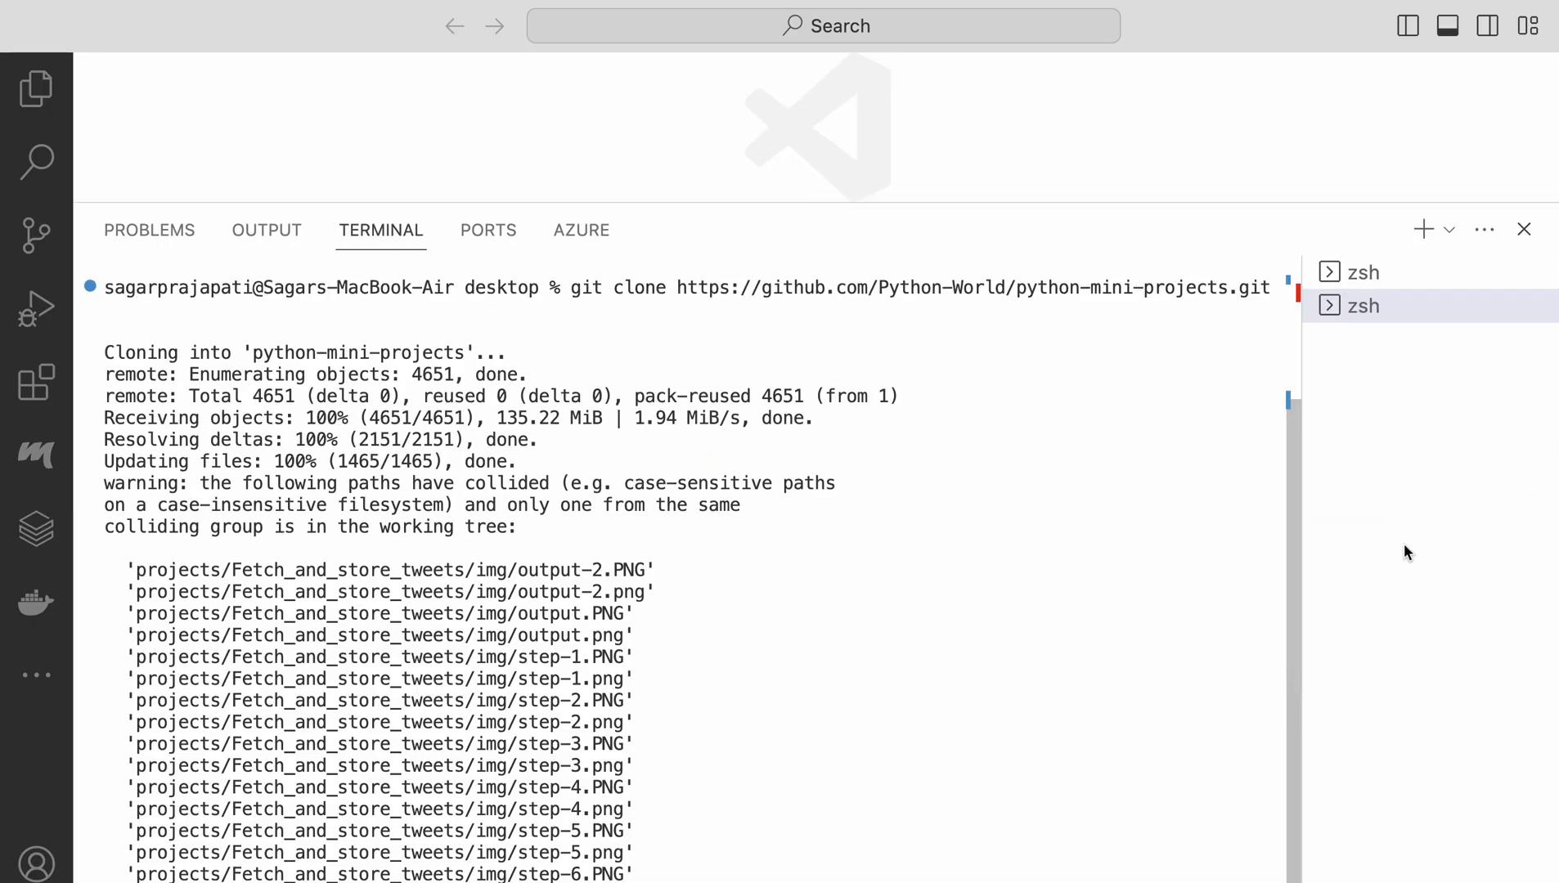
mouse_move(1201, 43)
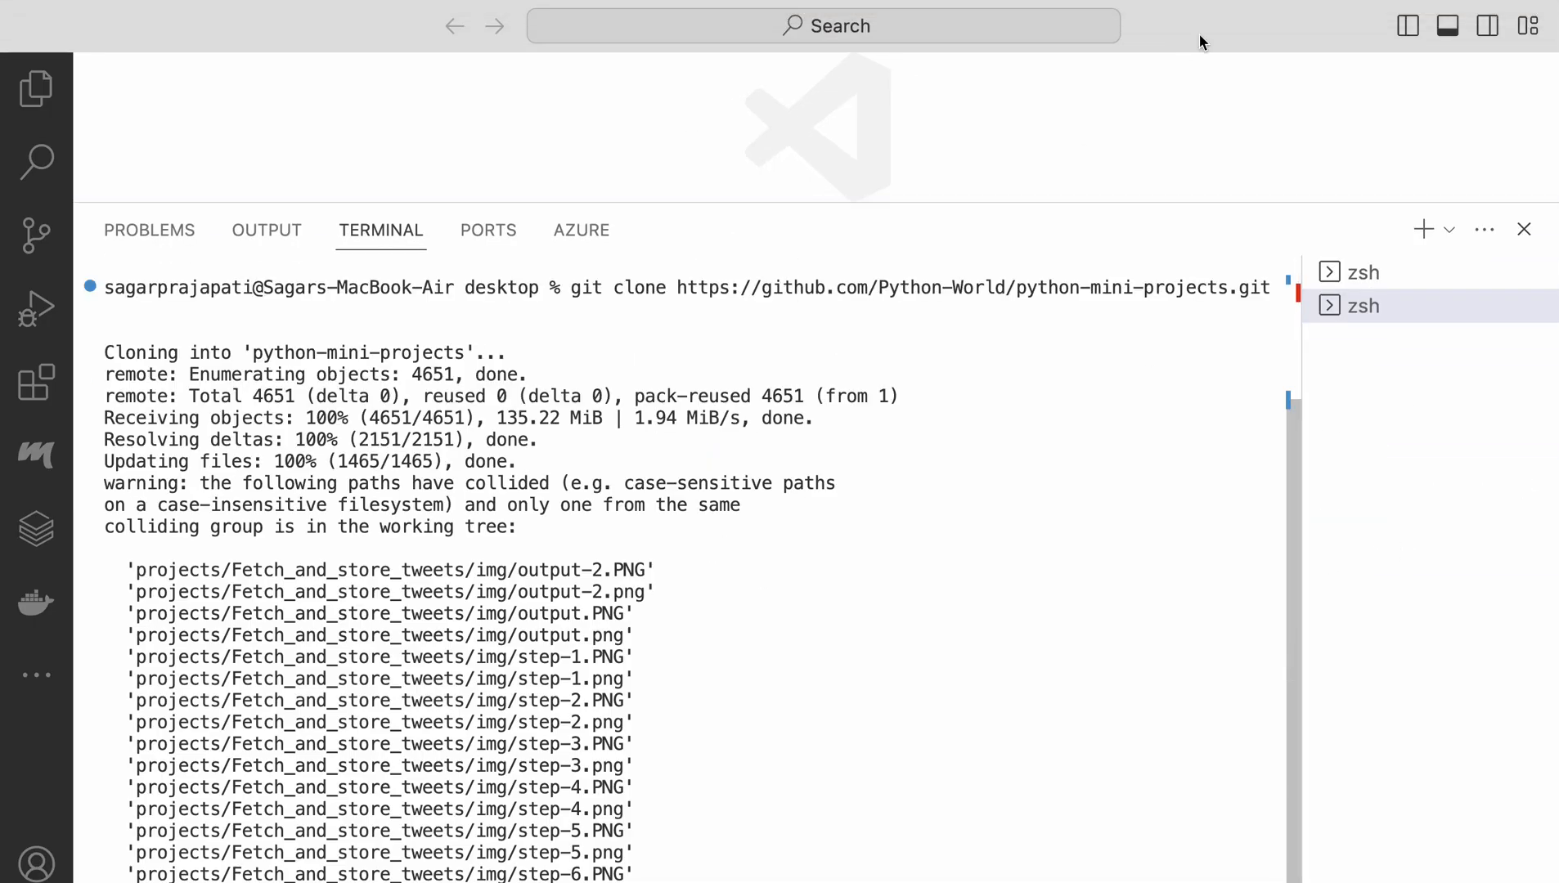
mouse_move(763, 684)
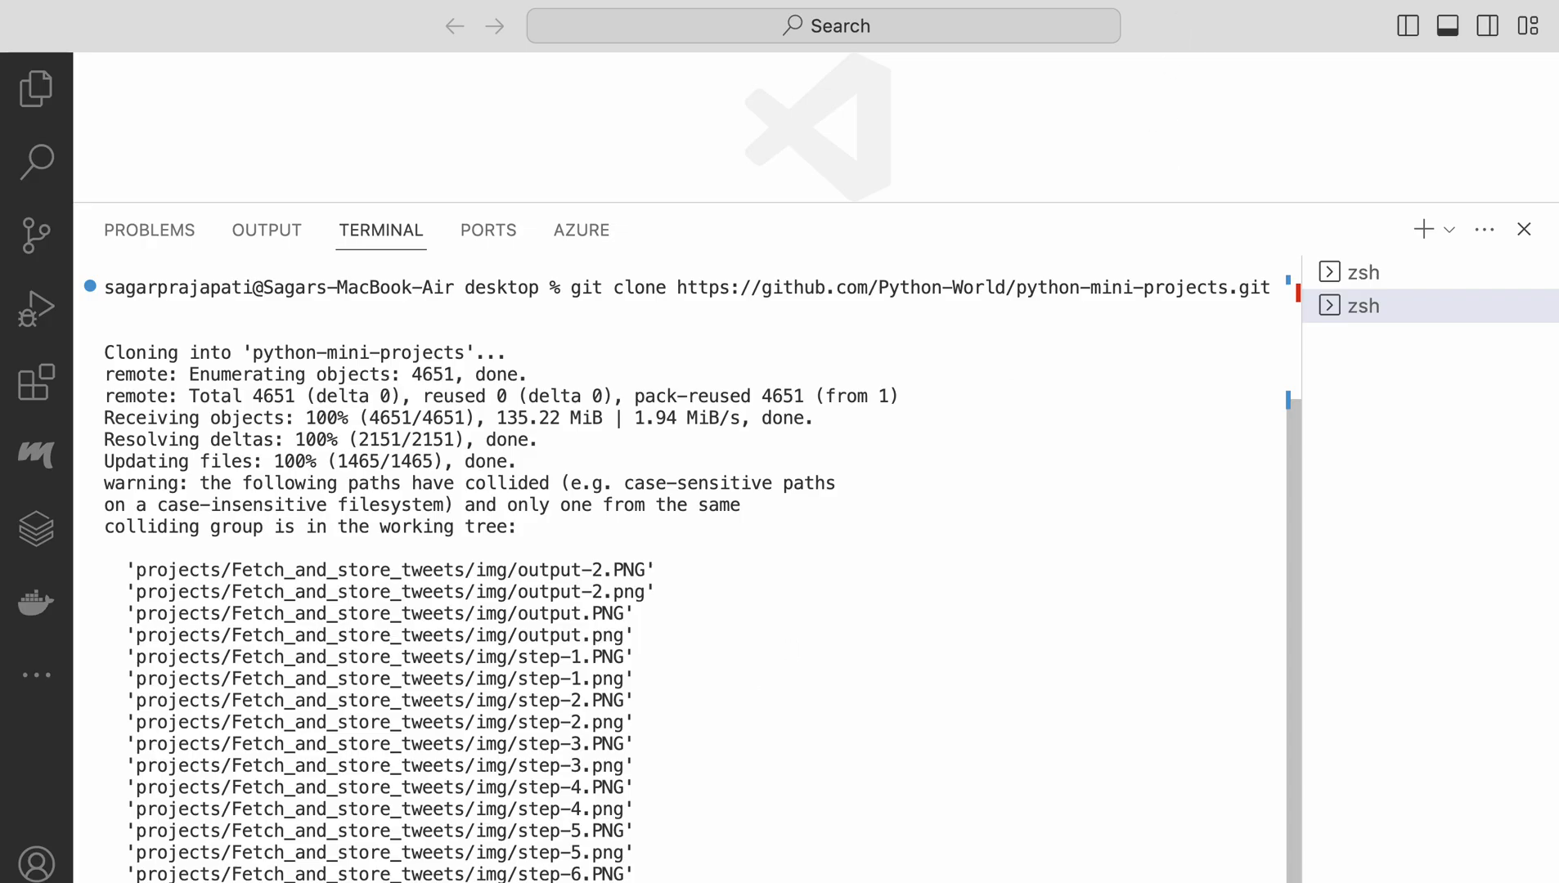
mouse_move(1182, 39)
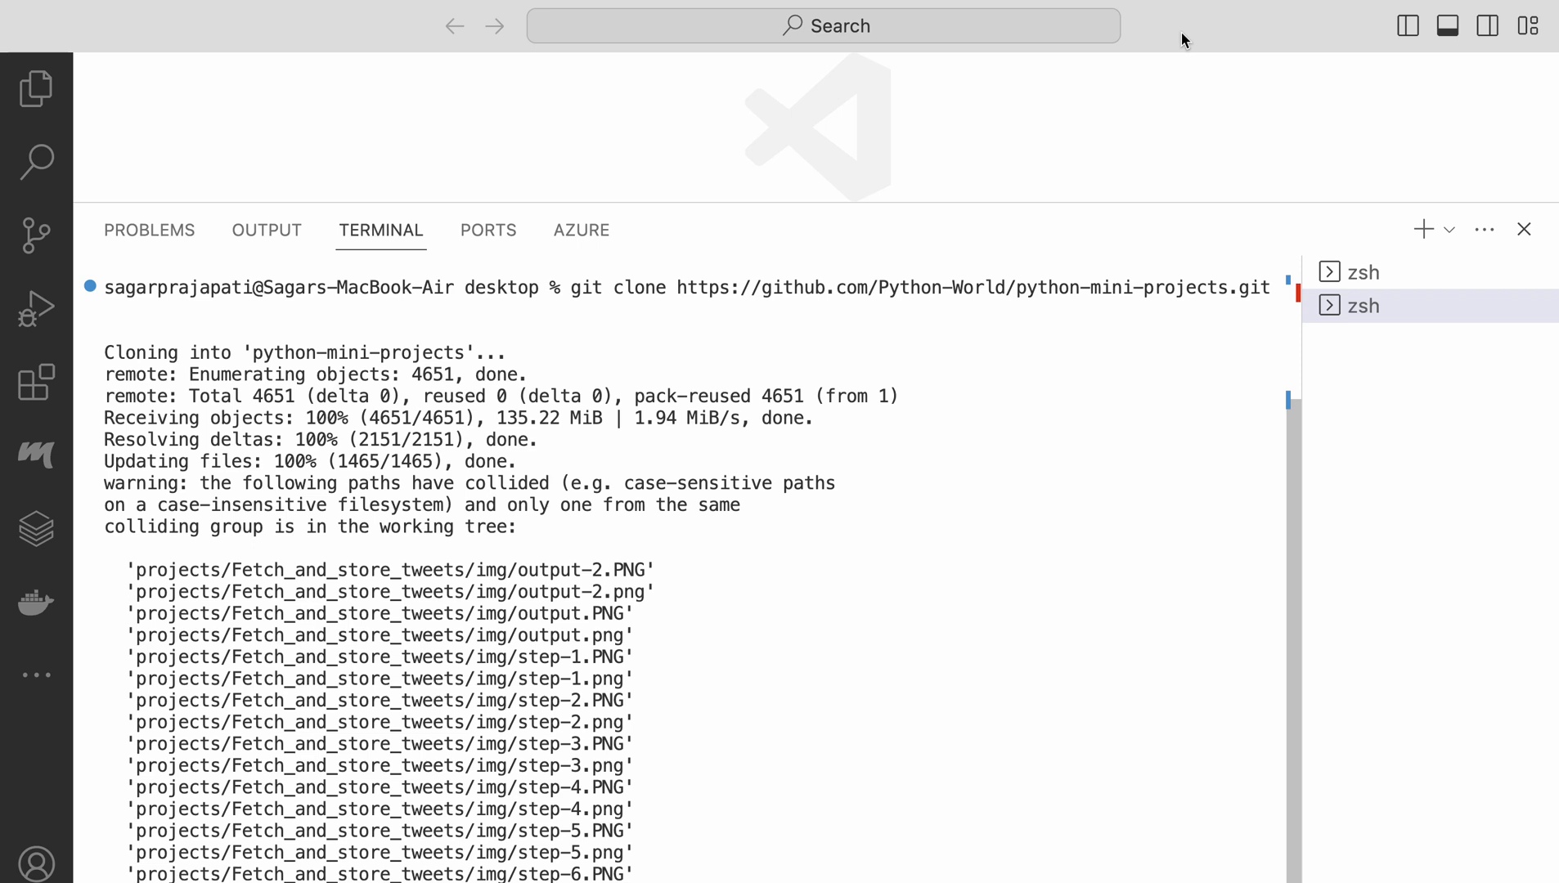
mouse_move(816, 204)
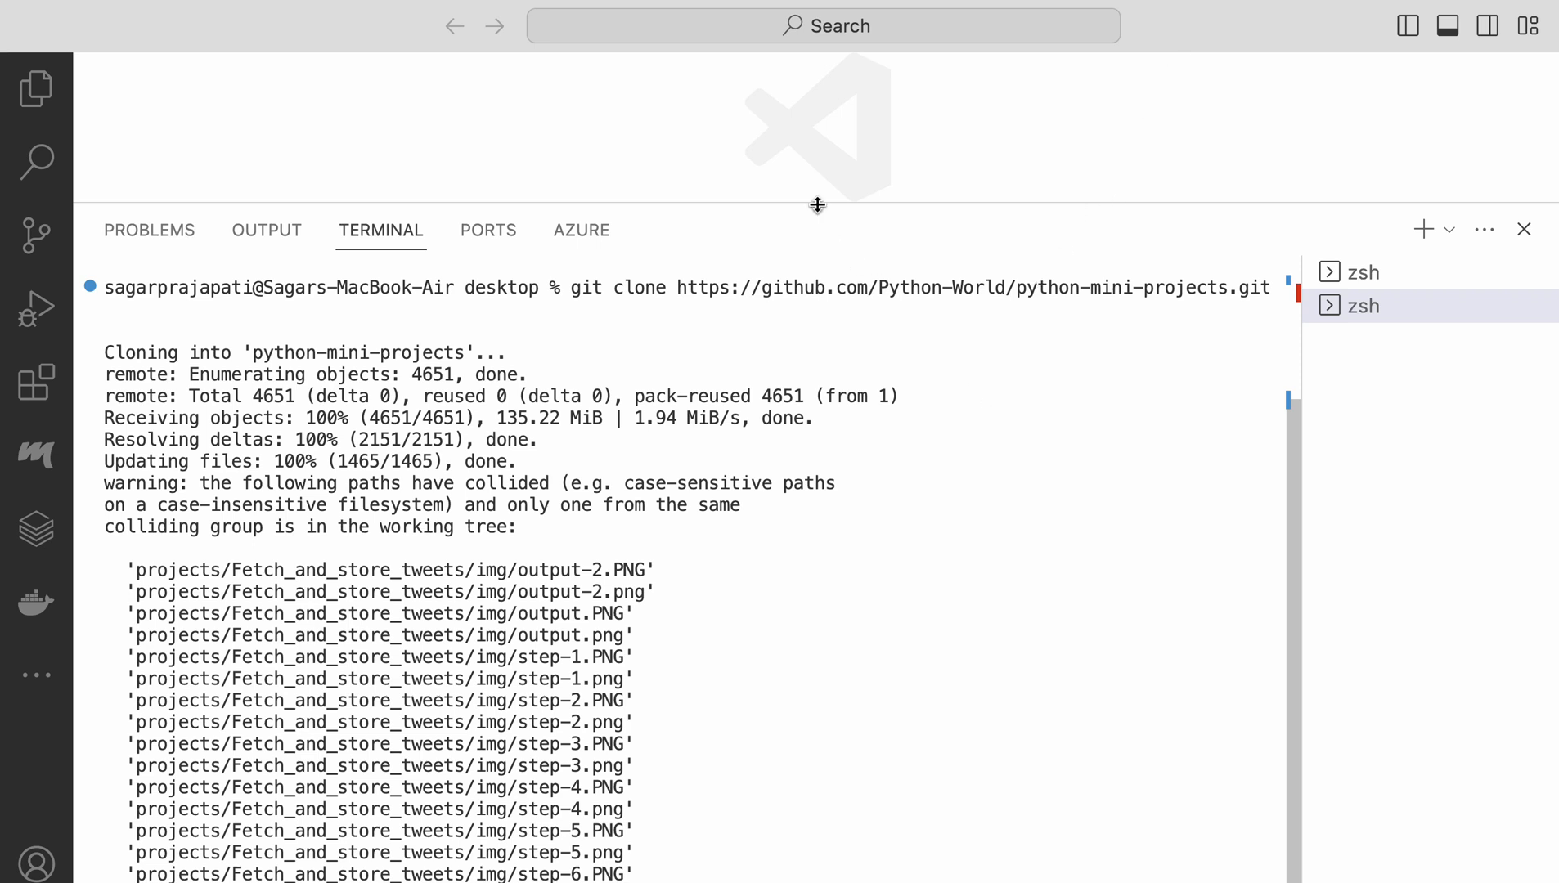
click(1480, 24)
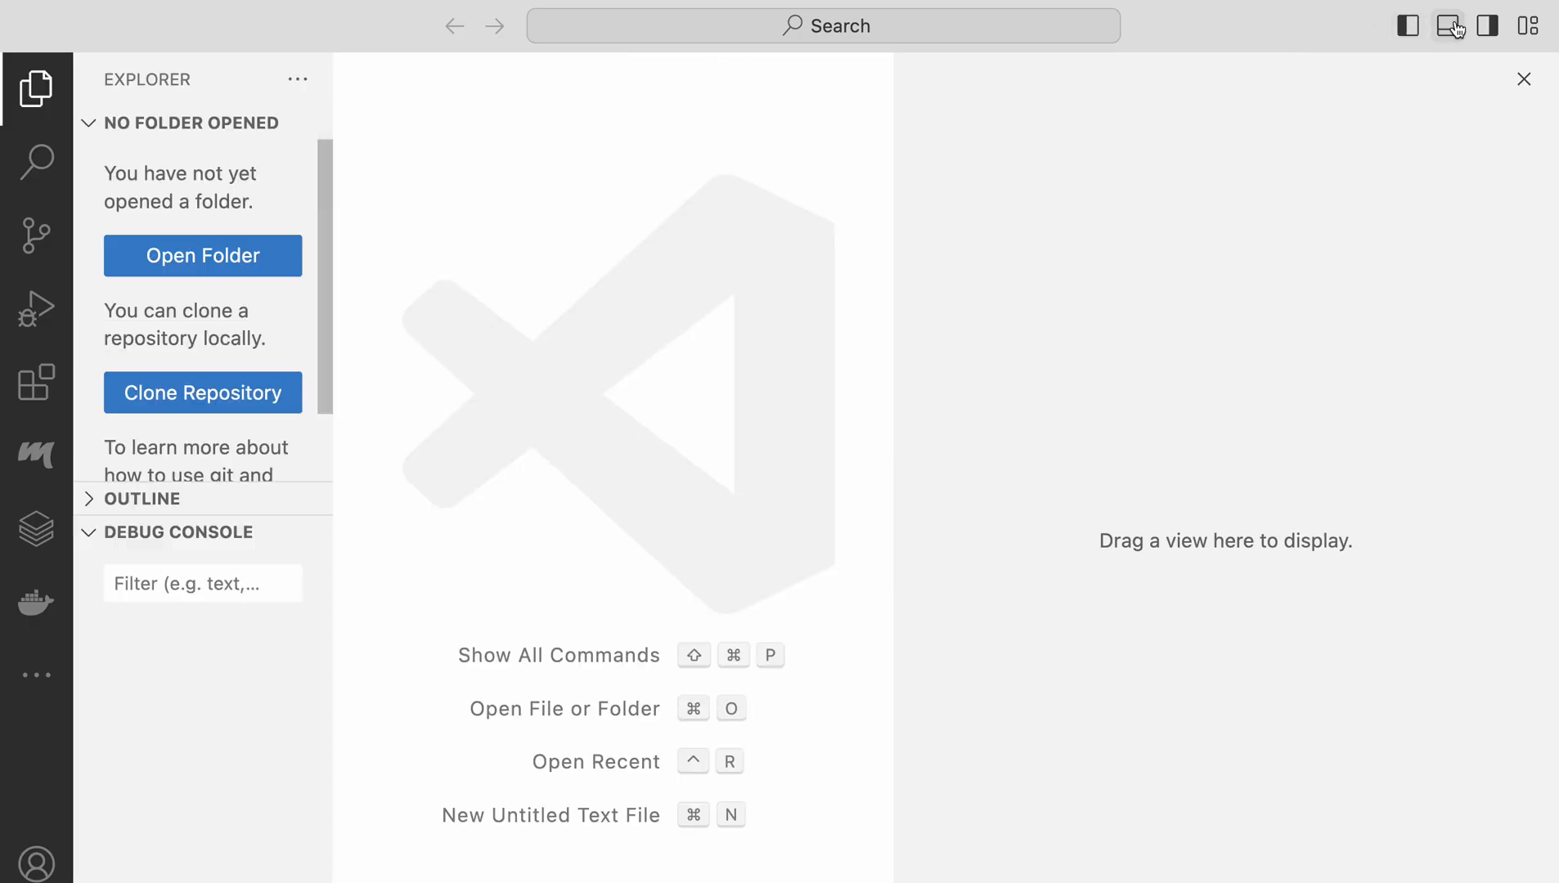
Create and activate venv, then attempt pip install -r requirements.txt for Alarm clock.
click(1447, 26)
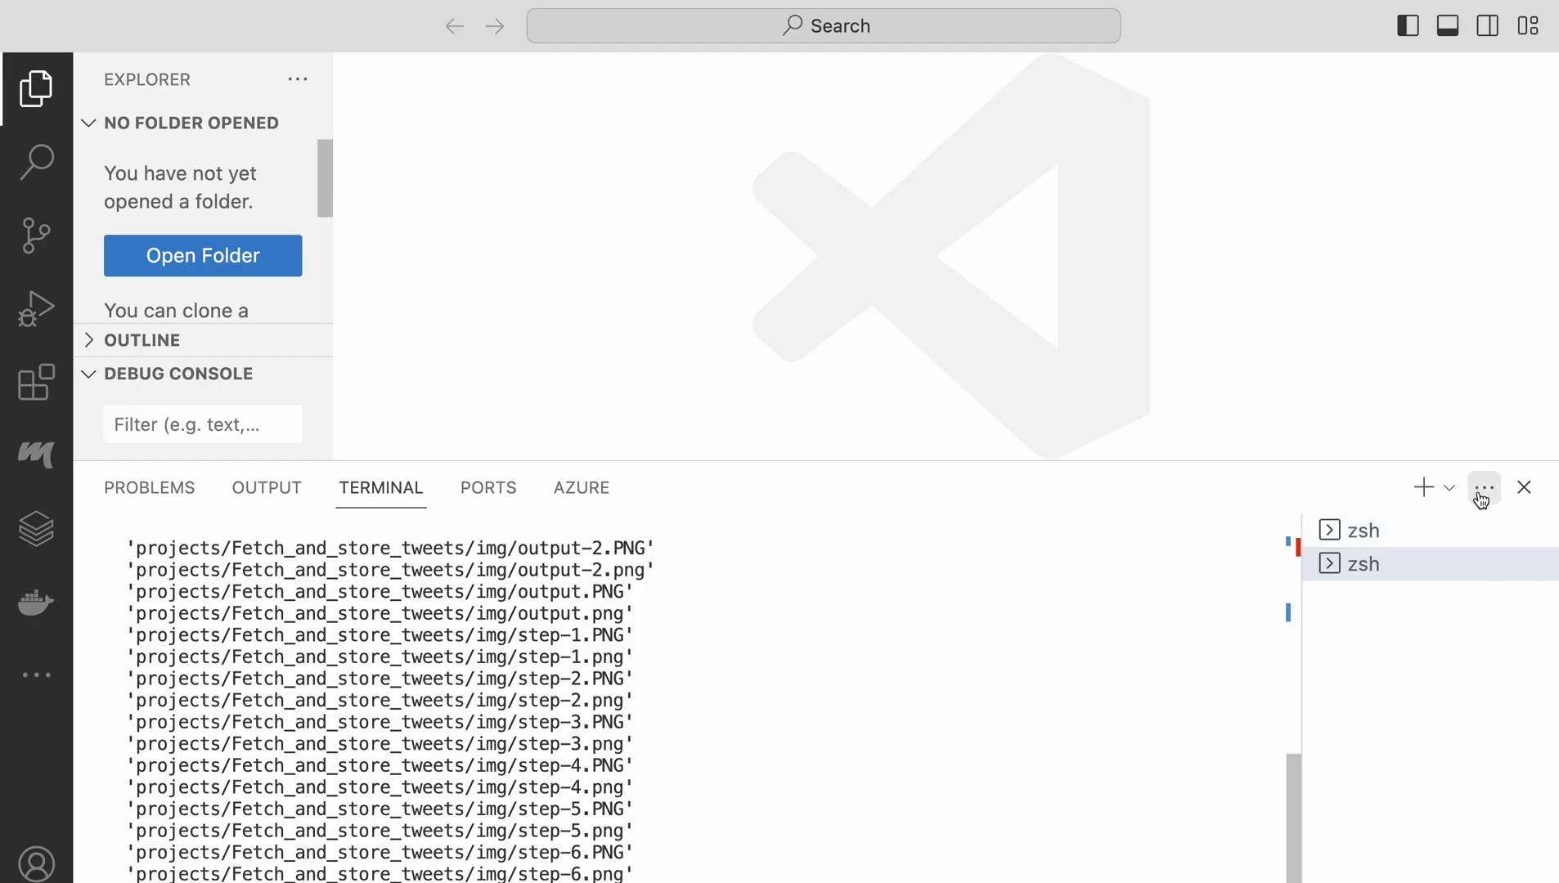
click(1483, 487)
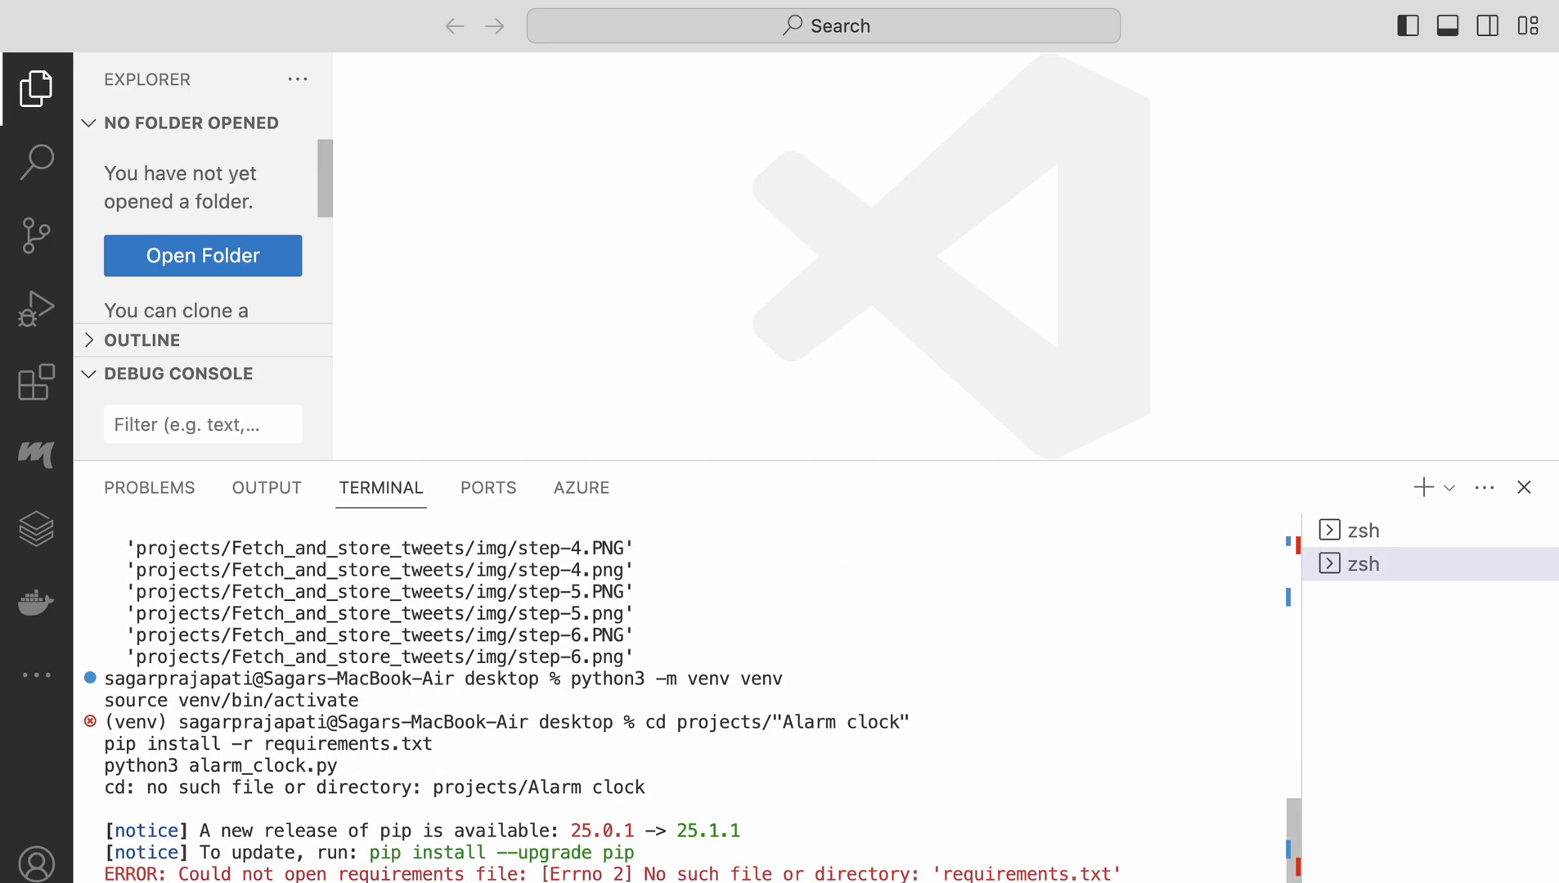
scroll(down, 3)
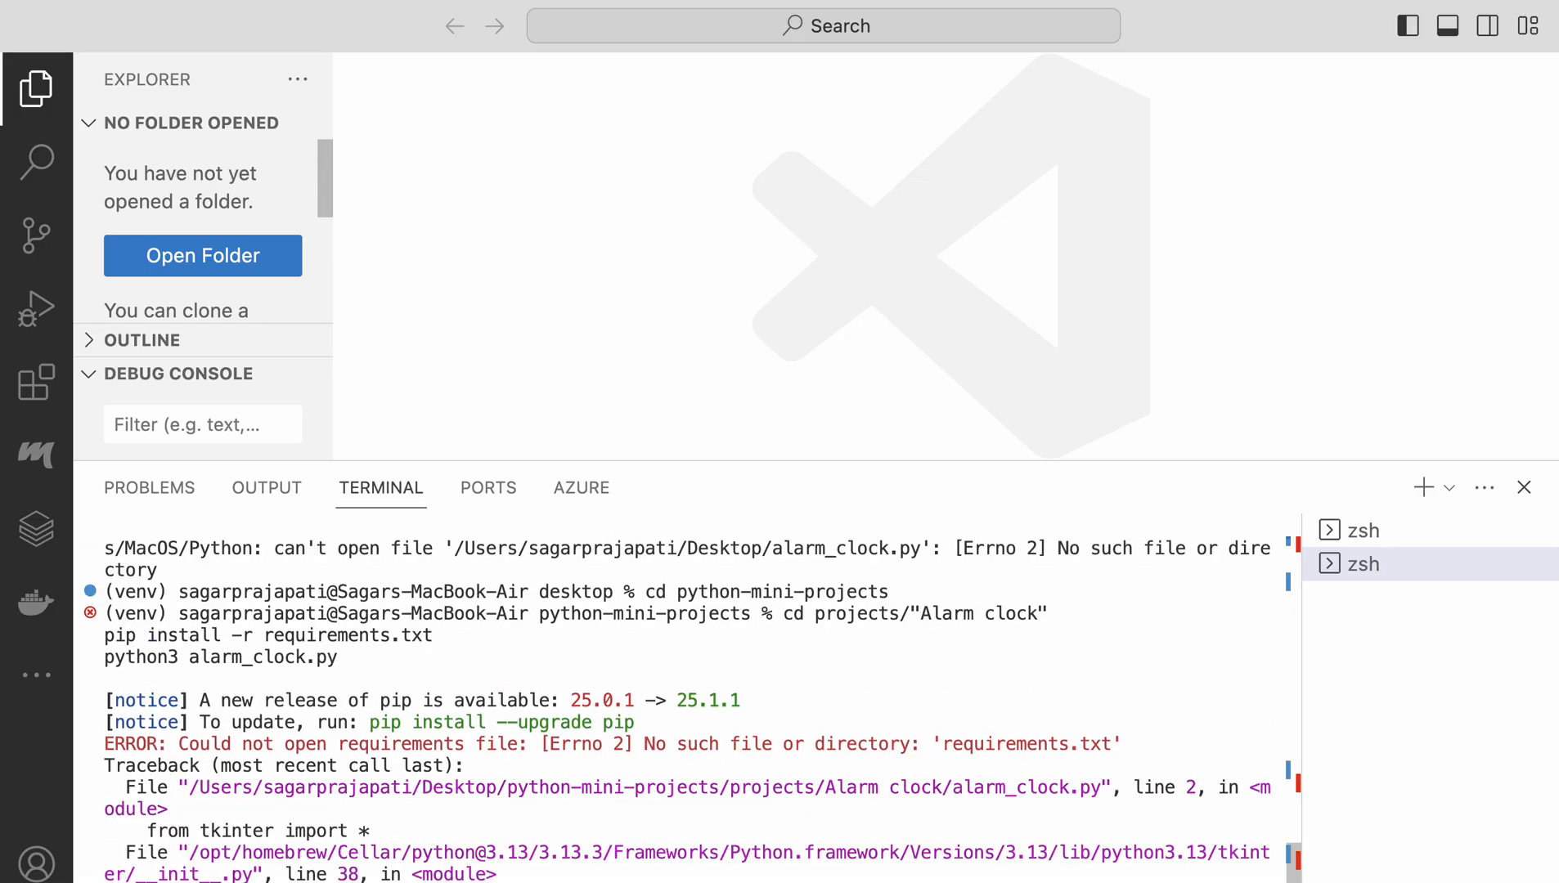
mouse_move(888, 718)
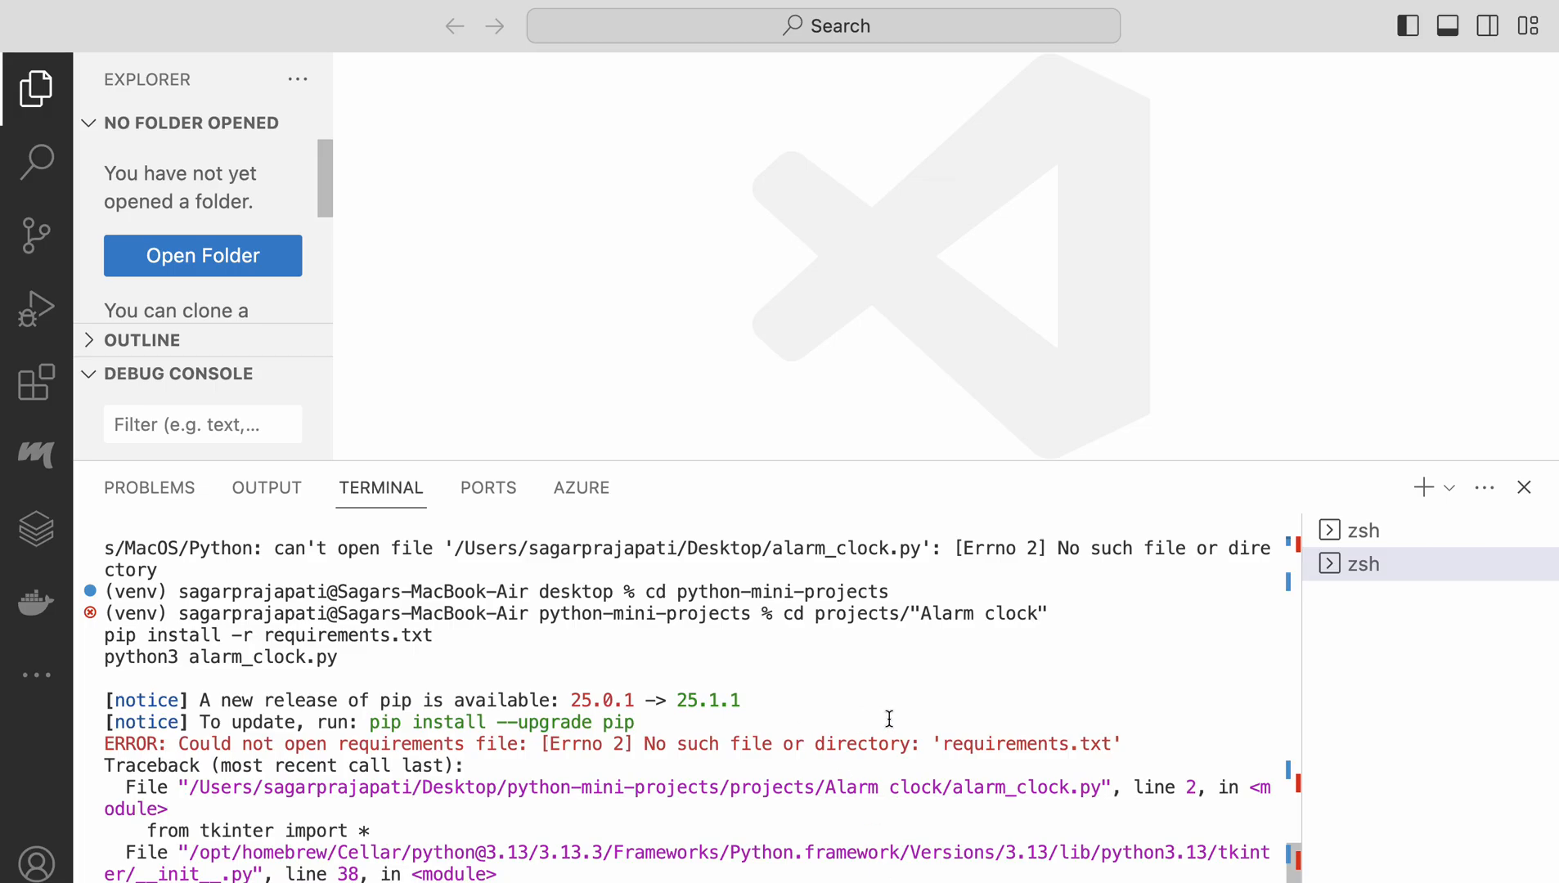
Run alarm_clock.py from projects/"Alarm clock" and scroll through the tkinter traceback.
scroll(down, 3)
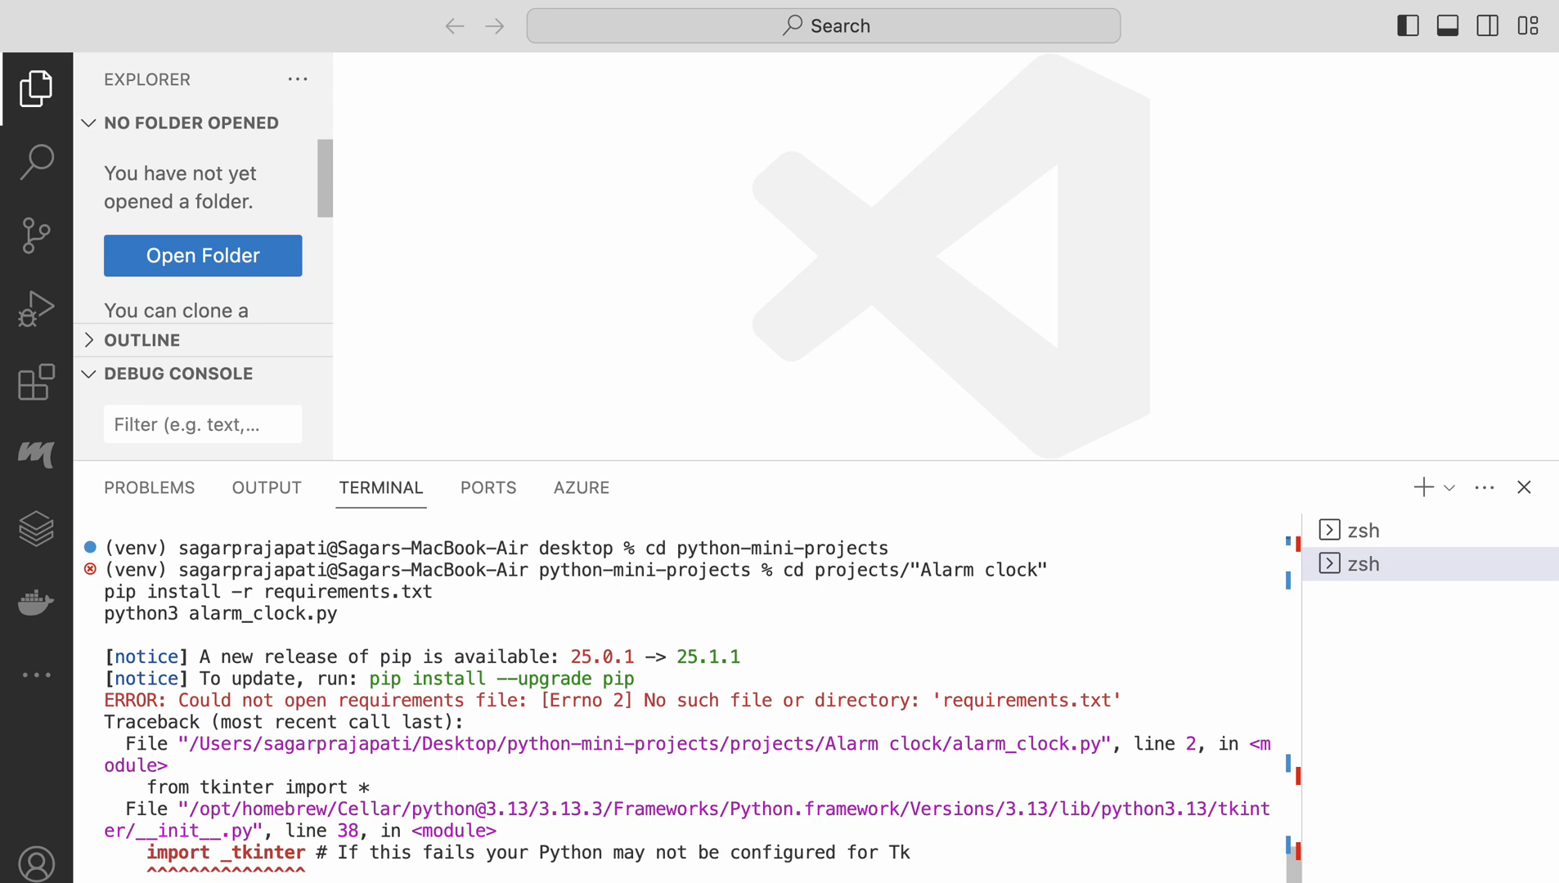
scroll(down, 3)
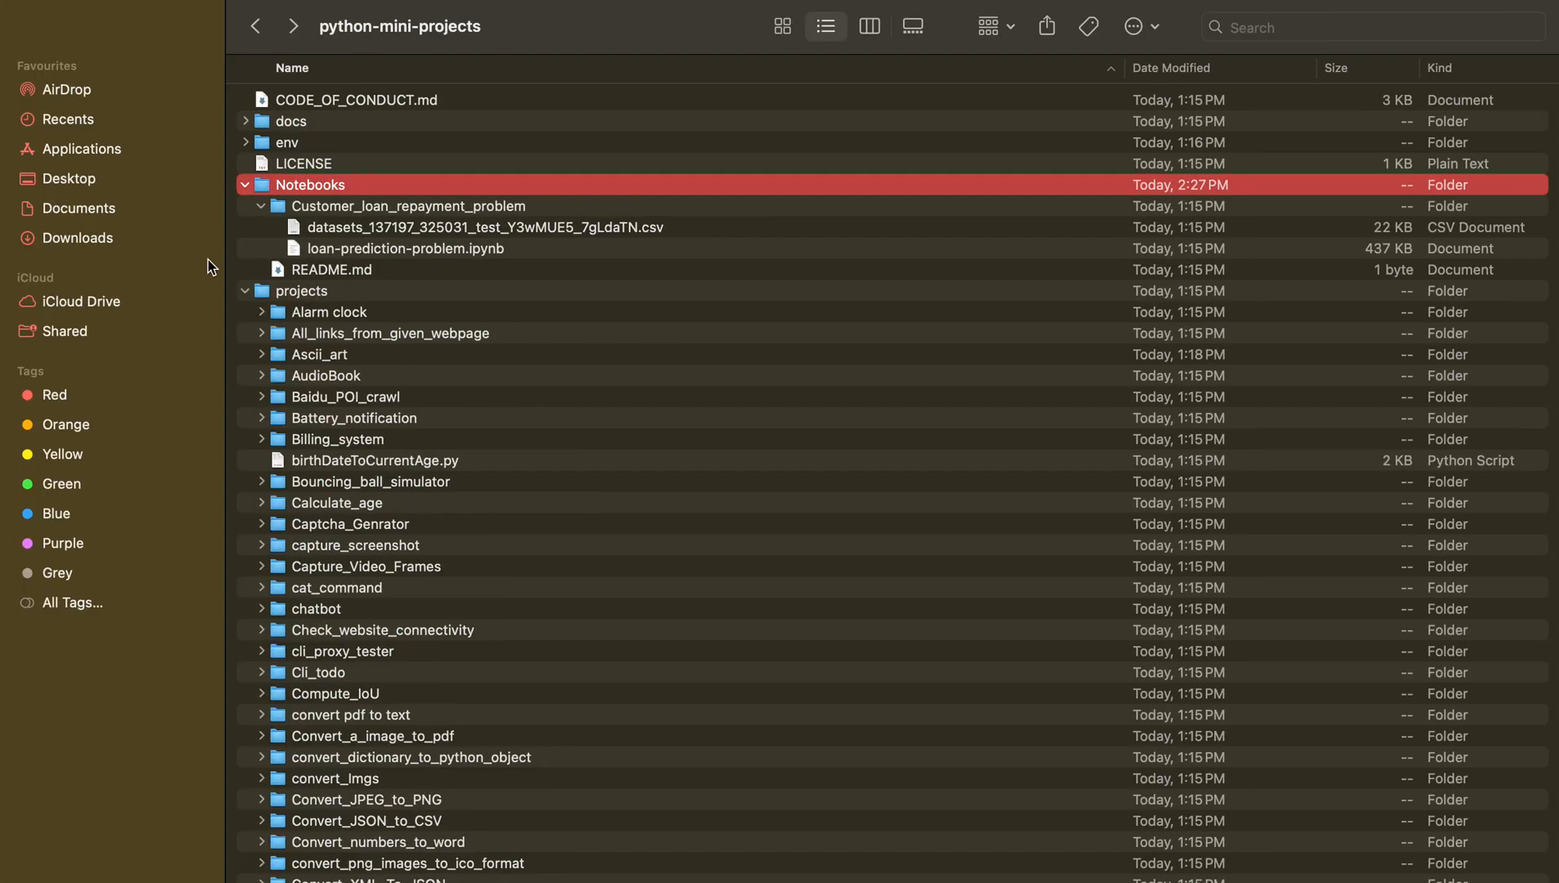
Open Desktop/python-mini-projects/projects in Finder and confirm Alarm clock holds only alarm_clock.py.
click(69, 178)
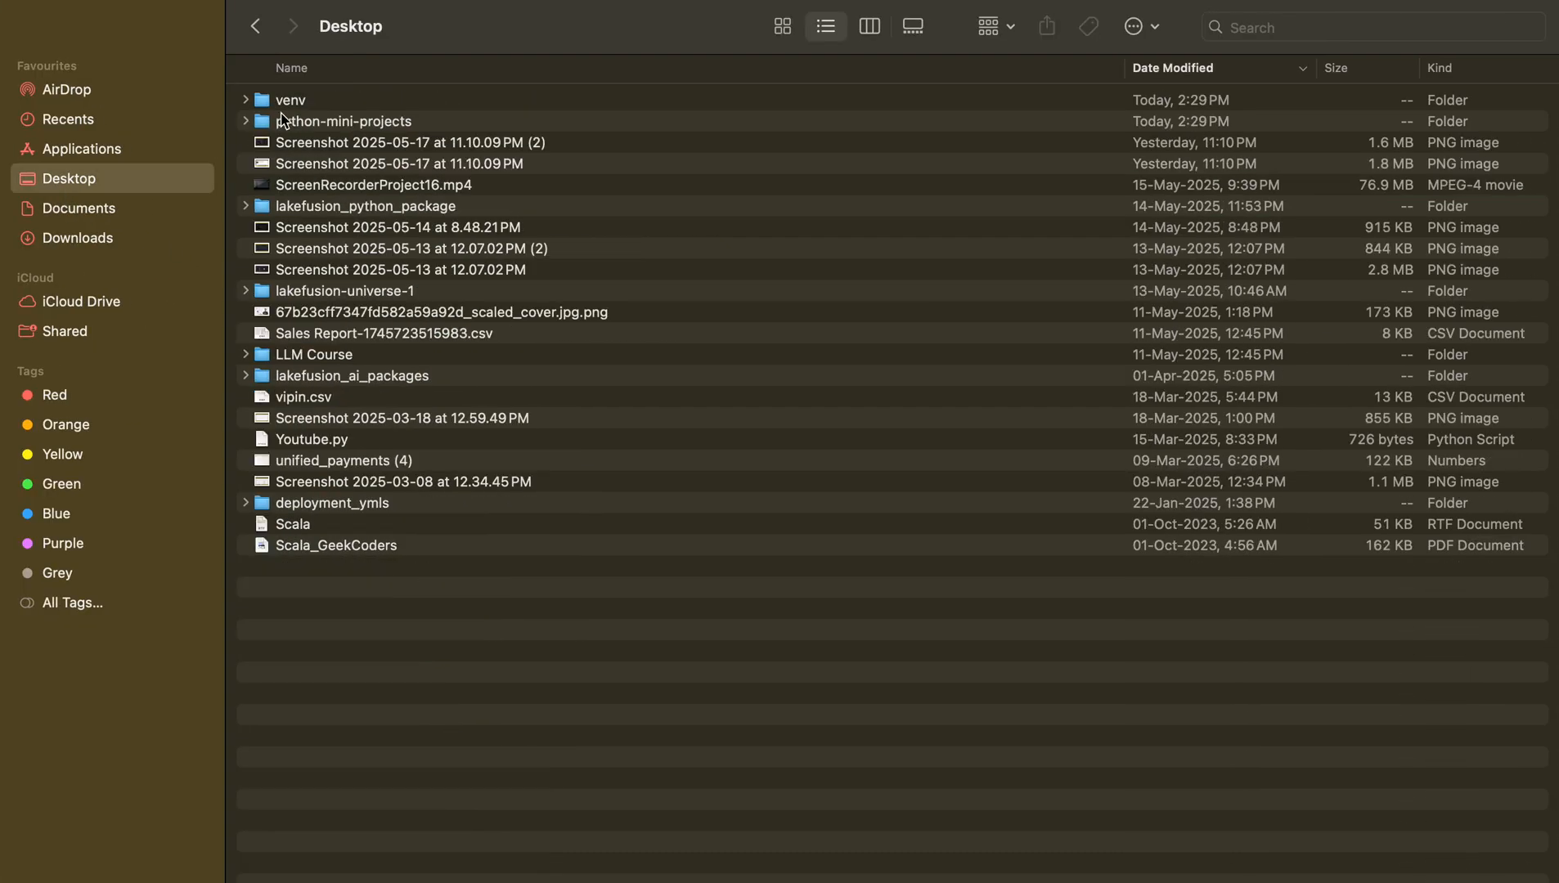
double_click(344, 121)
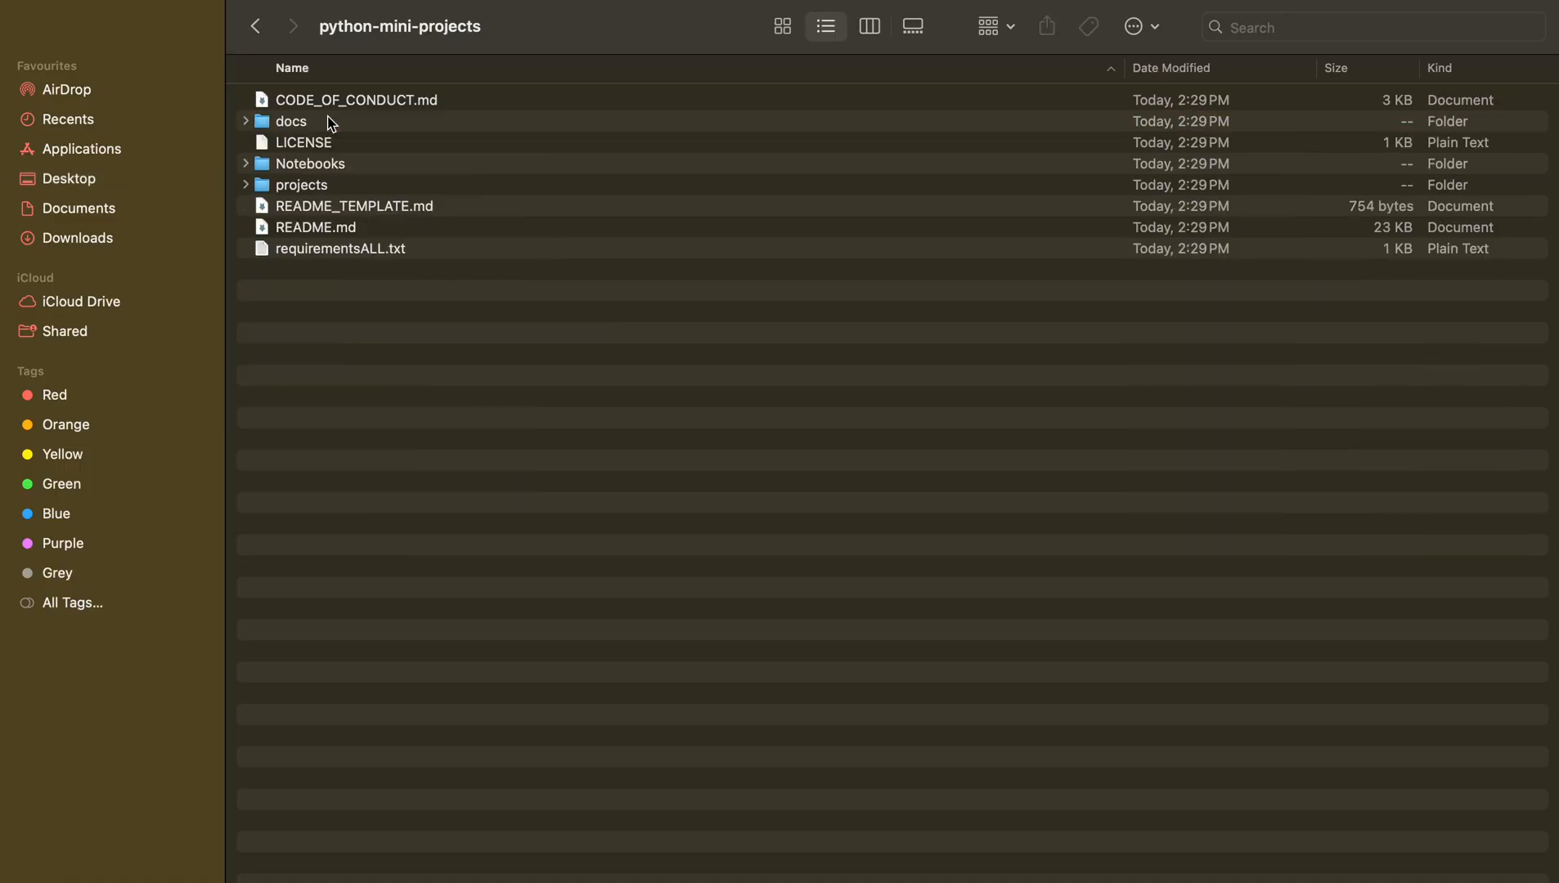
double_click(301, 185)
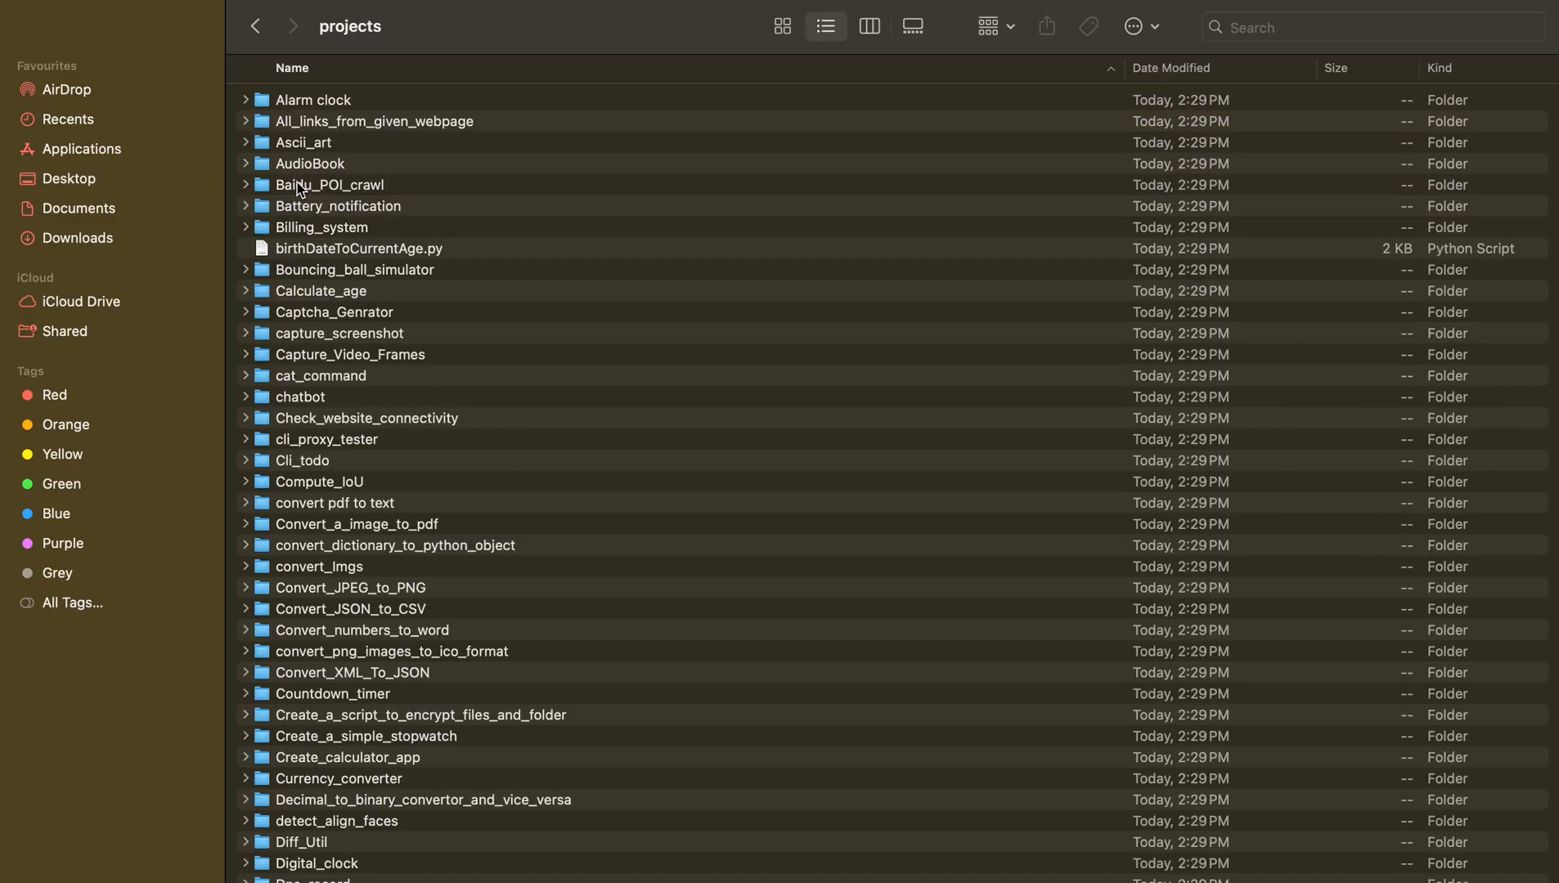
mouse_move(346, 107)
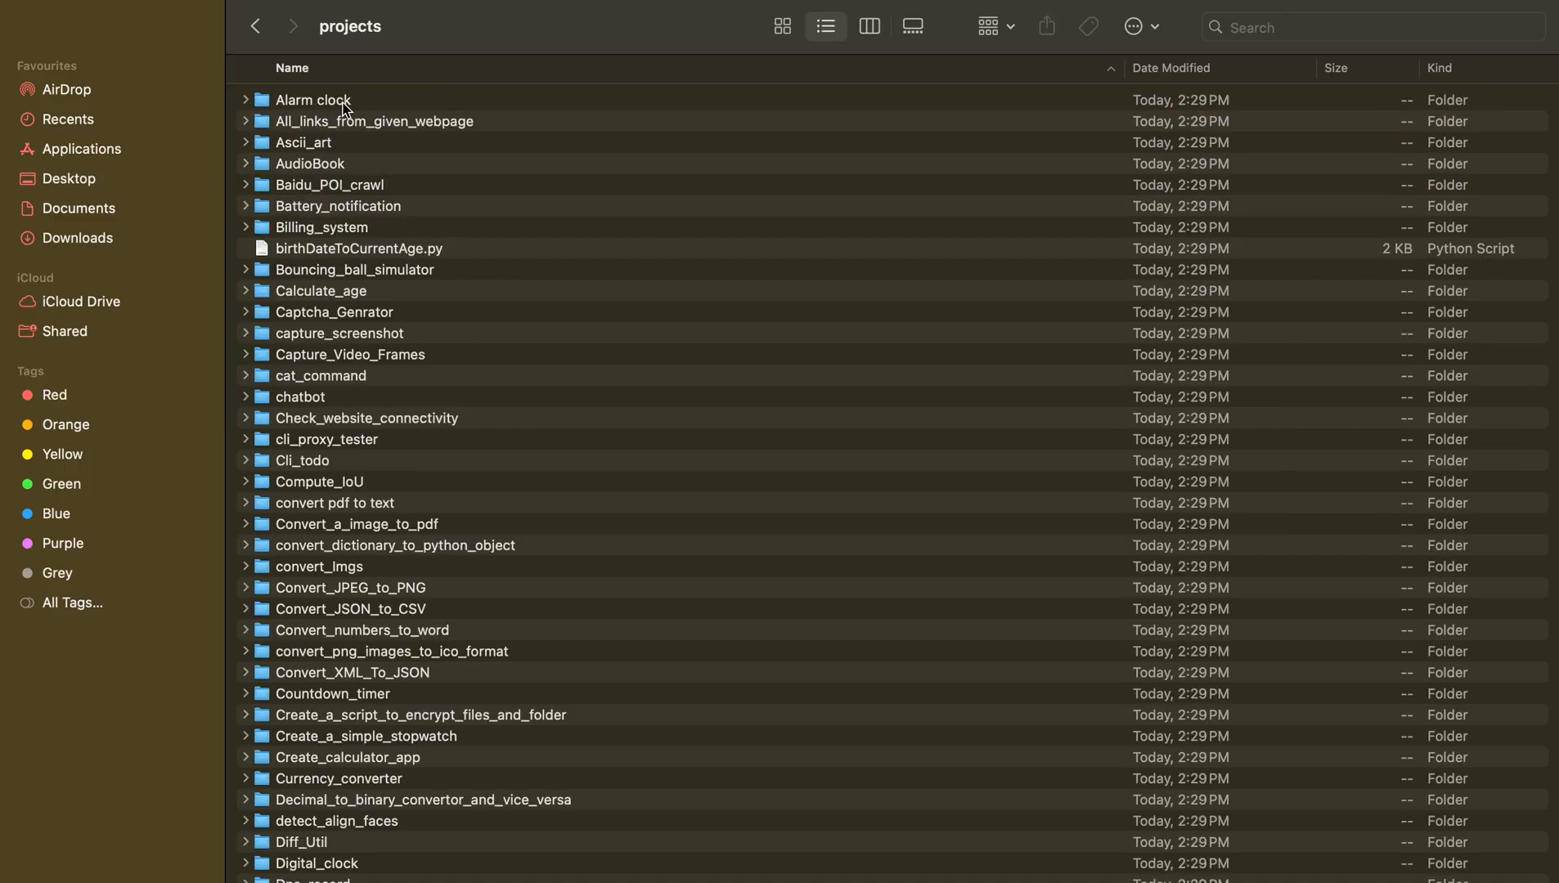
double_click(311, 99)
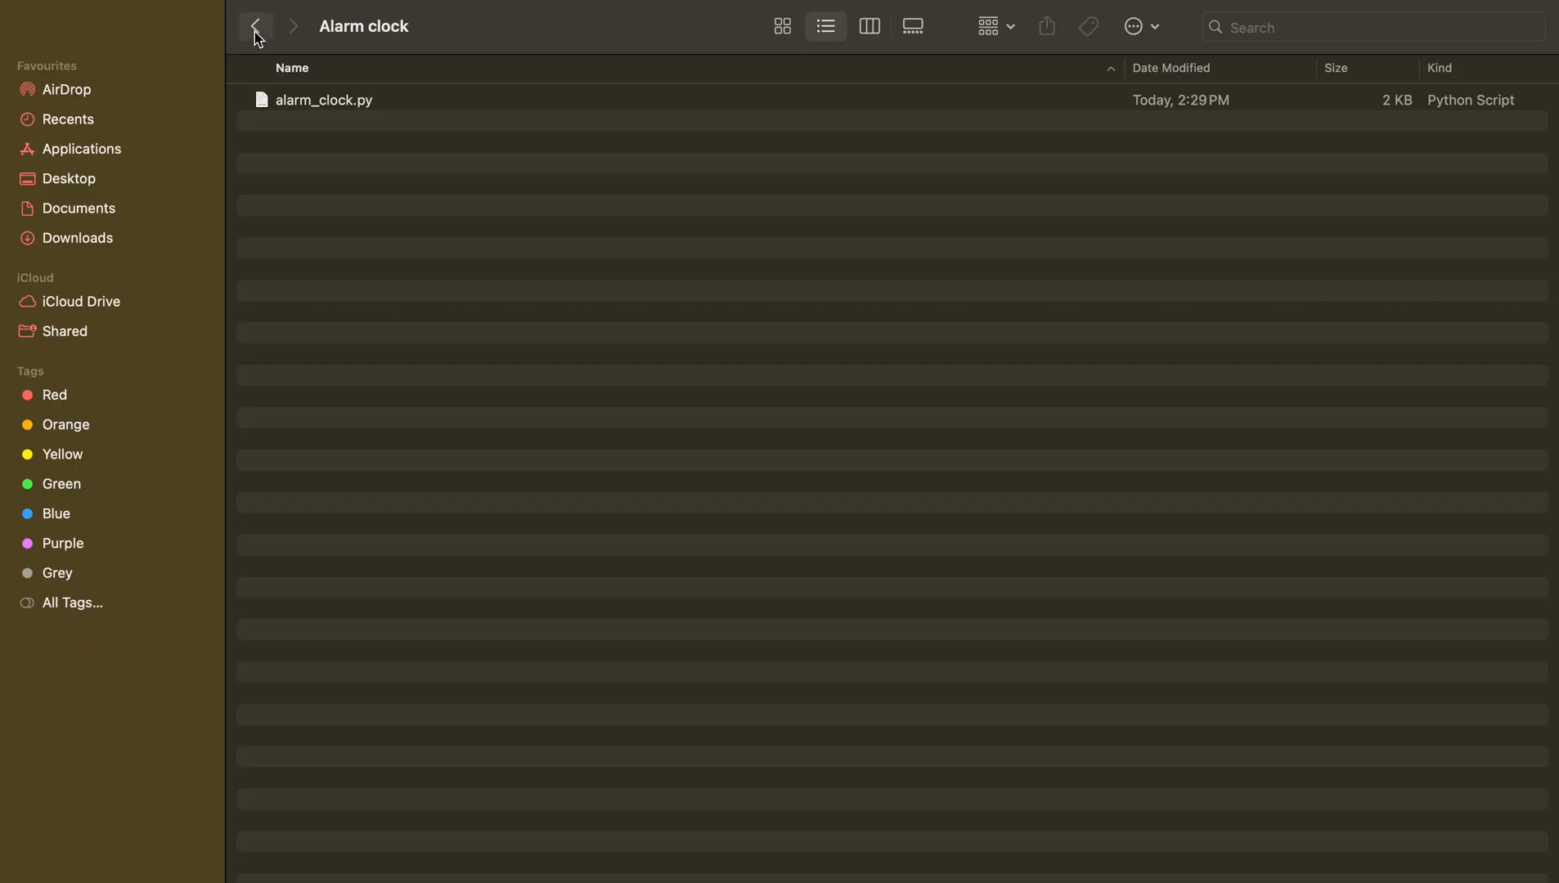
click(255, 27)
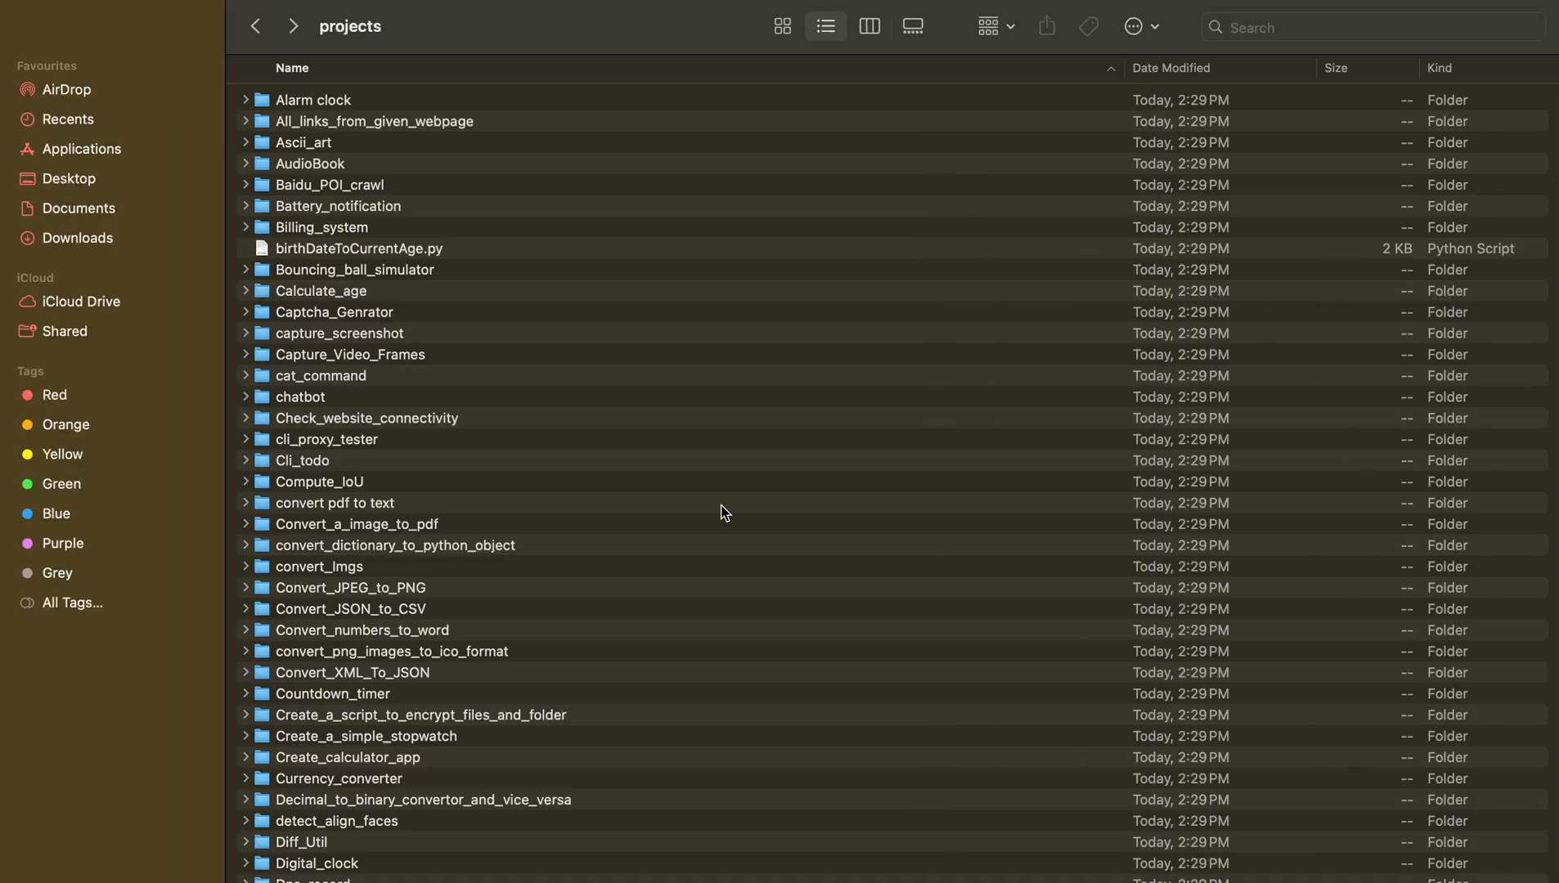
mouse_move(317, 150)
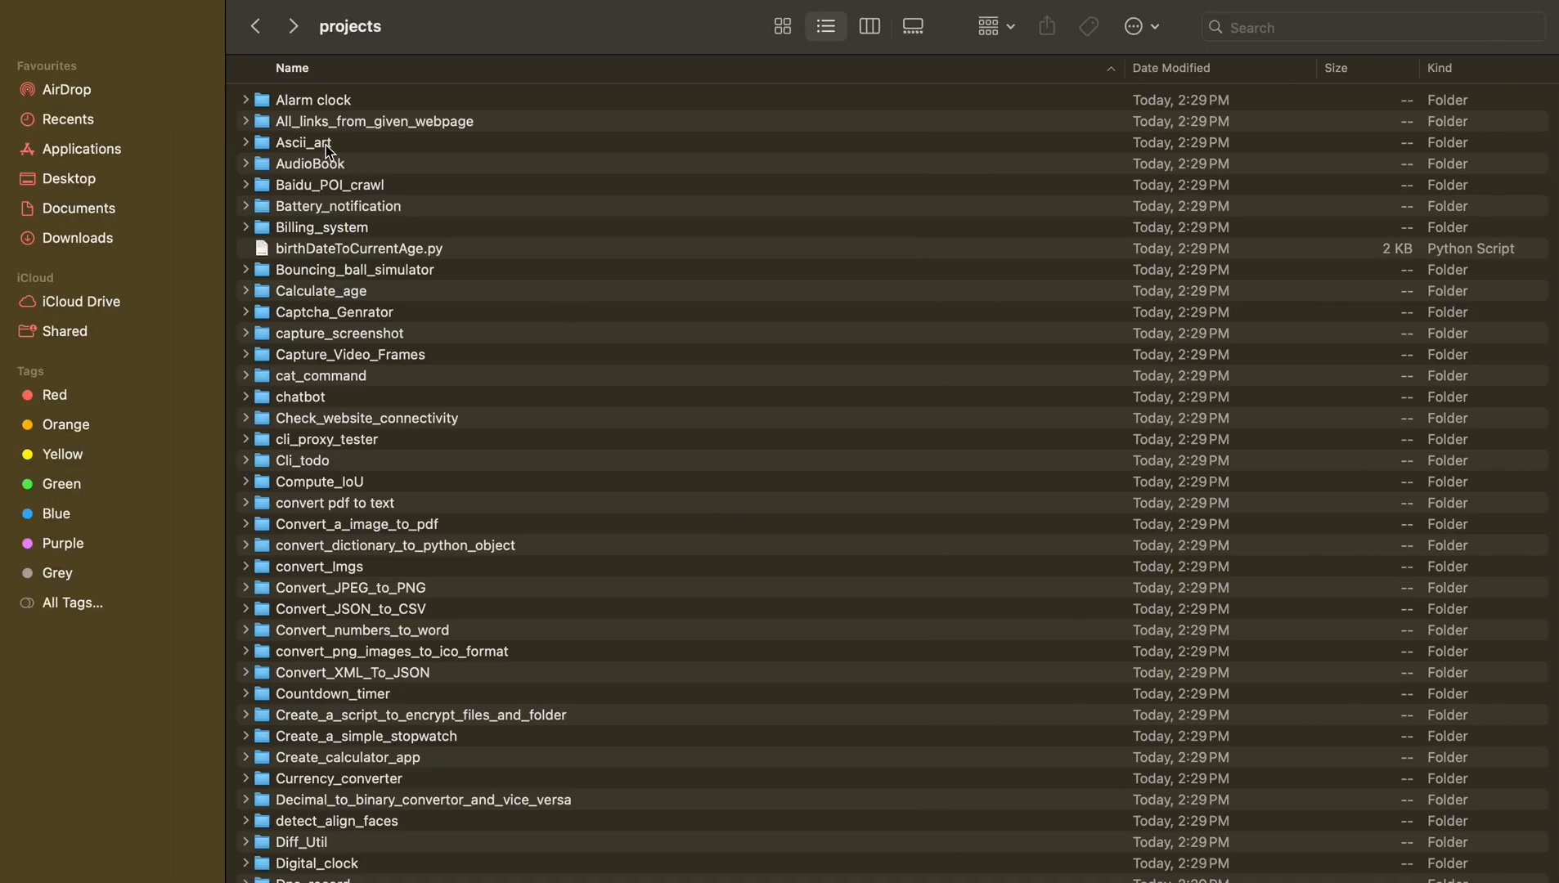
right_click(302, 142)
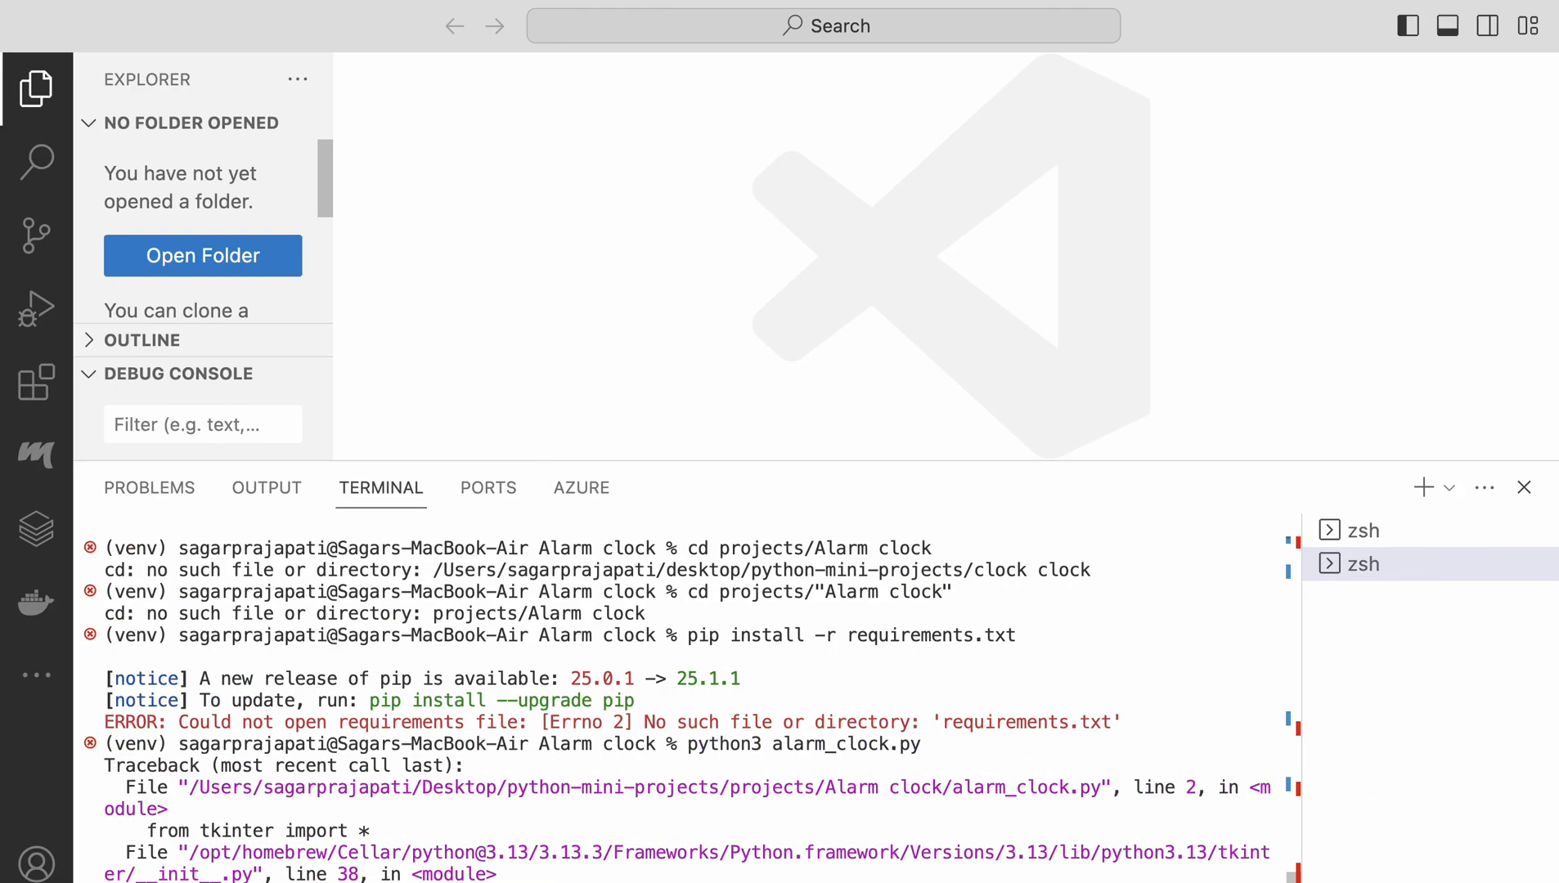
scroll(down, 3)
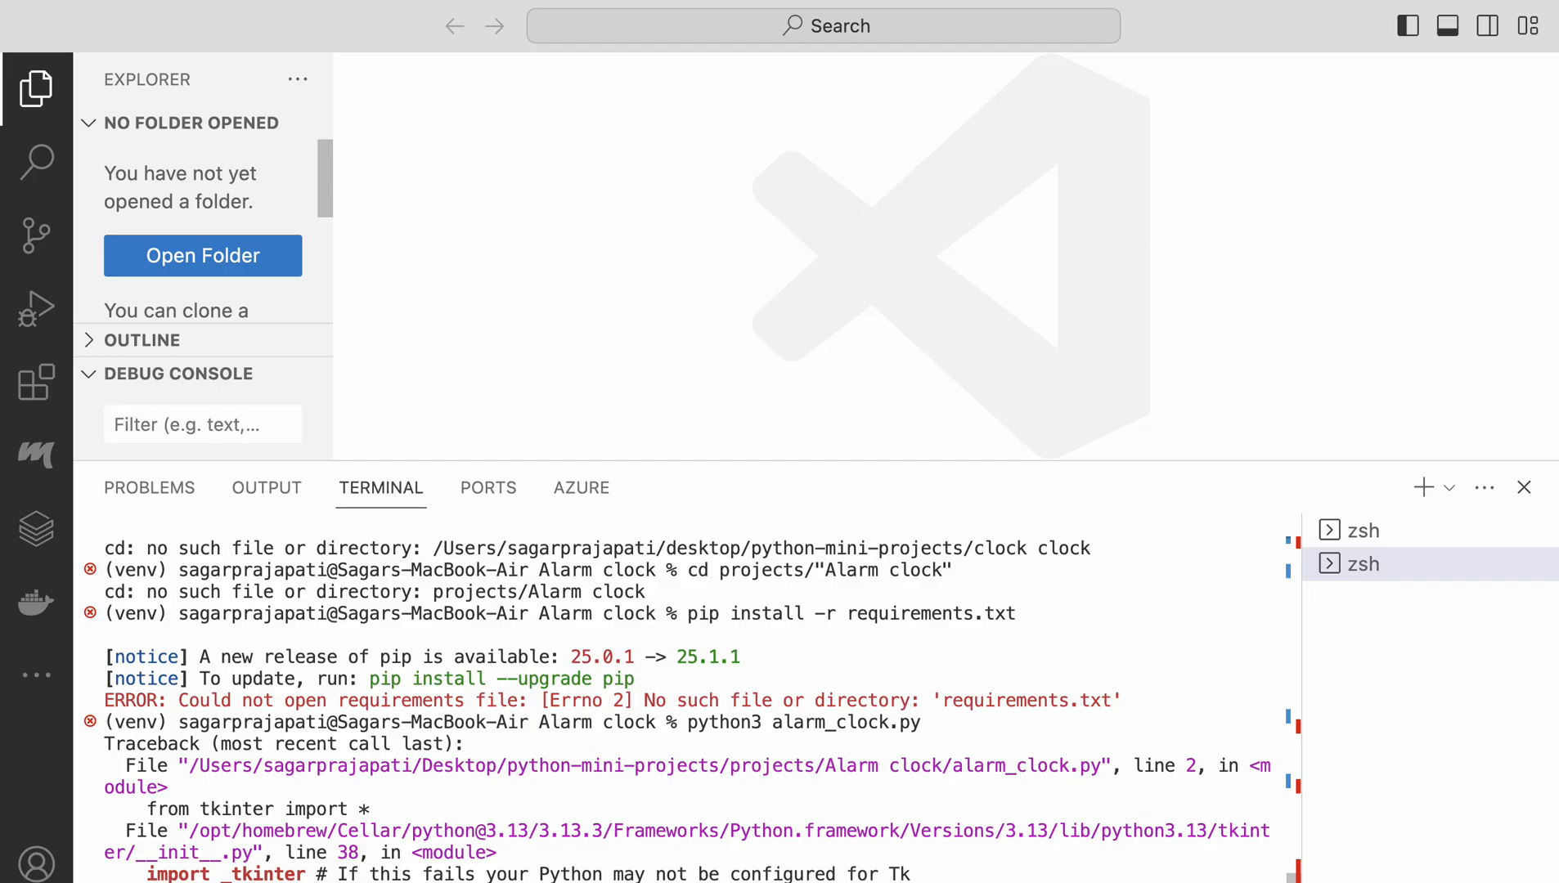
scroll(down, 3)
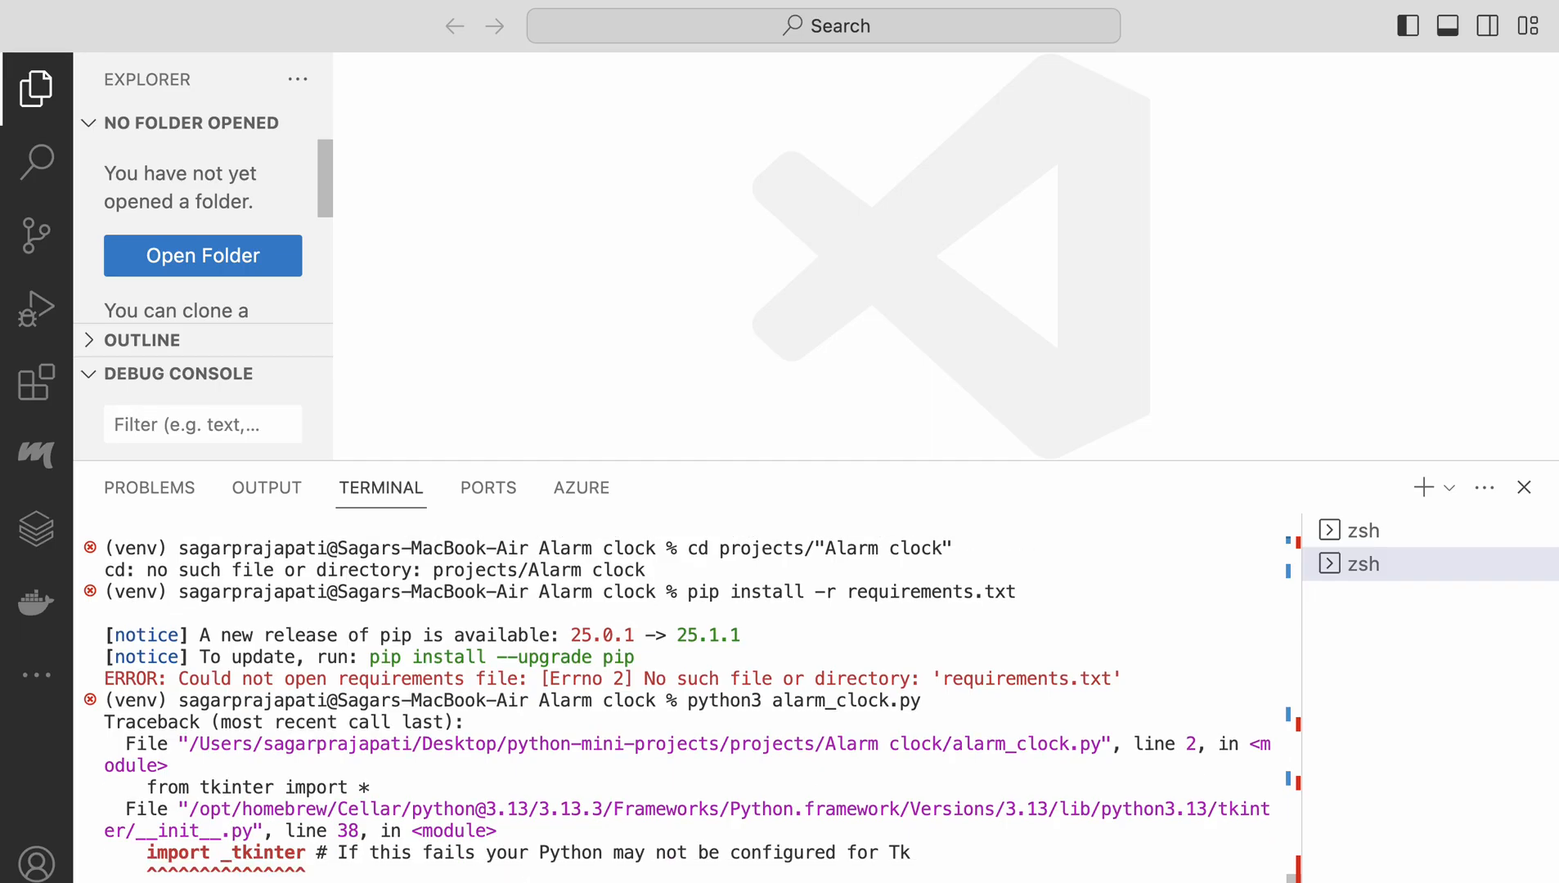
scroll(down, 3)
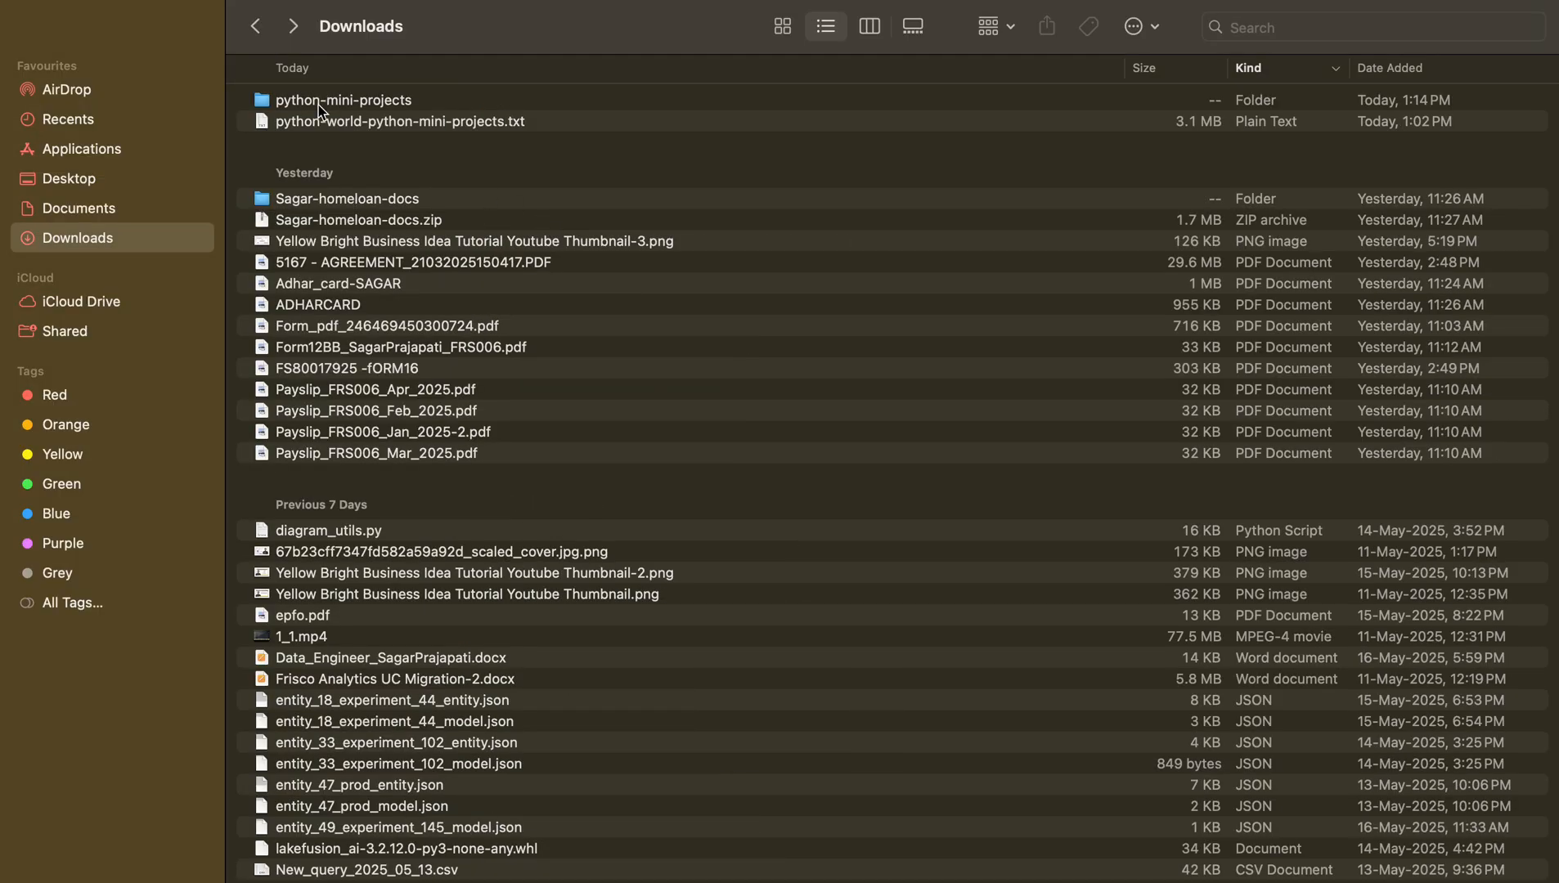
Browse from Desktop into python-mini-projects and then its projects folder.
click(67, 178)
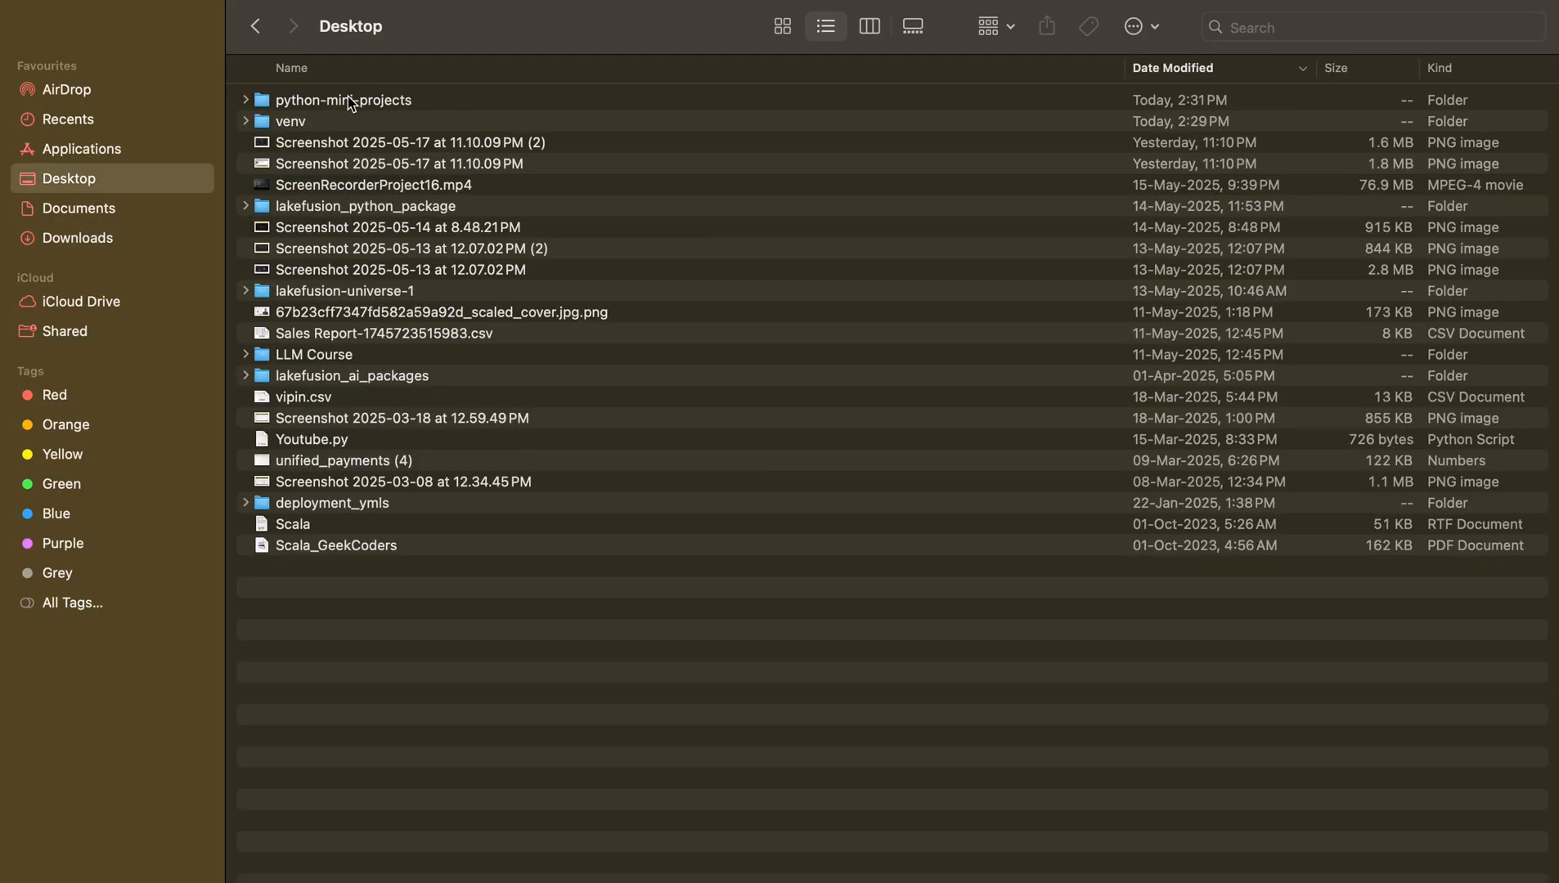
double_click(343, 99)
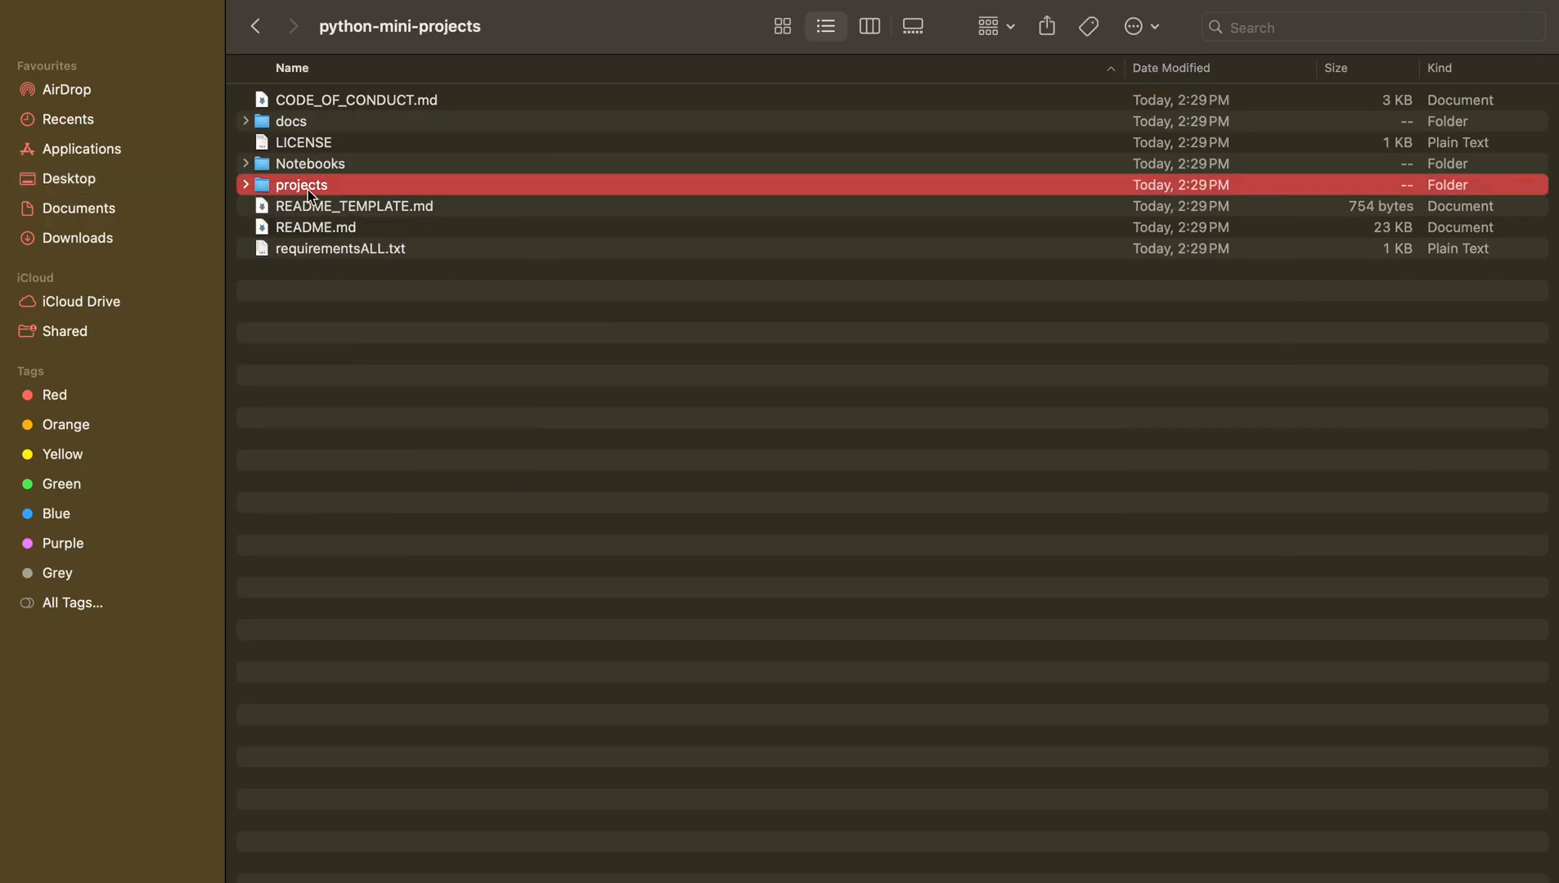
double_click(301, 185)
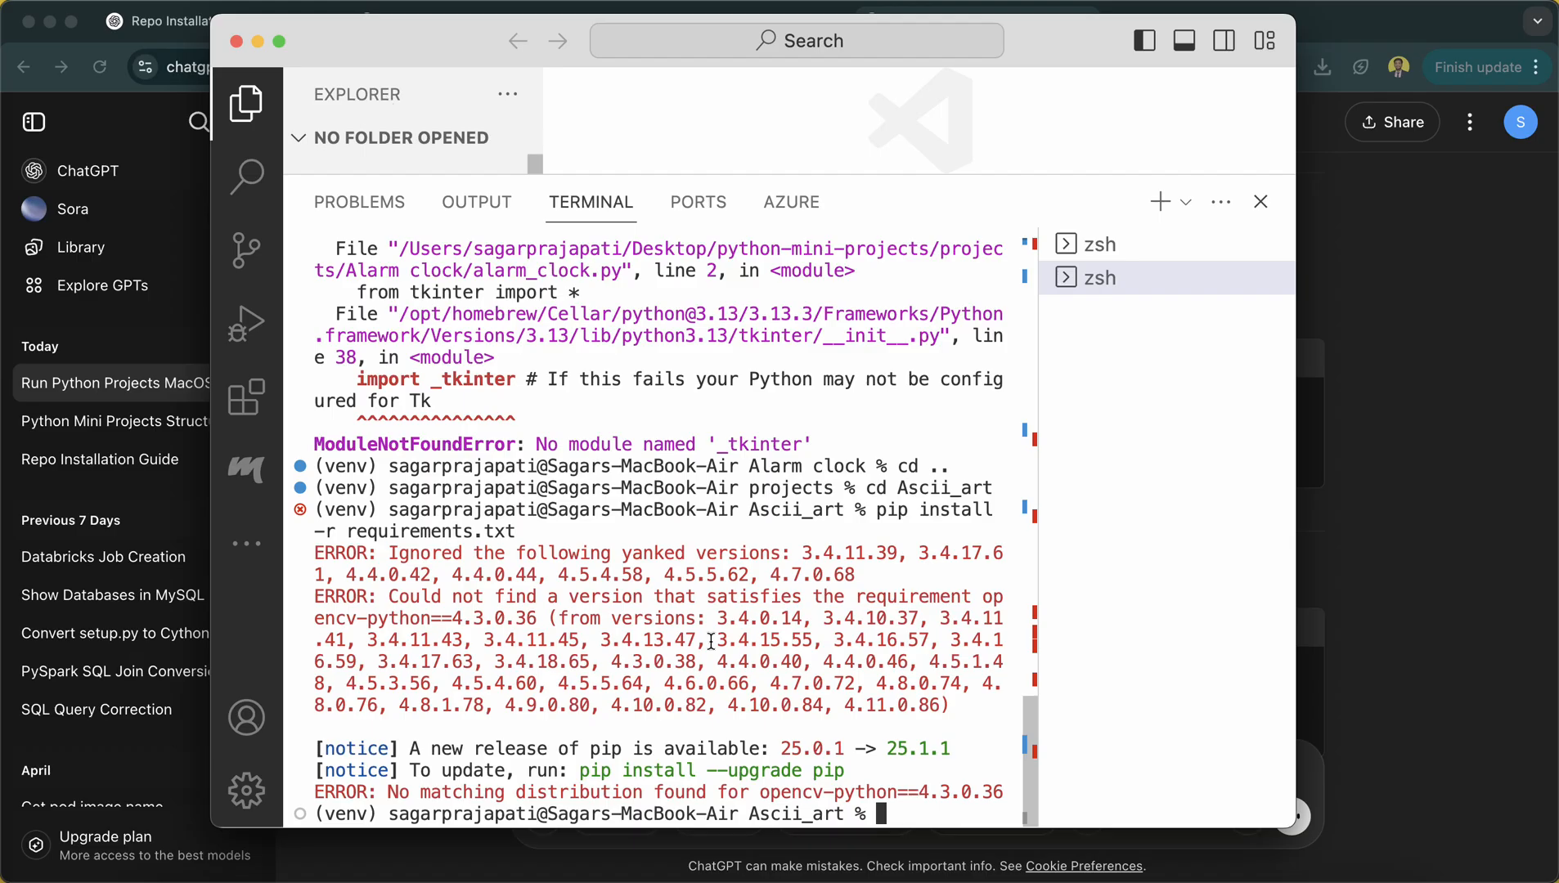
Run pip install -r requirements.txt, cd into Ascii_art and launch make_art.py with python3.
text(pip install -r requirements.txt)
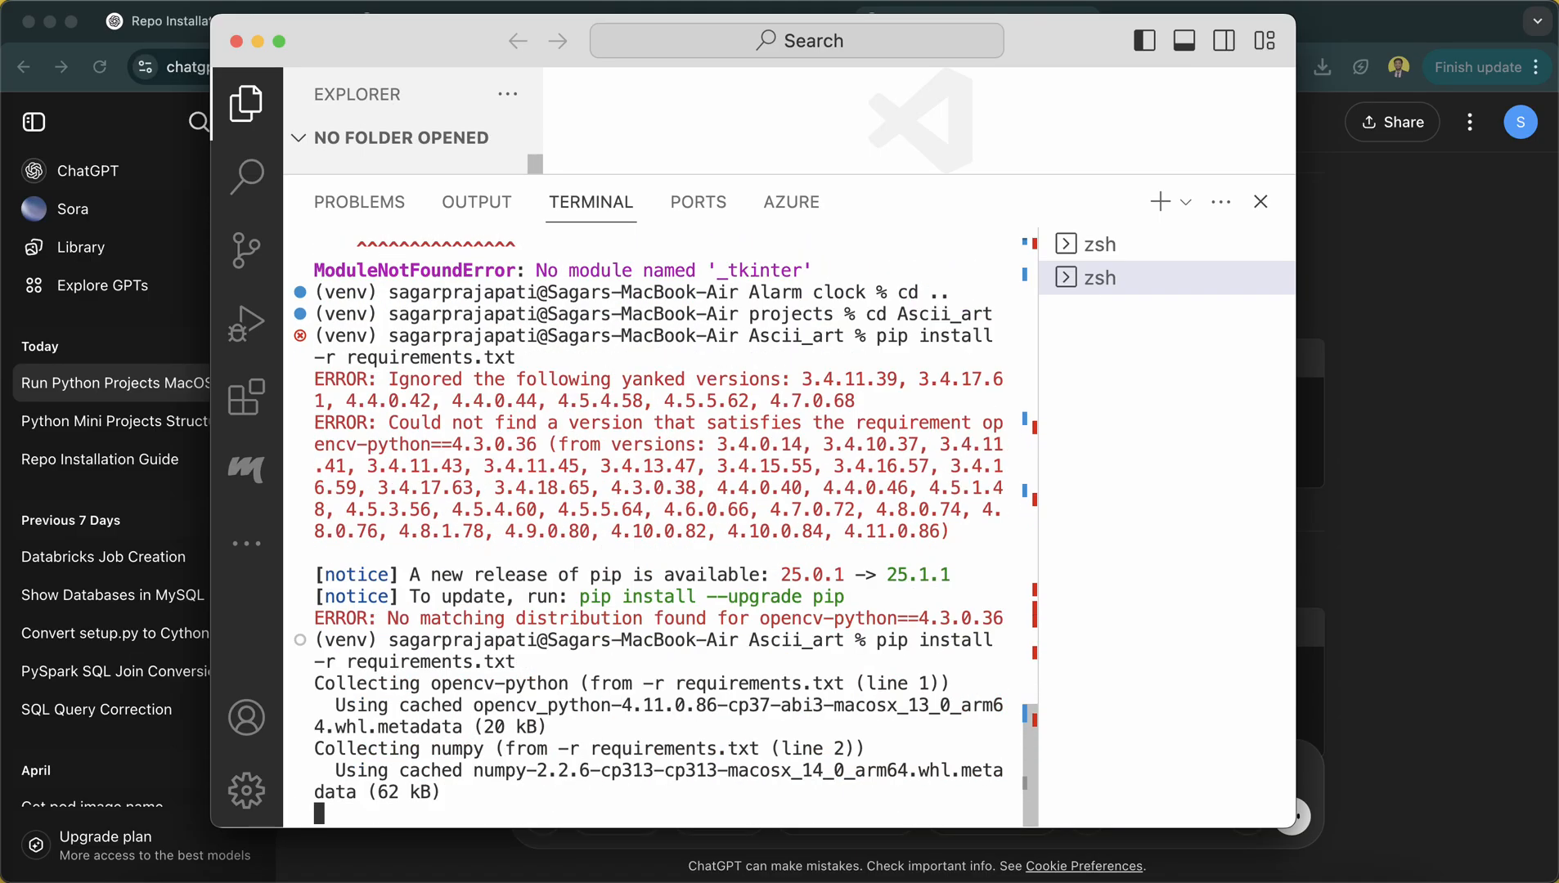
scroll(down, 3)
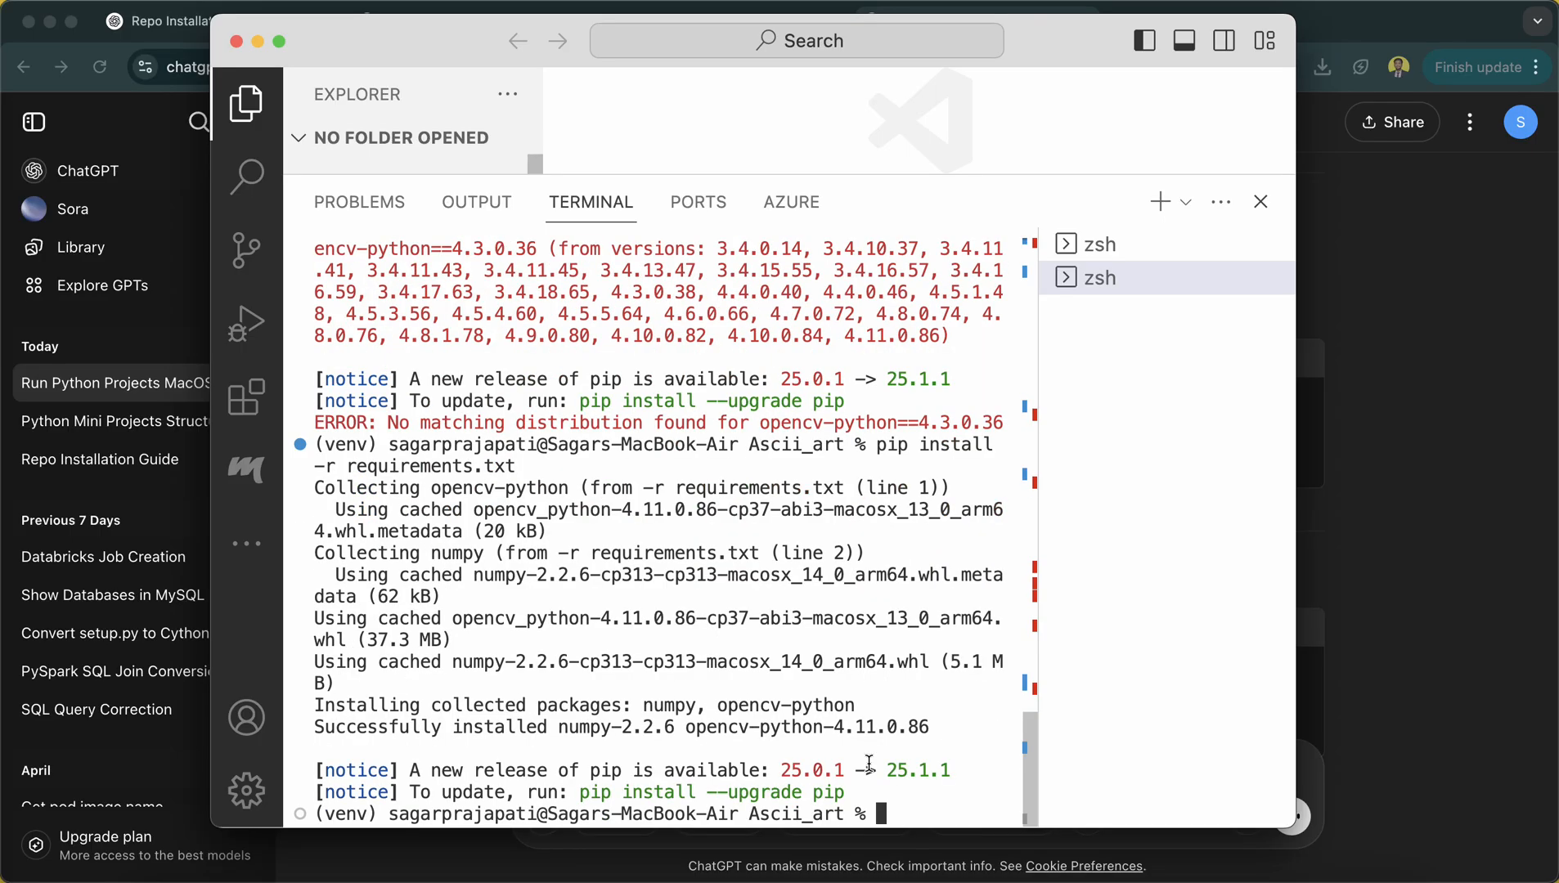
text(cd Ascii_art)
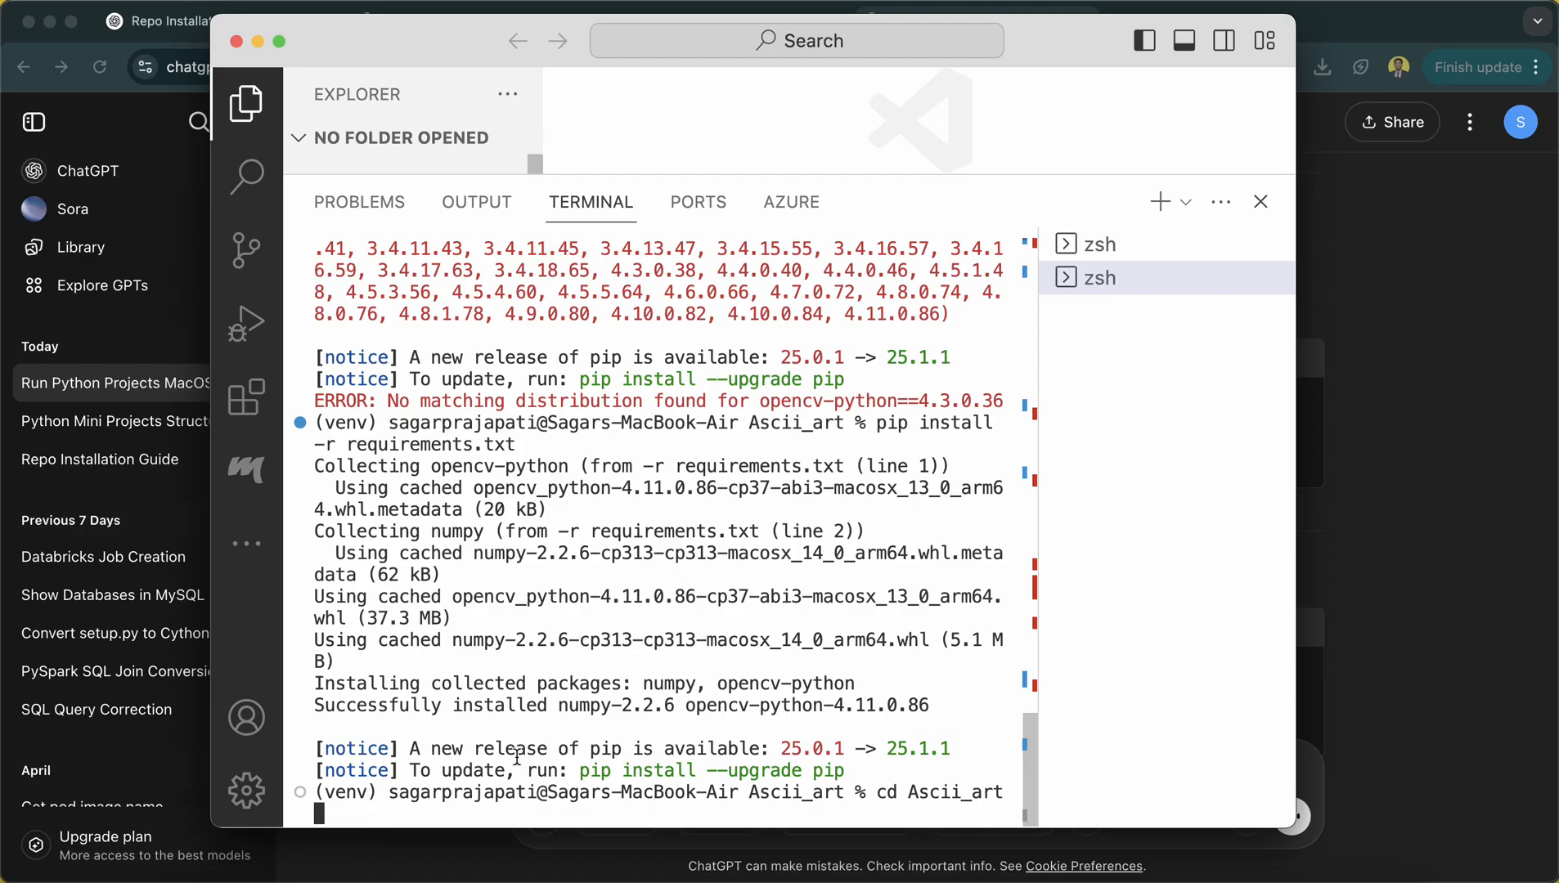
text(python3 alarm_clock.py)
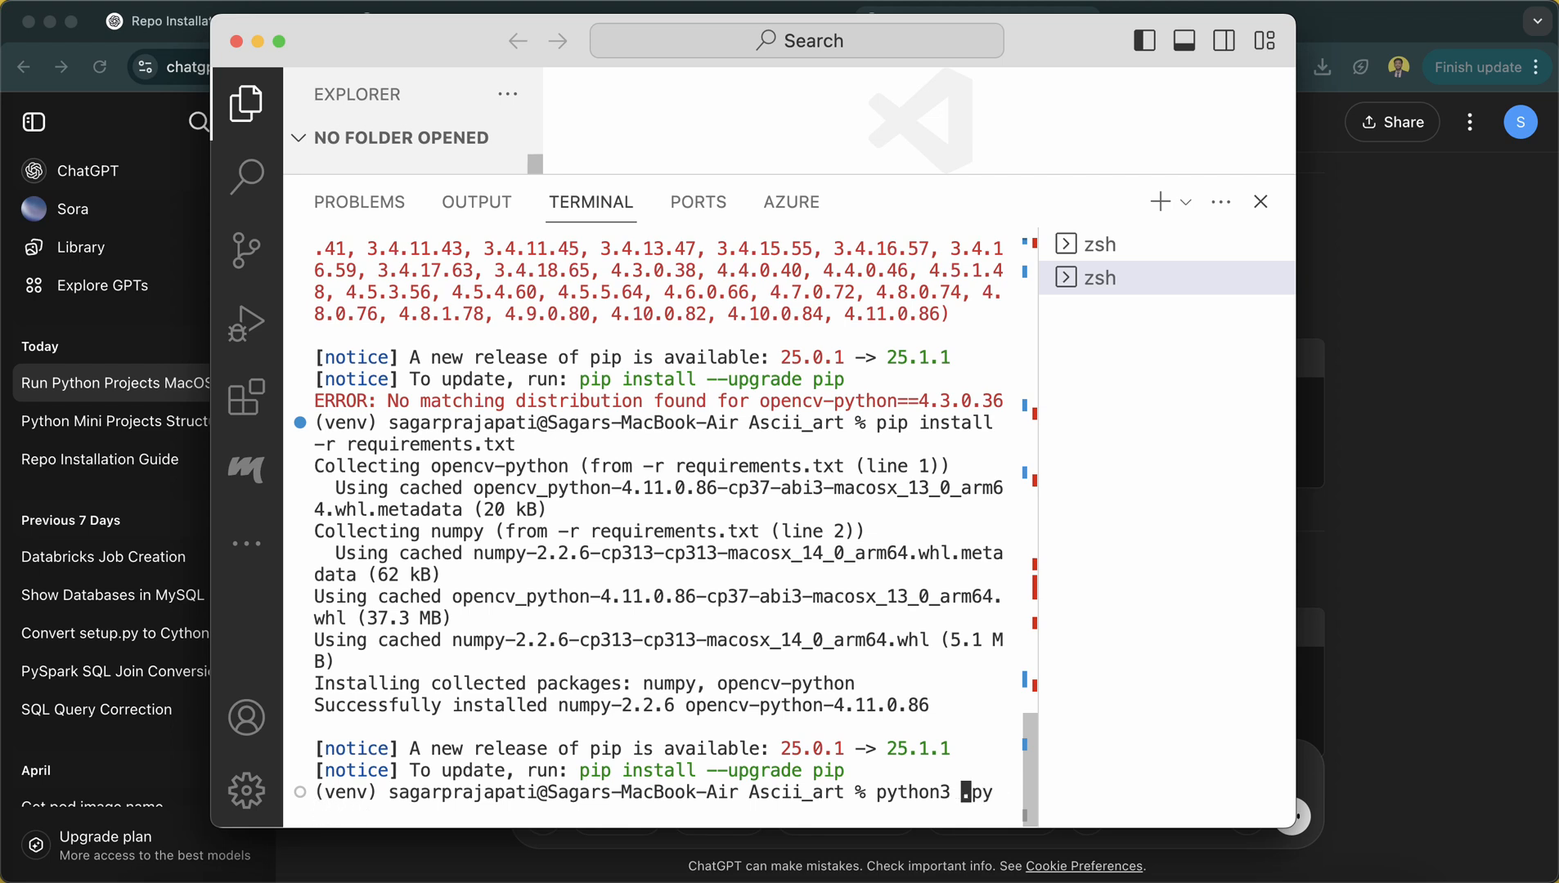
text(make_art)
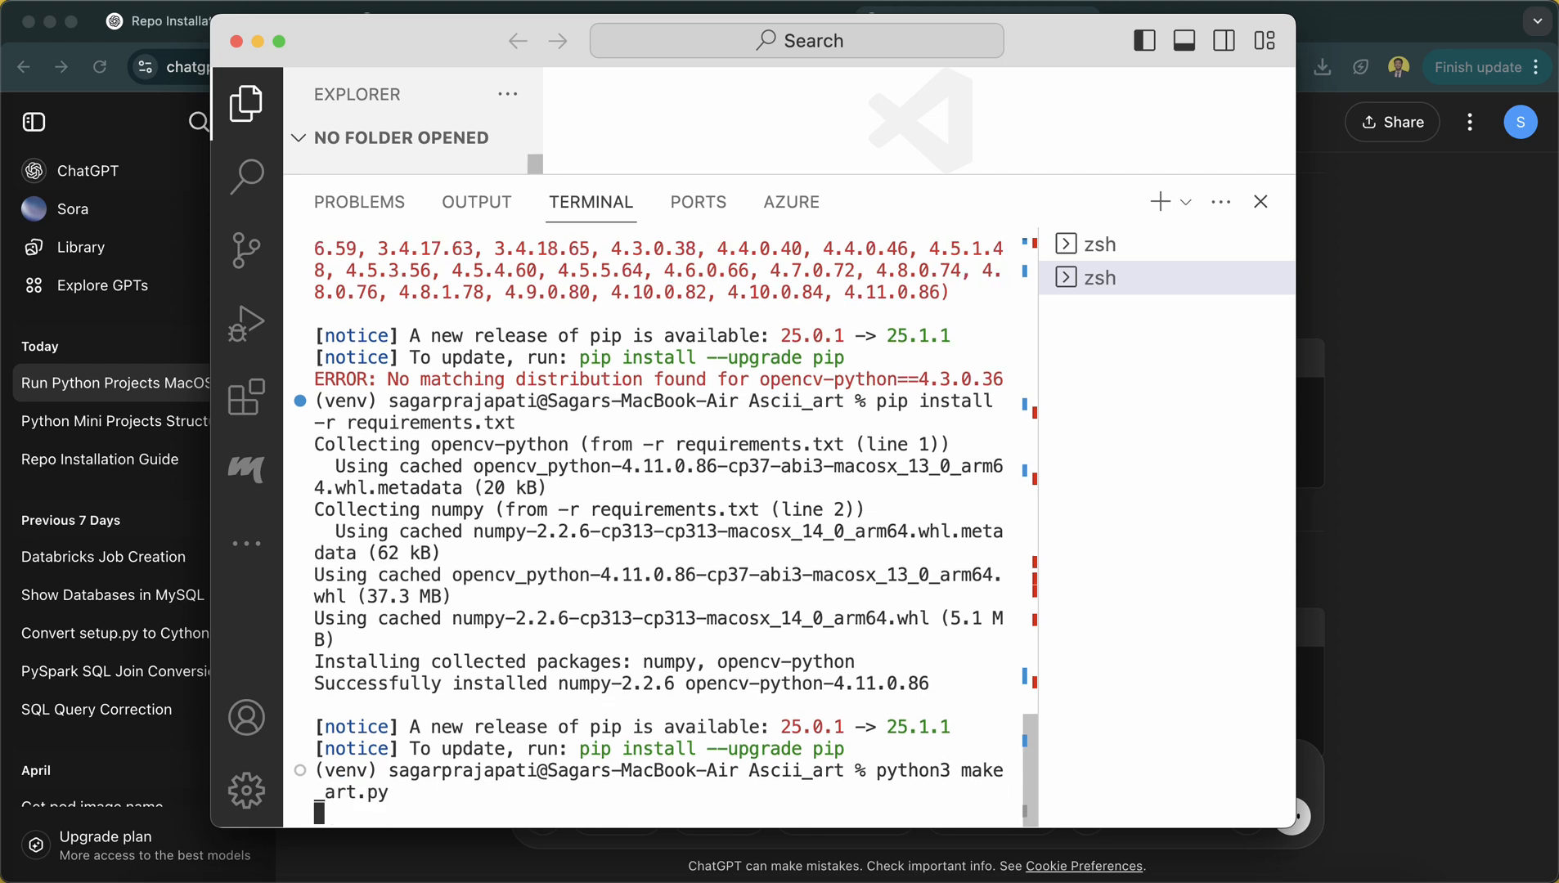
mouse_move(487, 750)
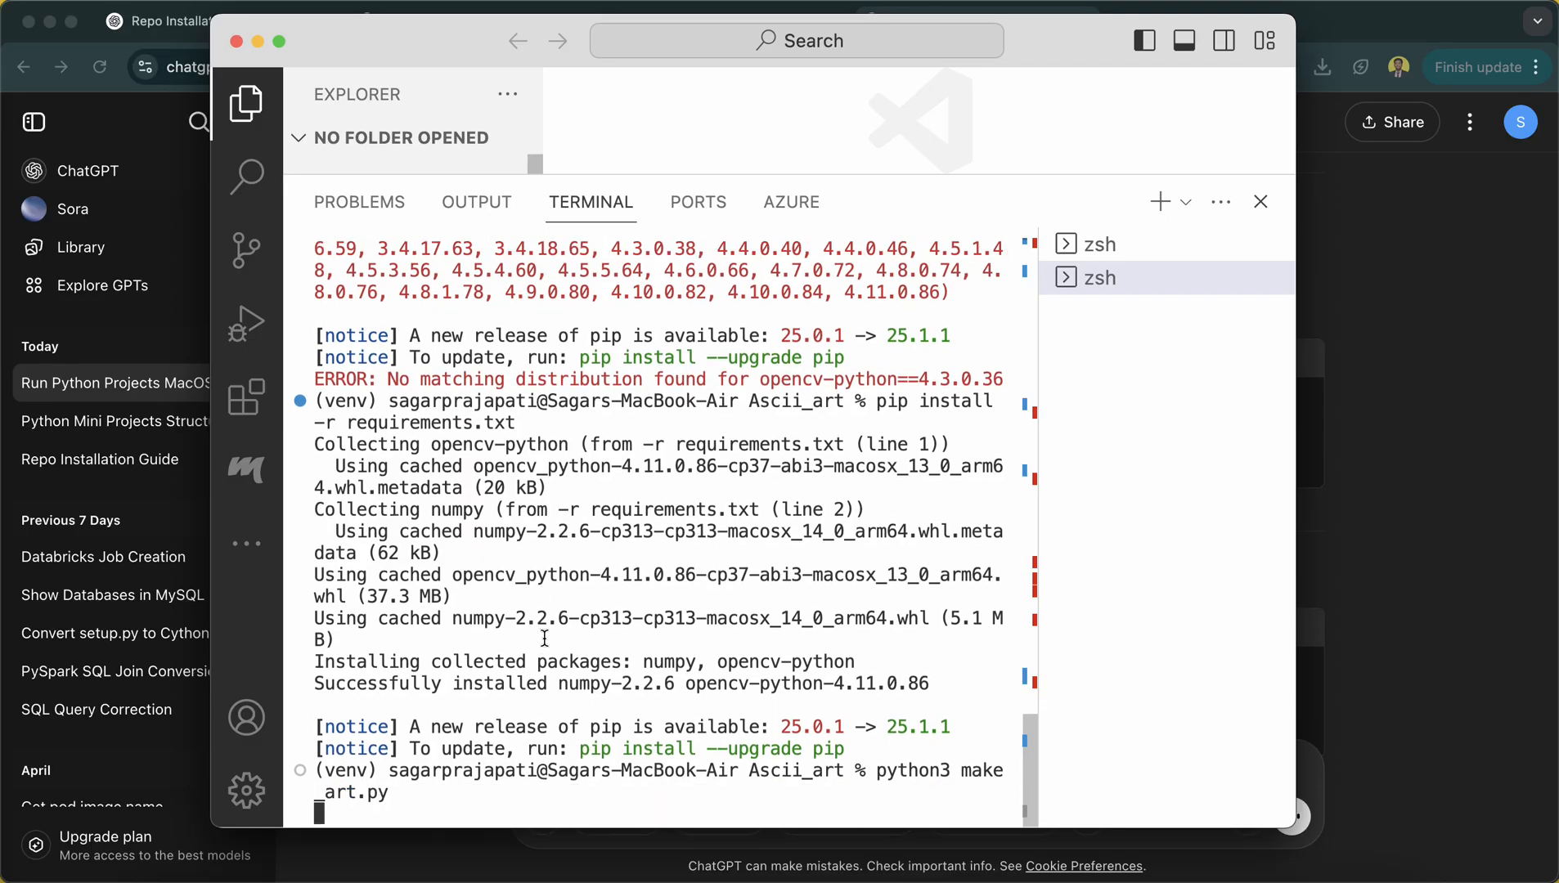
mouse_move(369, 77)
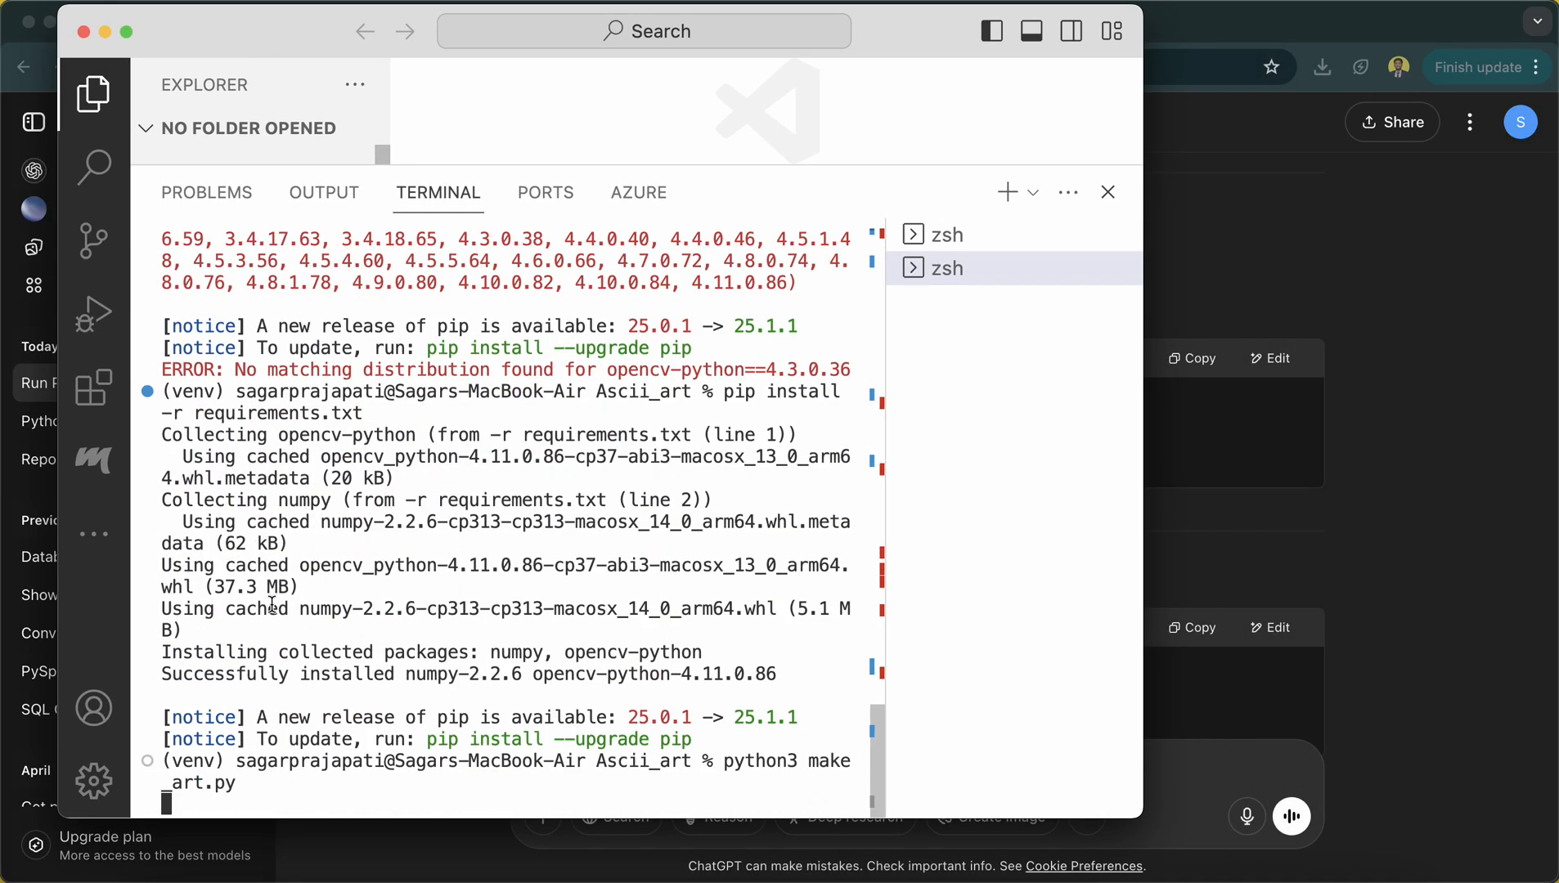
mouse_move(257, 787)
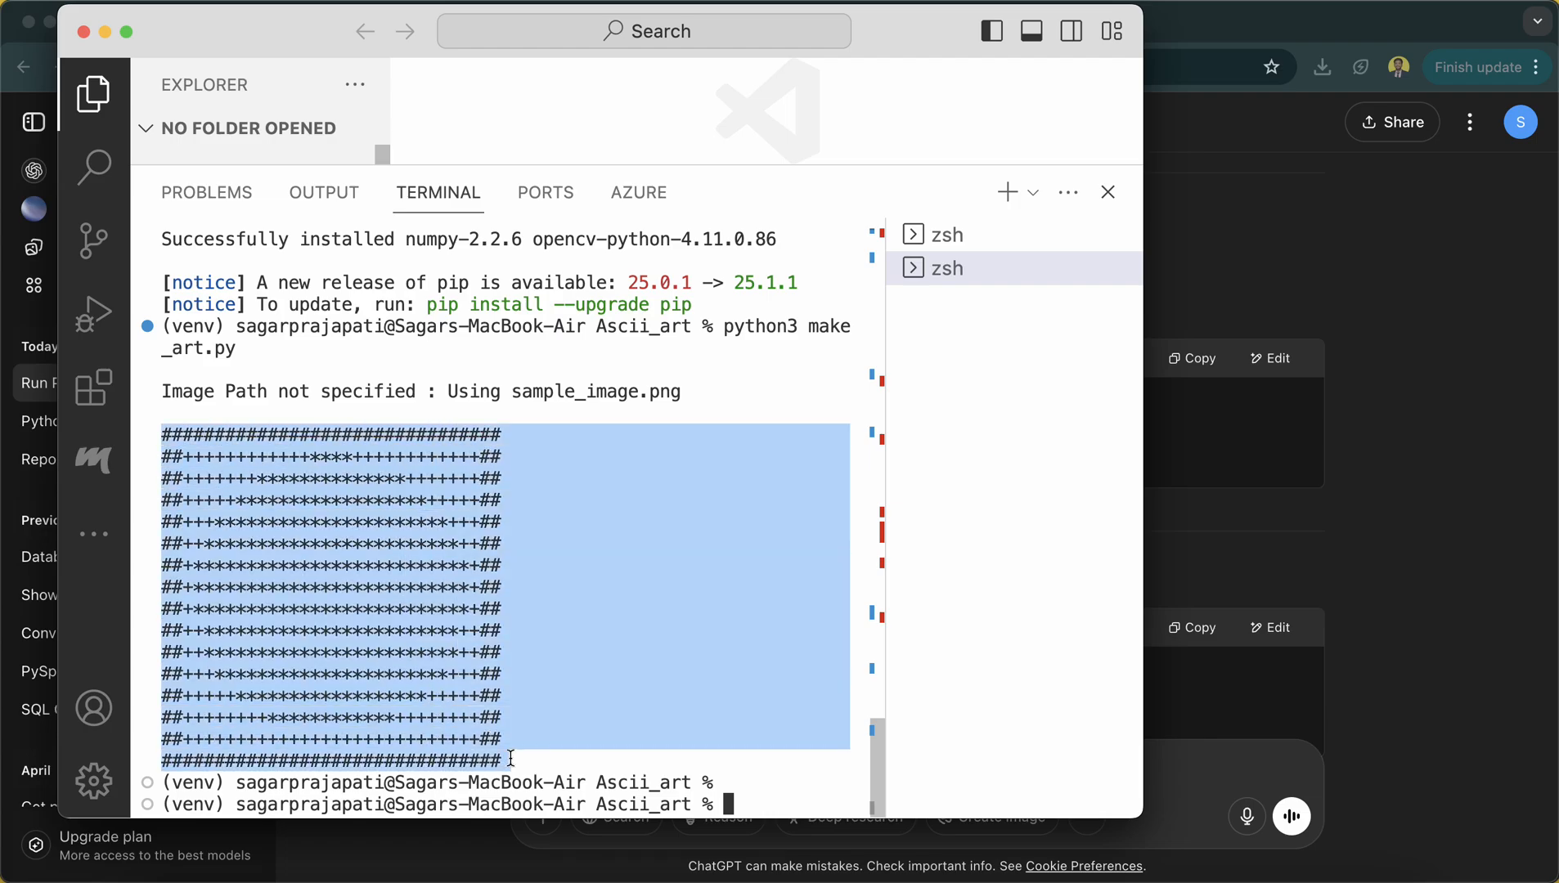
mouse_move(555, 564)
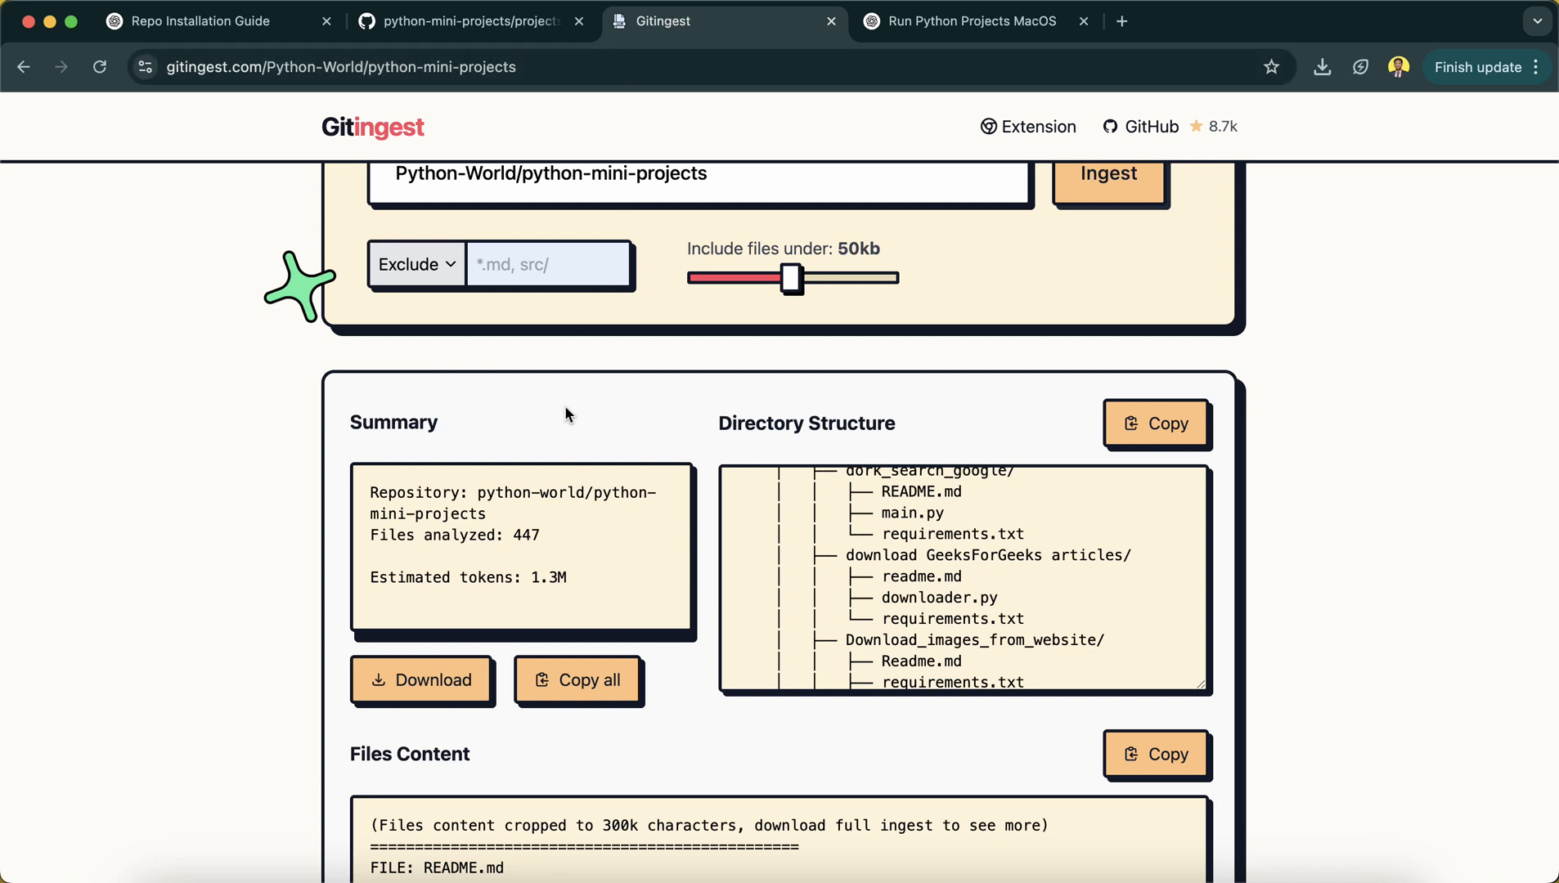
Scroll the Gitingest digest to the Summary and Directory Structure panels.
scroll(down, 3)
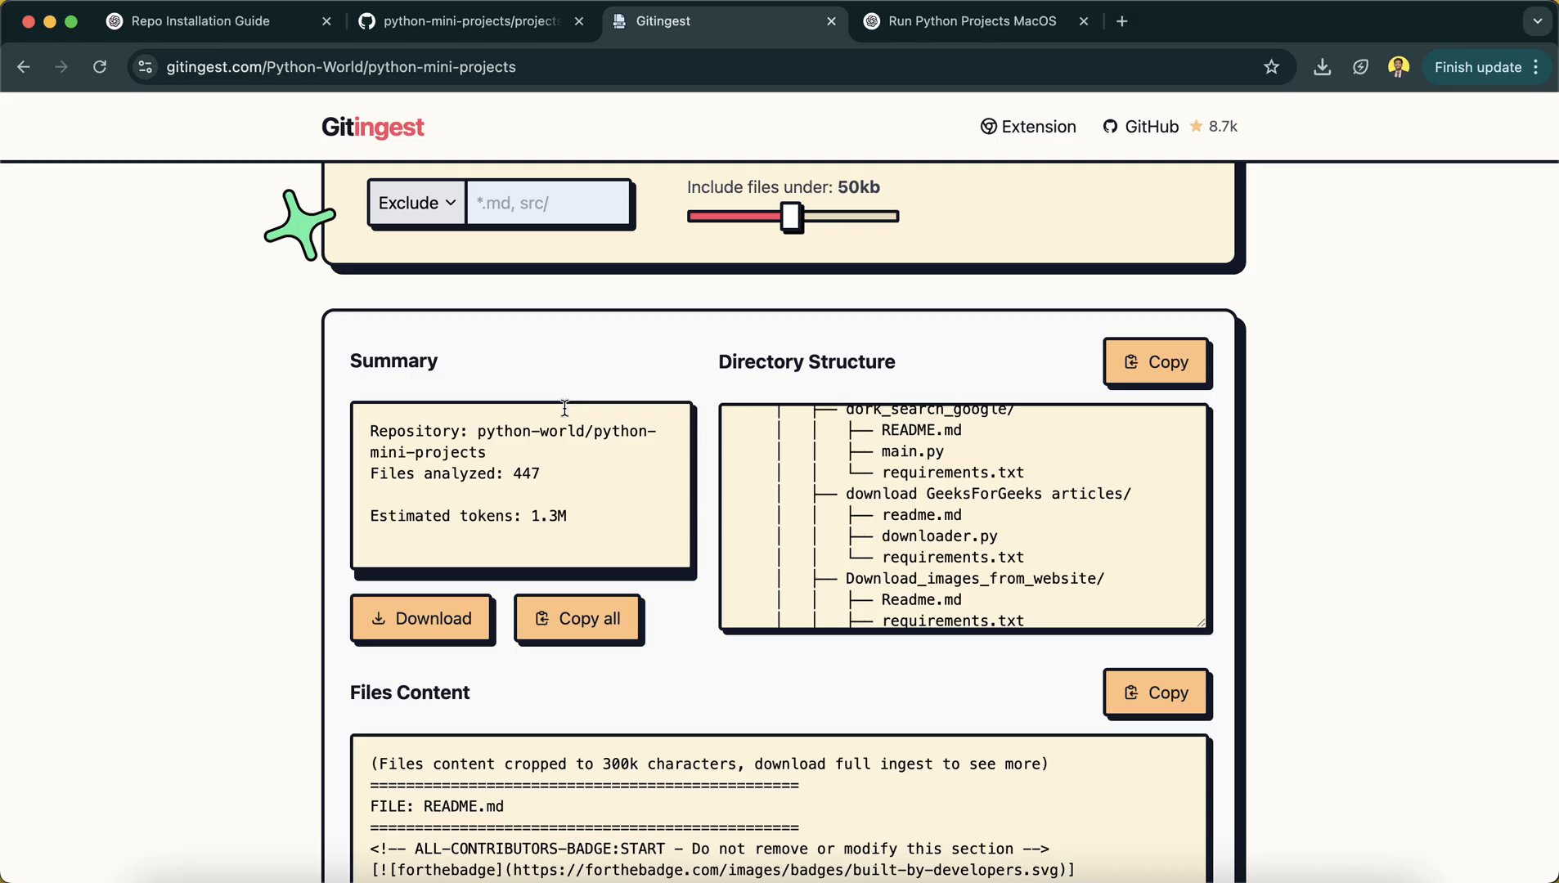
mouse_move(1482, 872)
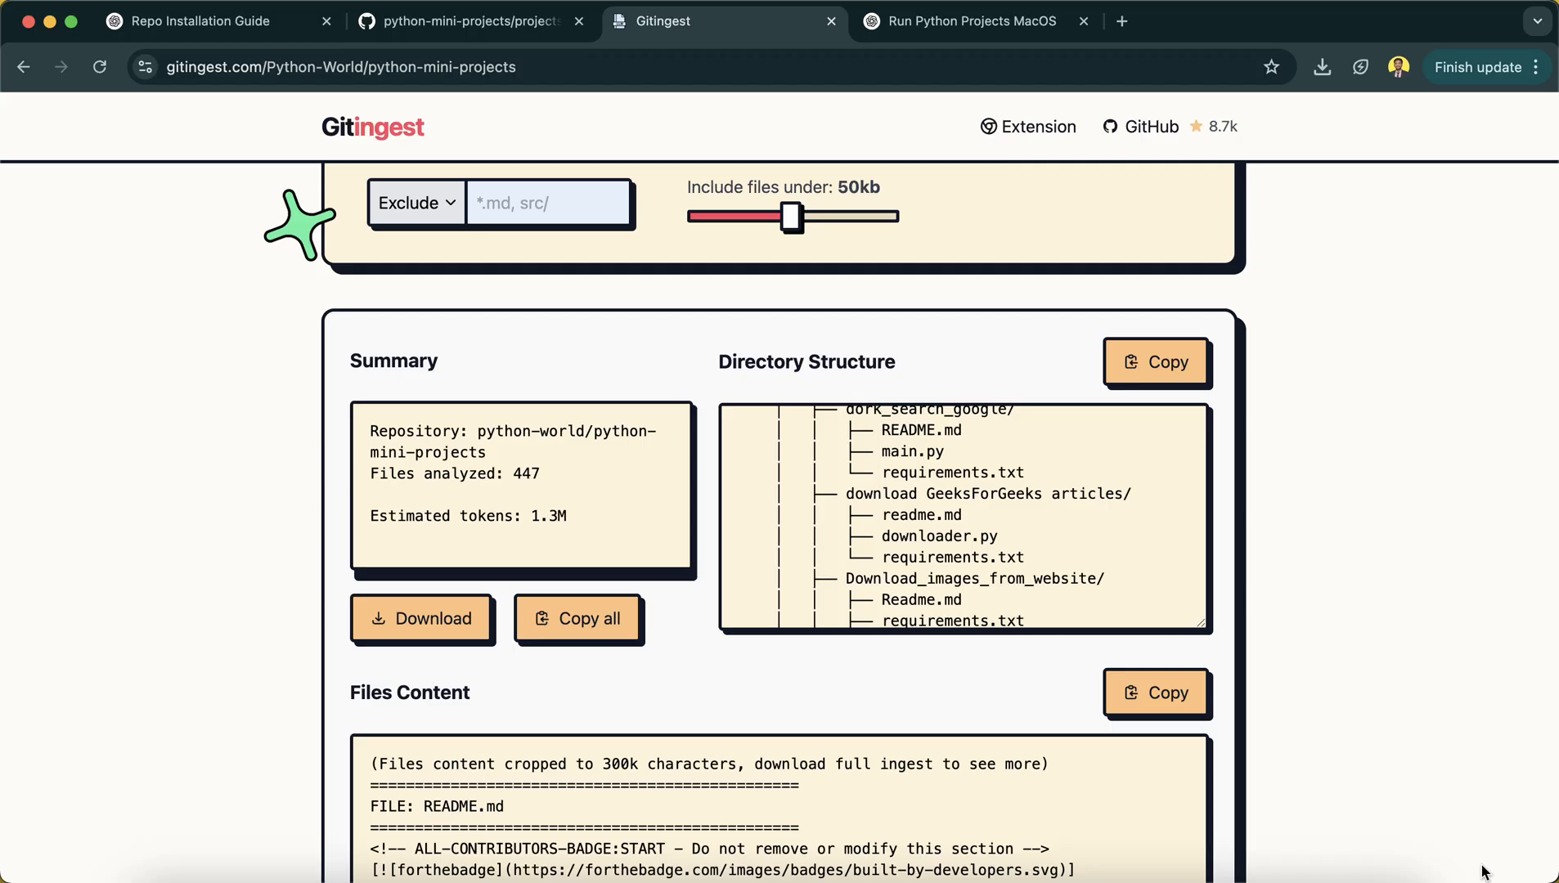